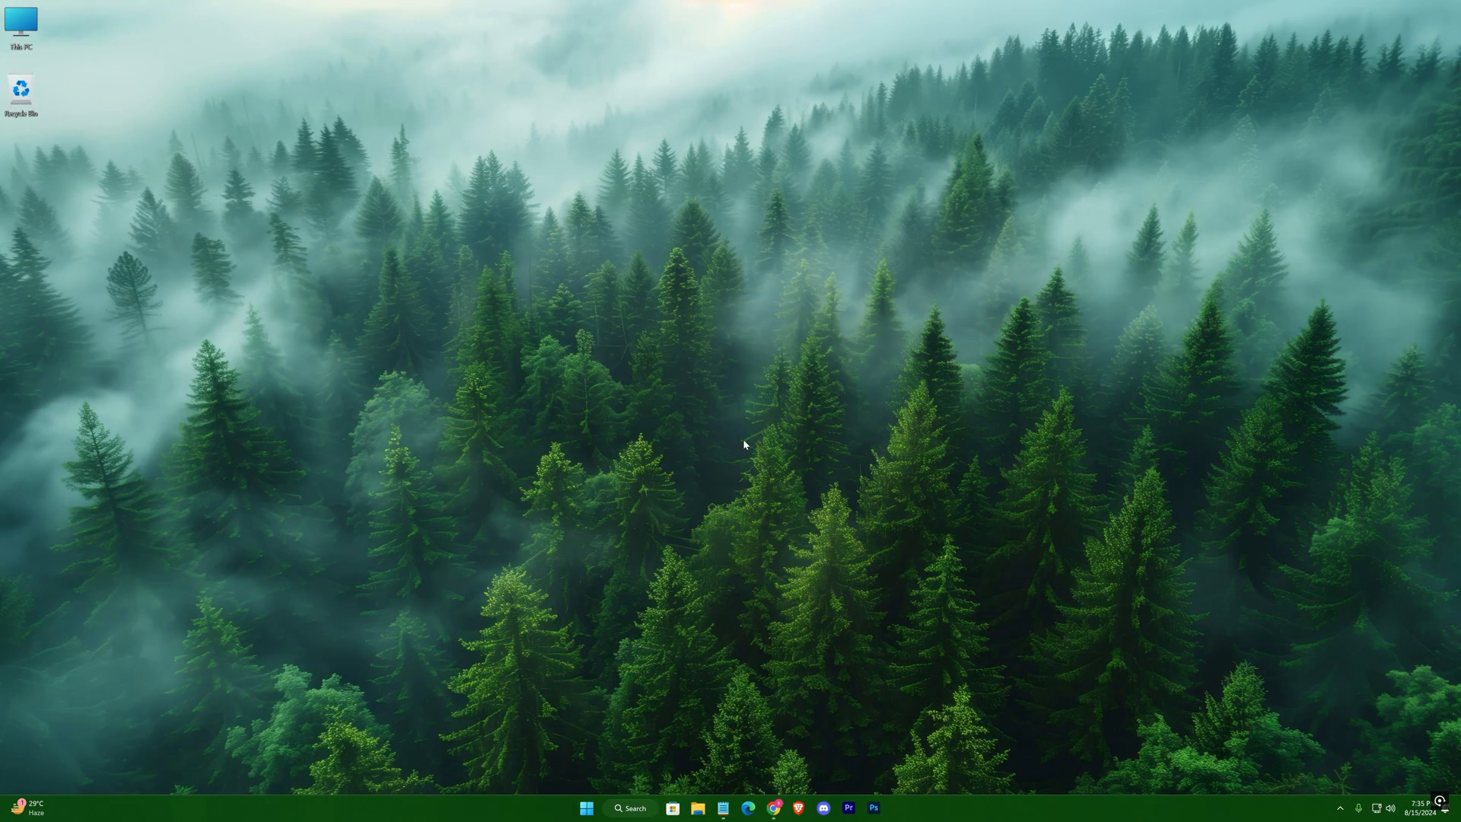
# Search Start for 'regedit' and launch Registry Editor.
pyautogui.write('regedit')
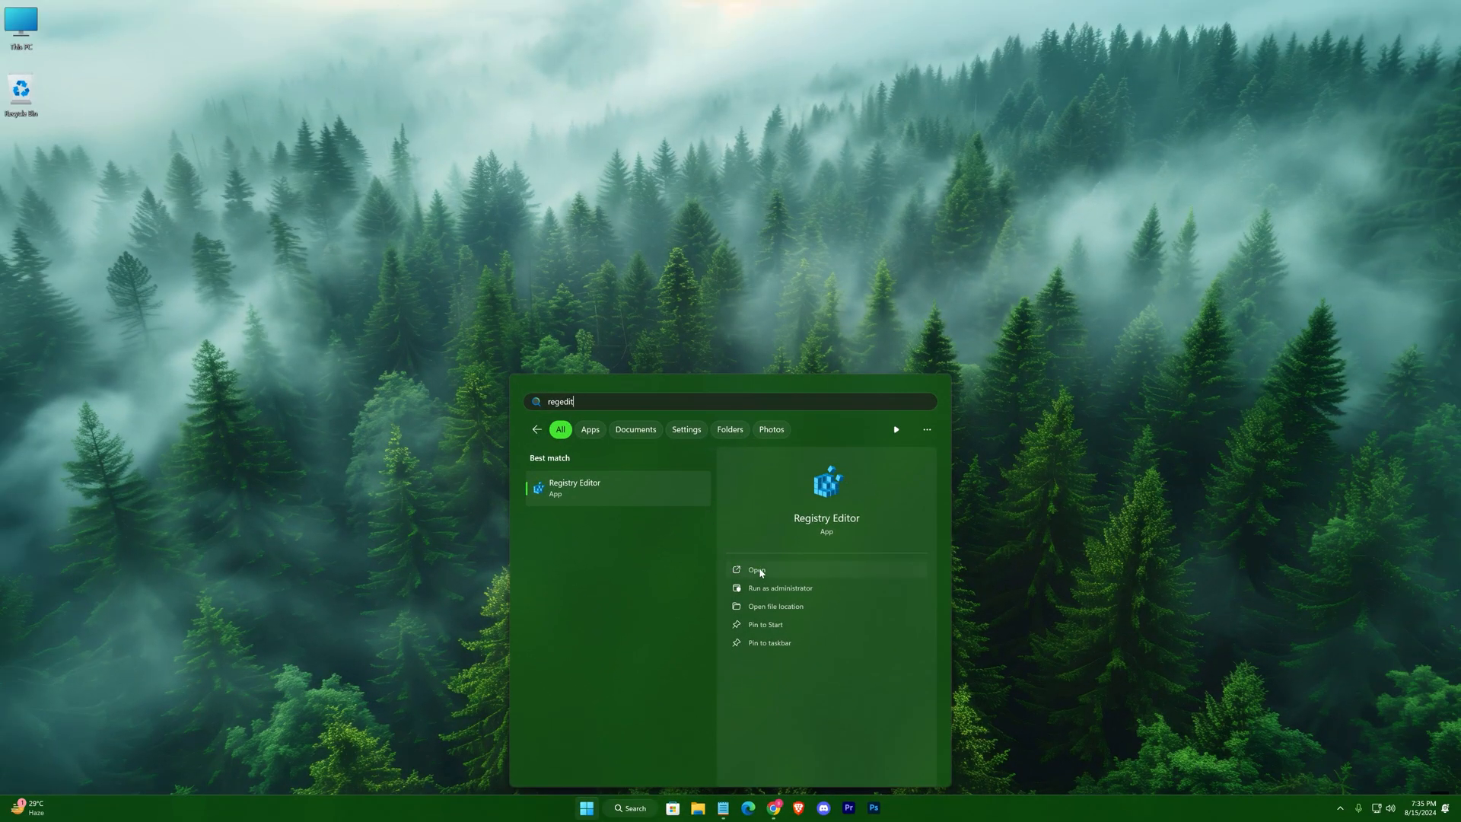
pyautogui.click(755, 569)
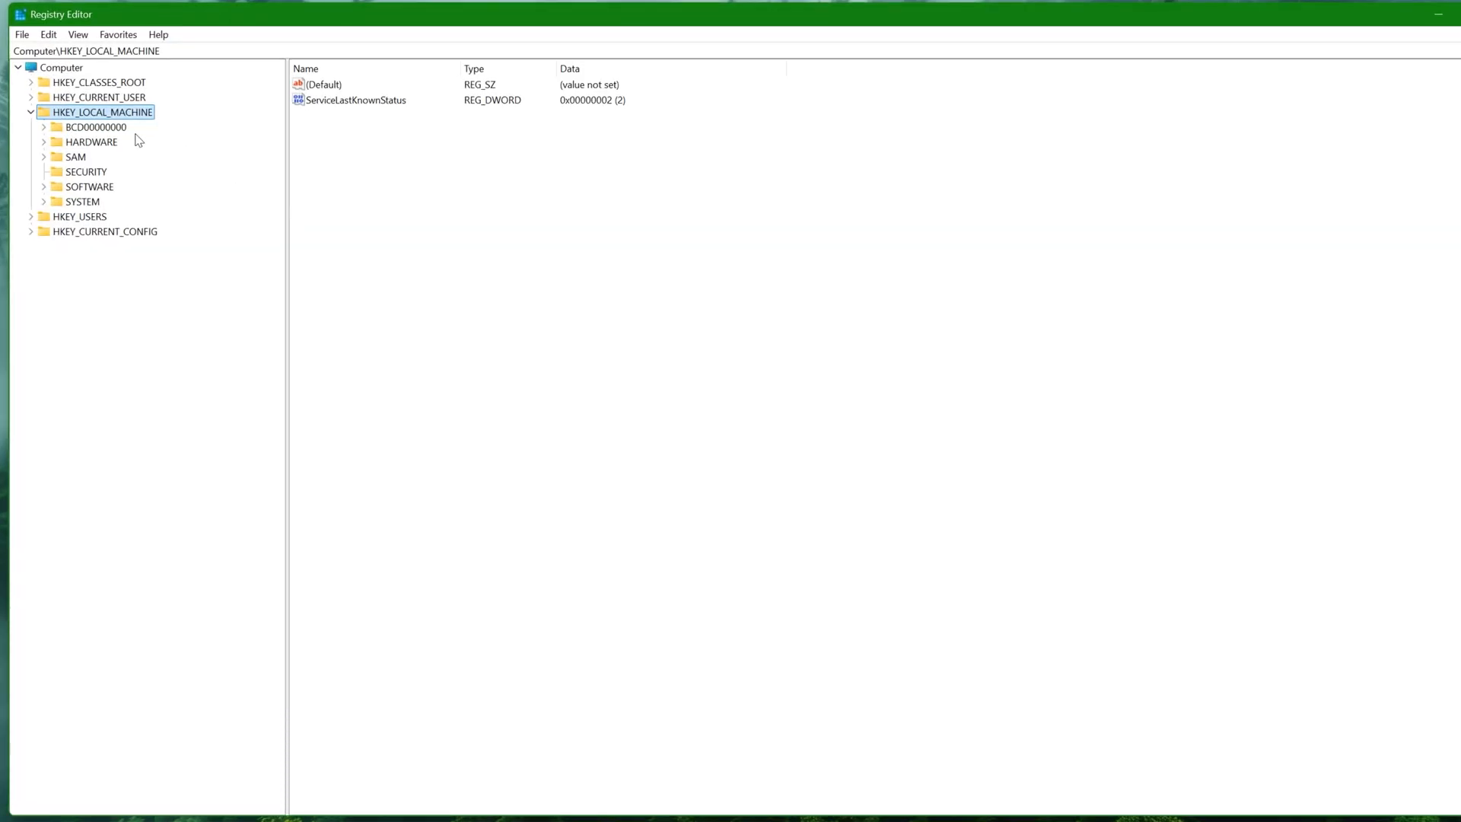
pyautogui.moveTo(45, 189)
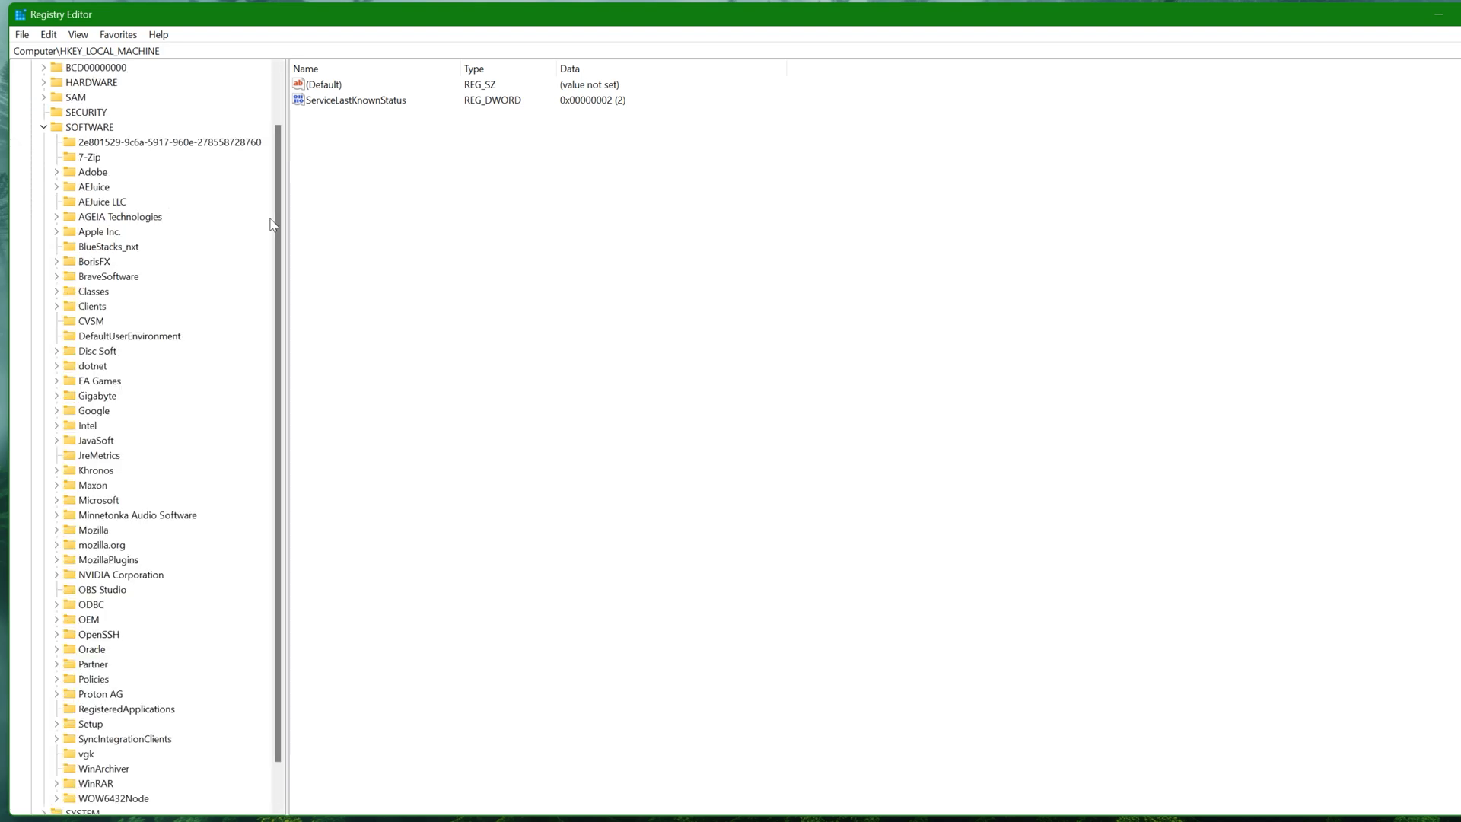
# Navigate the HKEY_LOCAL_MACHINE tree down to Windows NT\CurrentVersion.
pyautogui.scroll(-3)
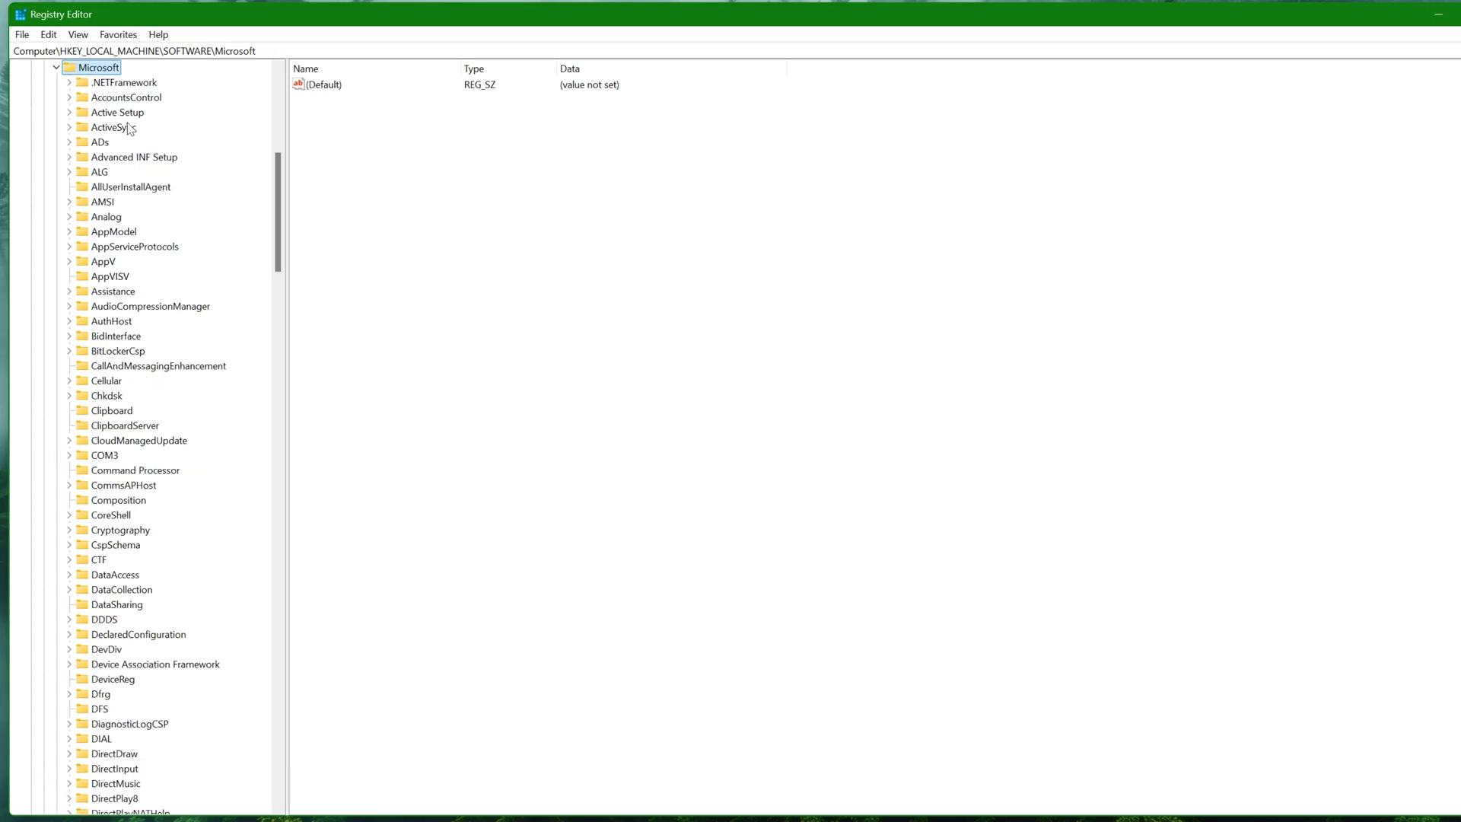
pyautogui.moveTo(113, 356)
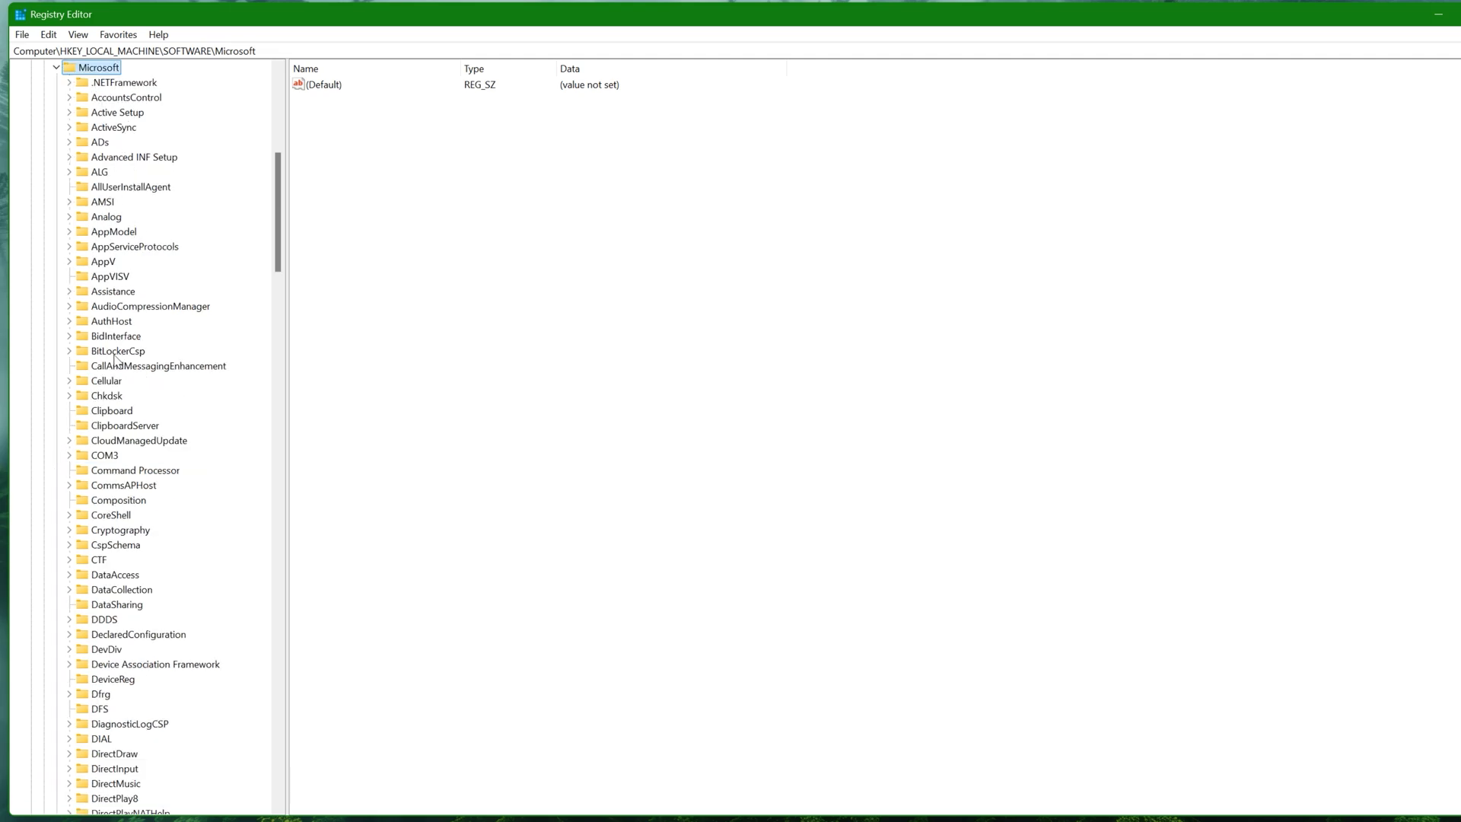
pyautogui.scroll(-3)
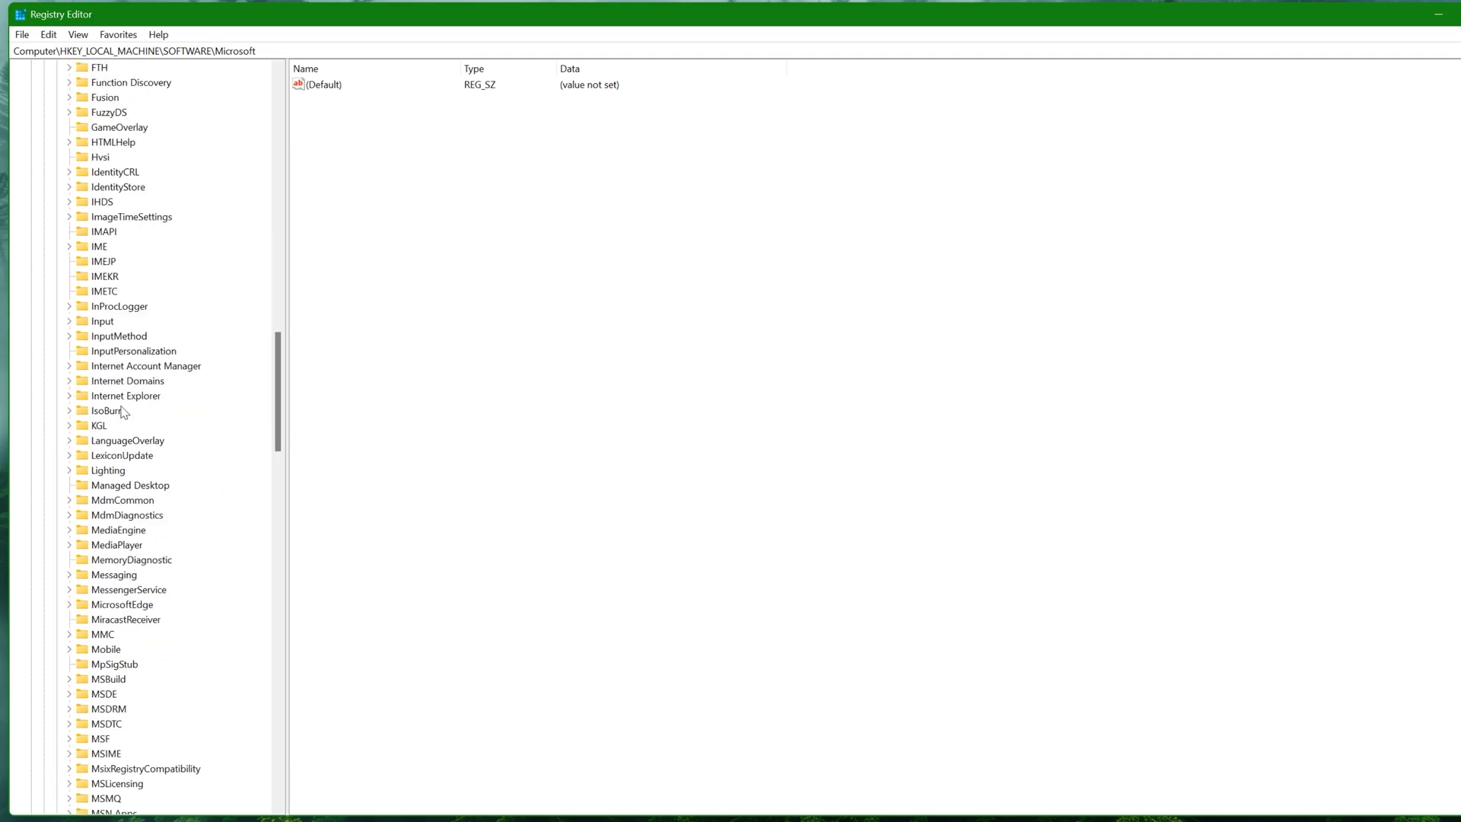
pyautogui.scroll(-3)
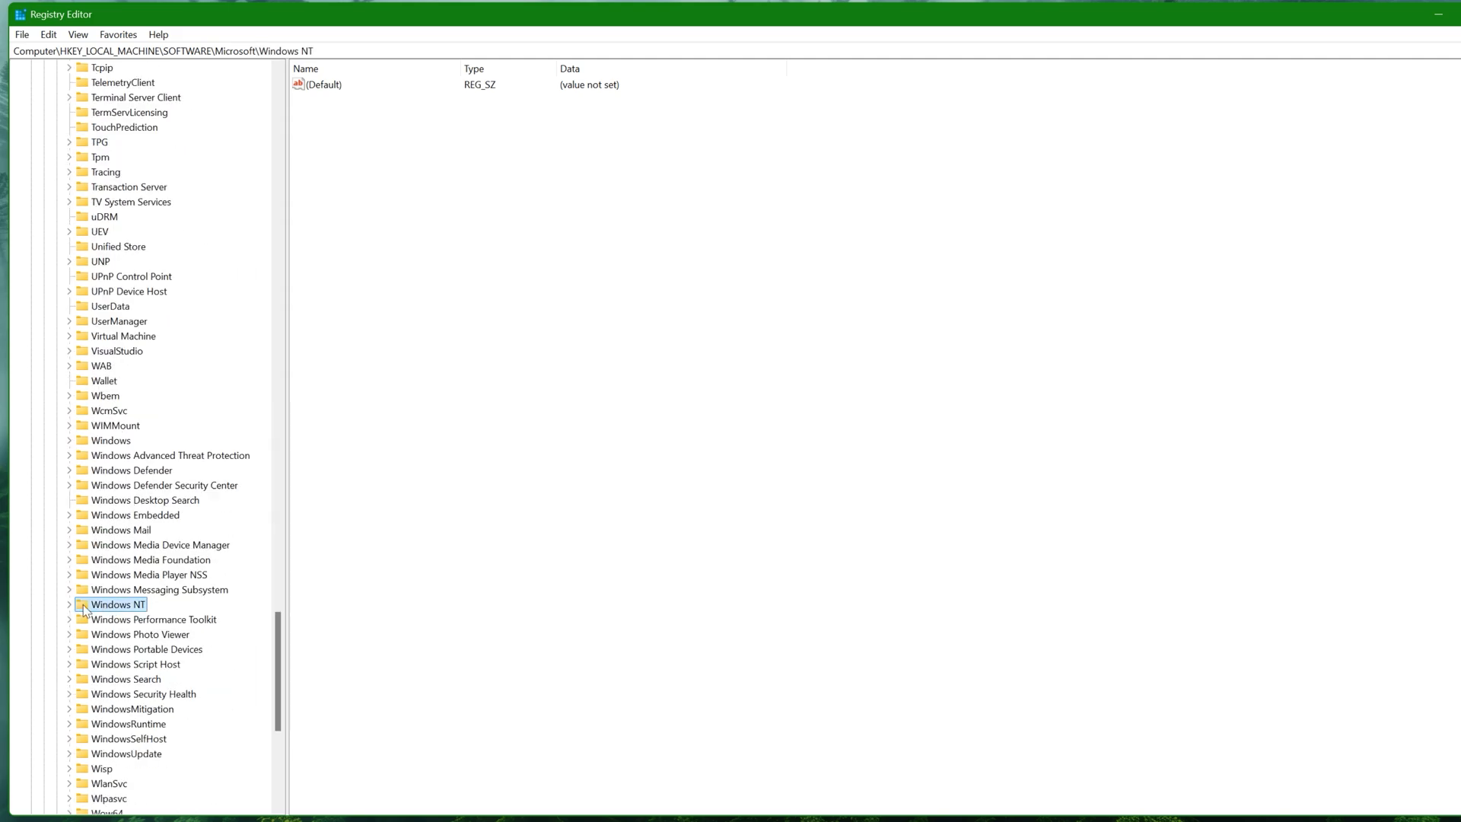
pyautogui.click(73, 604)
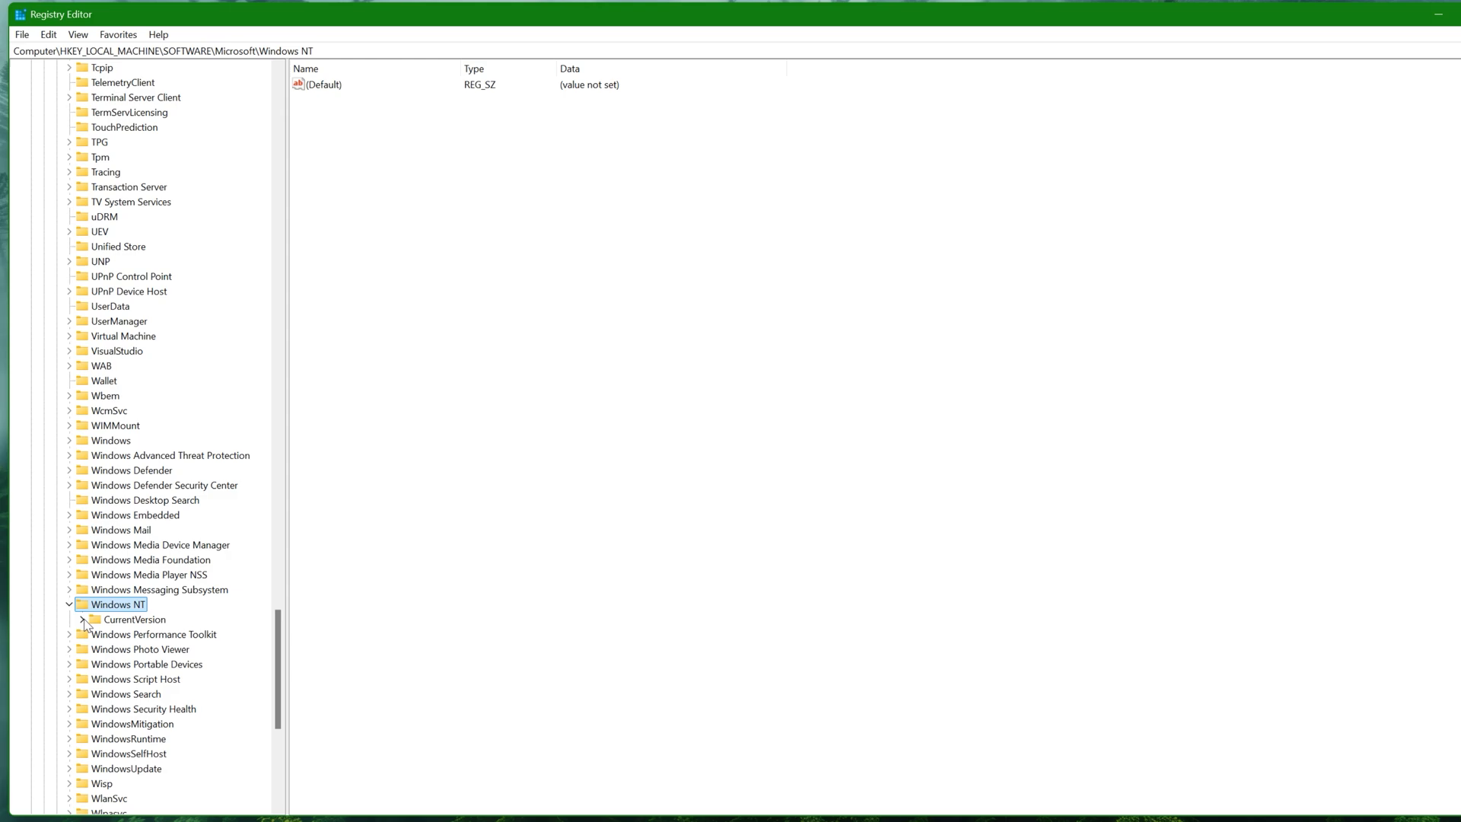
pyautogui.click(135, 619)
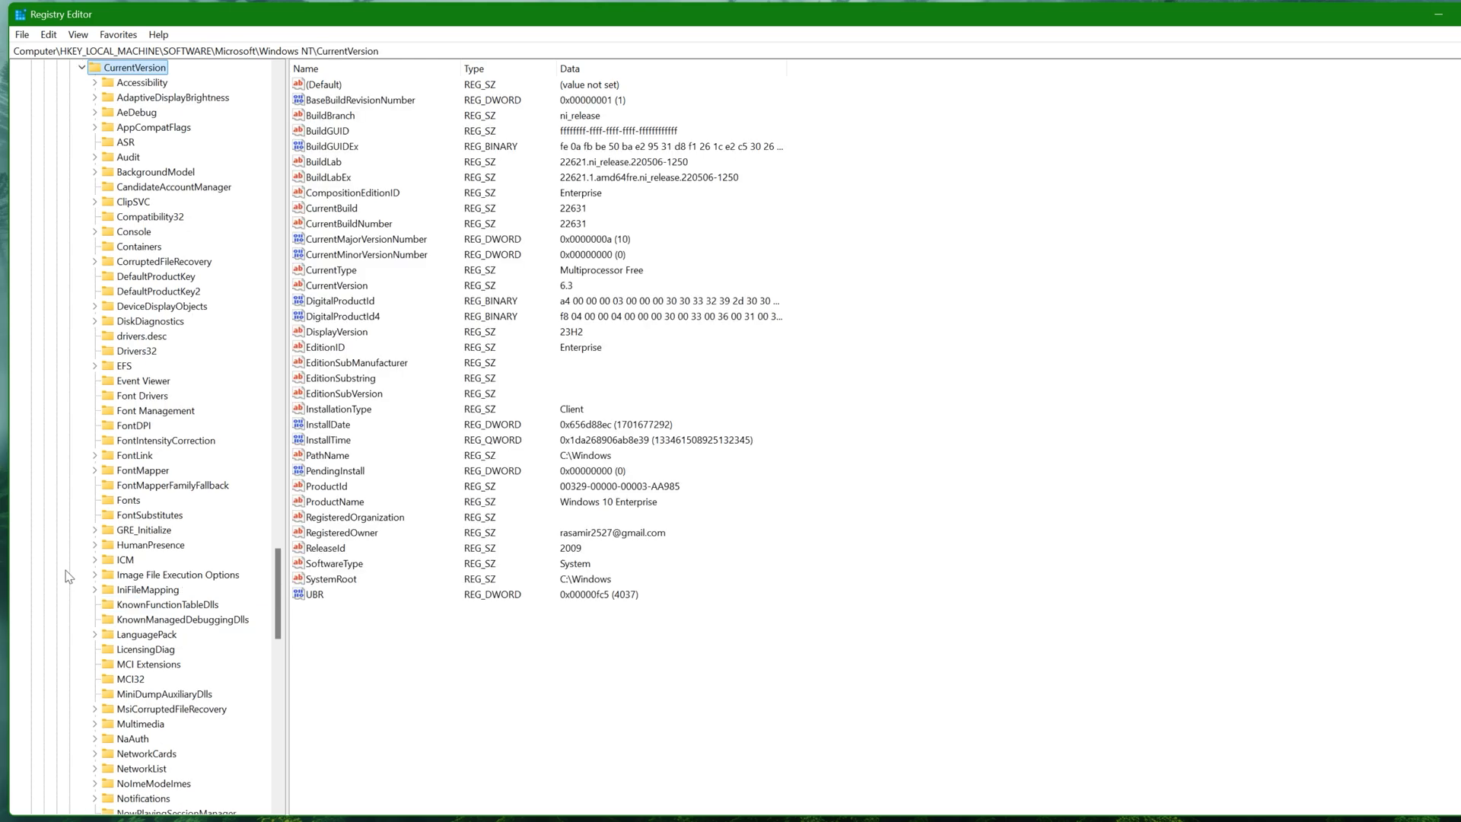
pyautogui.moveTo(135, 204)
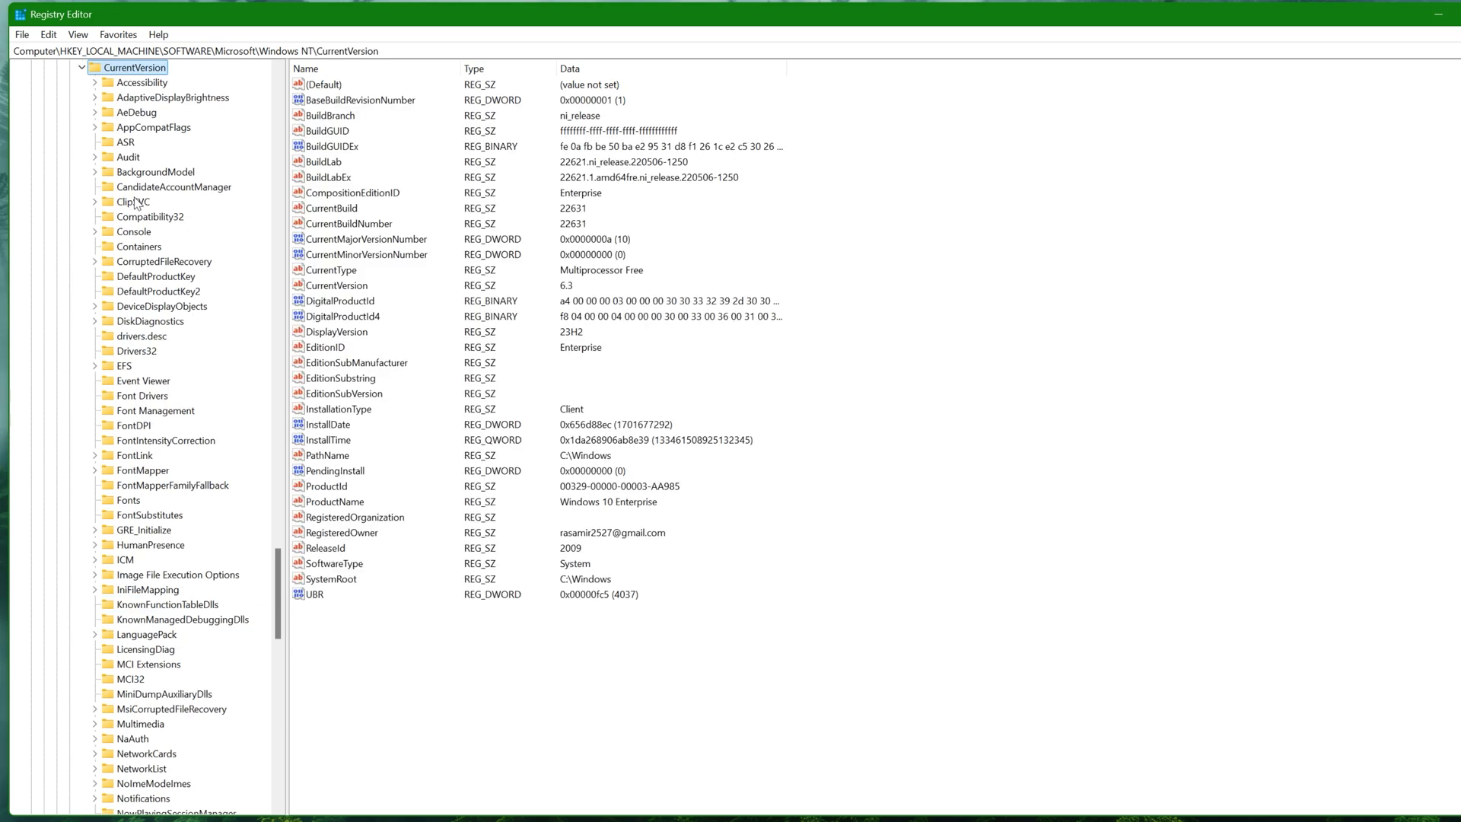
# Select the Multimedia\SystemProfile key showing NetworkThrottlingIndex and SystemResponsiveness.
pyautogui.scroll(-3)
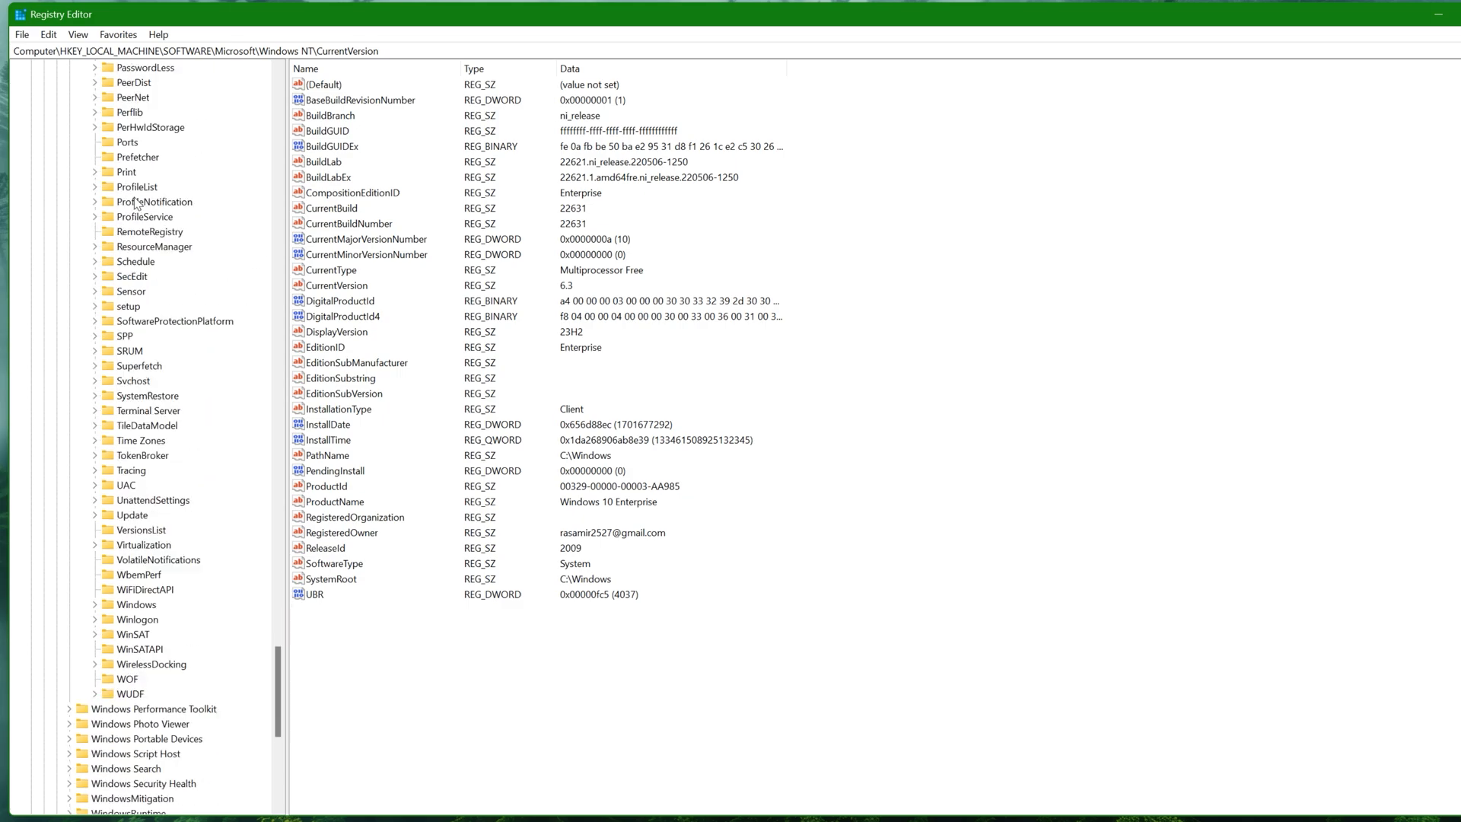
pyautogui.click(140, 185)
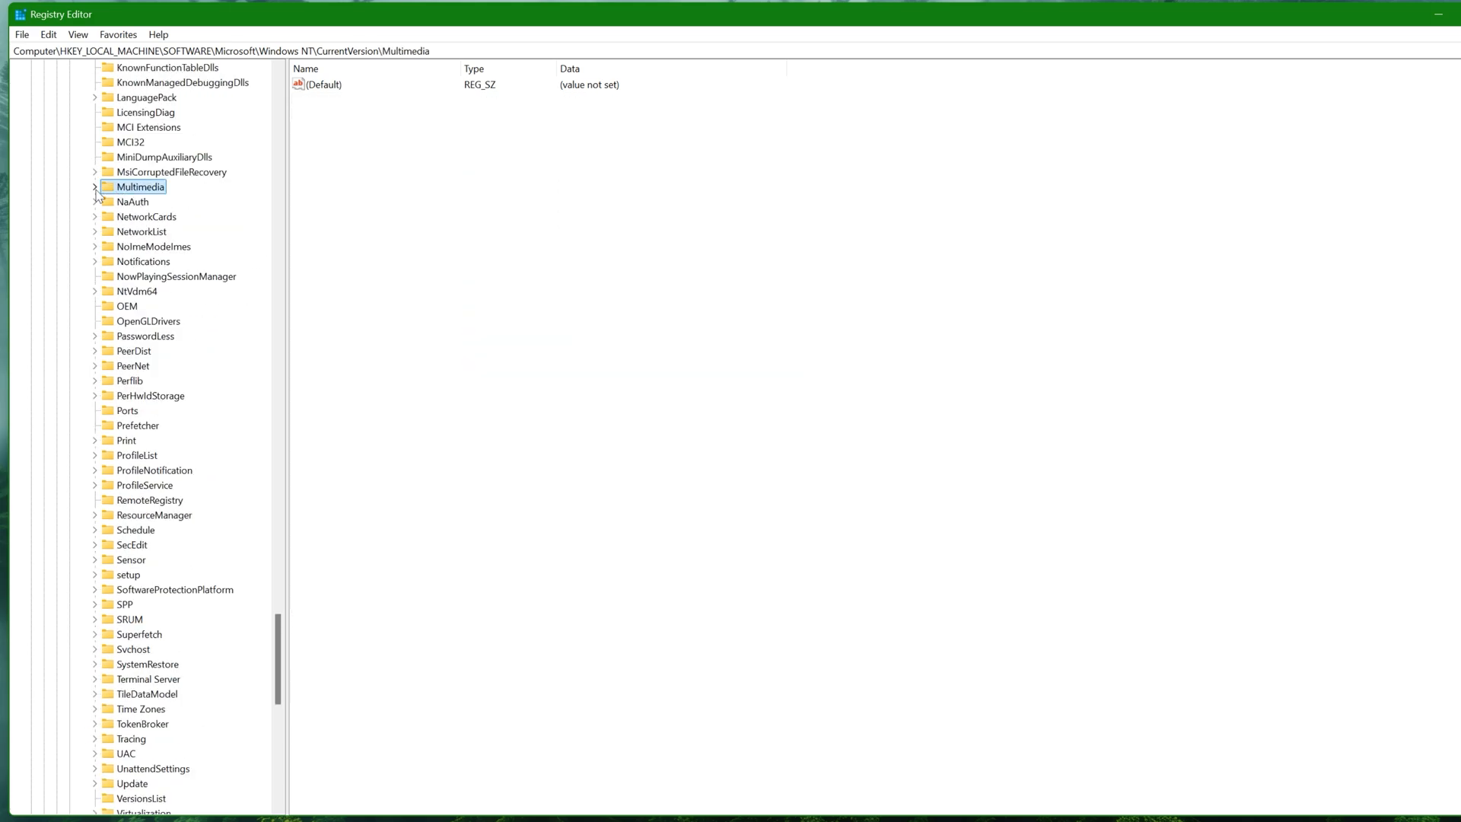
pyautogui.click(93, 186)
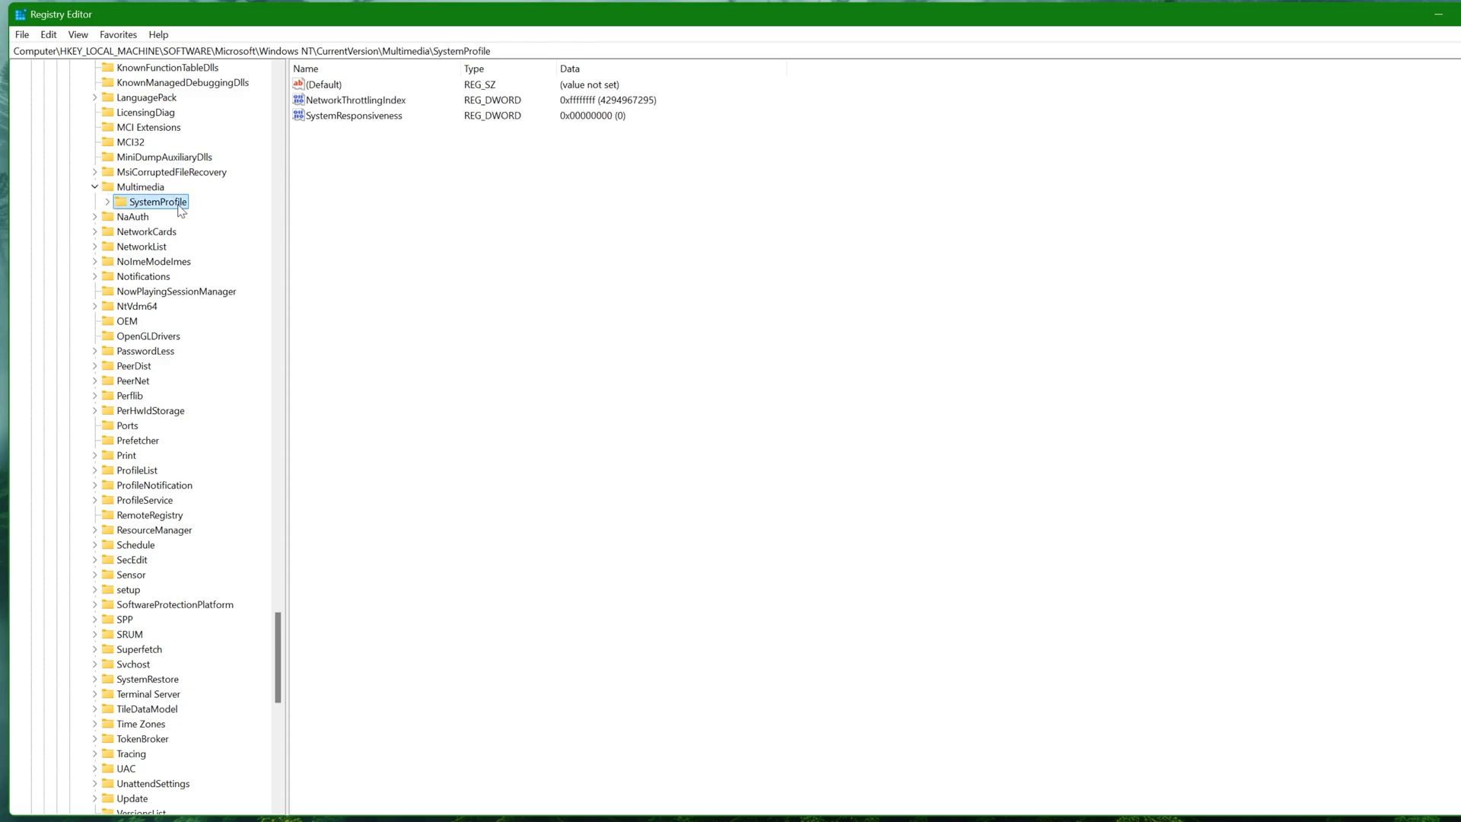
# Edit NetworkThrottlingIndex and set its hexadecimal value data to ffffffff.
pyautogui.click(354, 101)
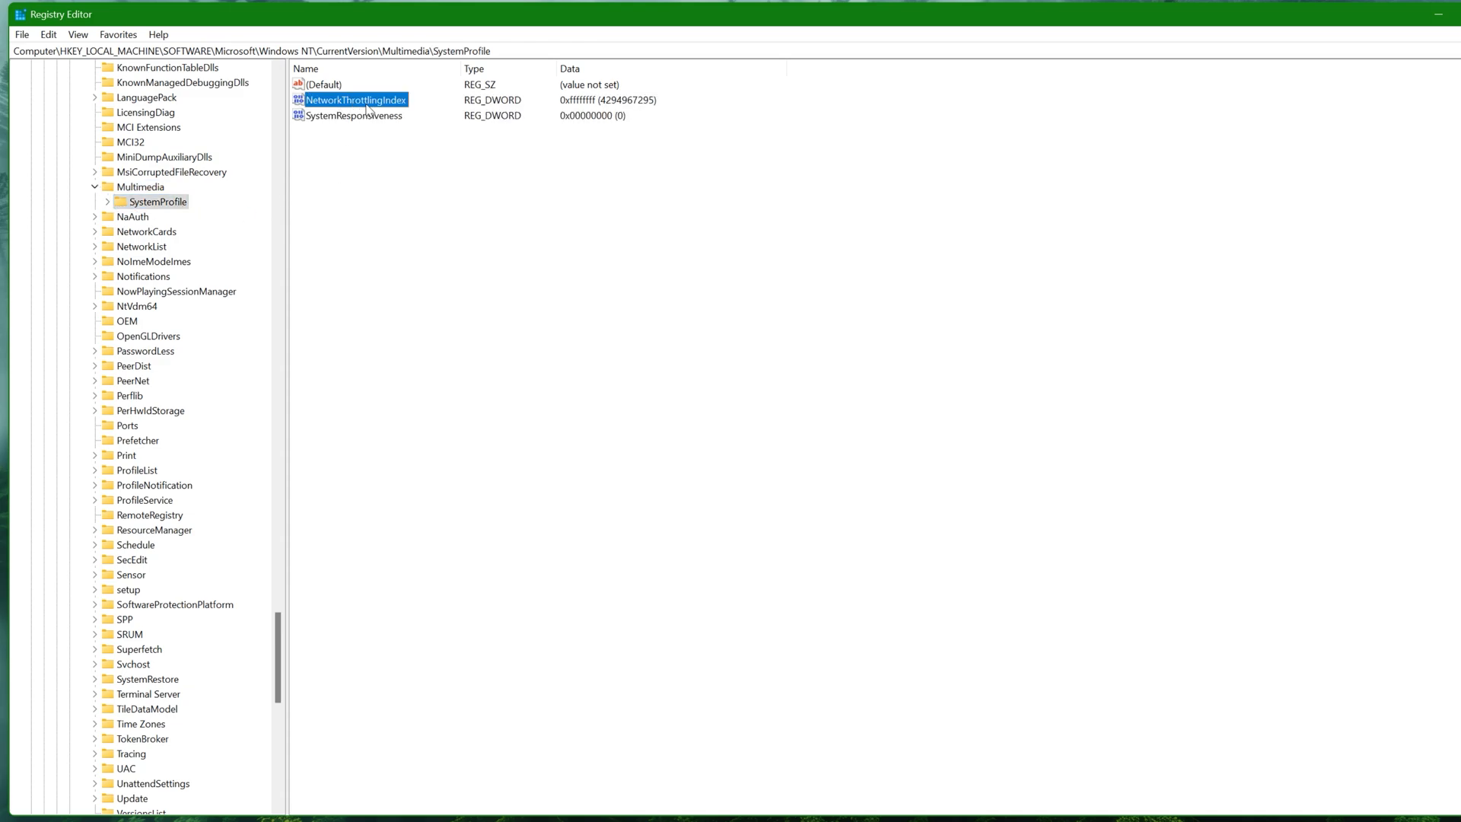
pyautogui.doubleClick(356, 100)
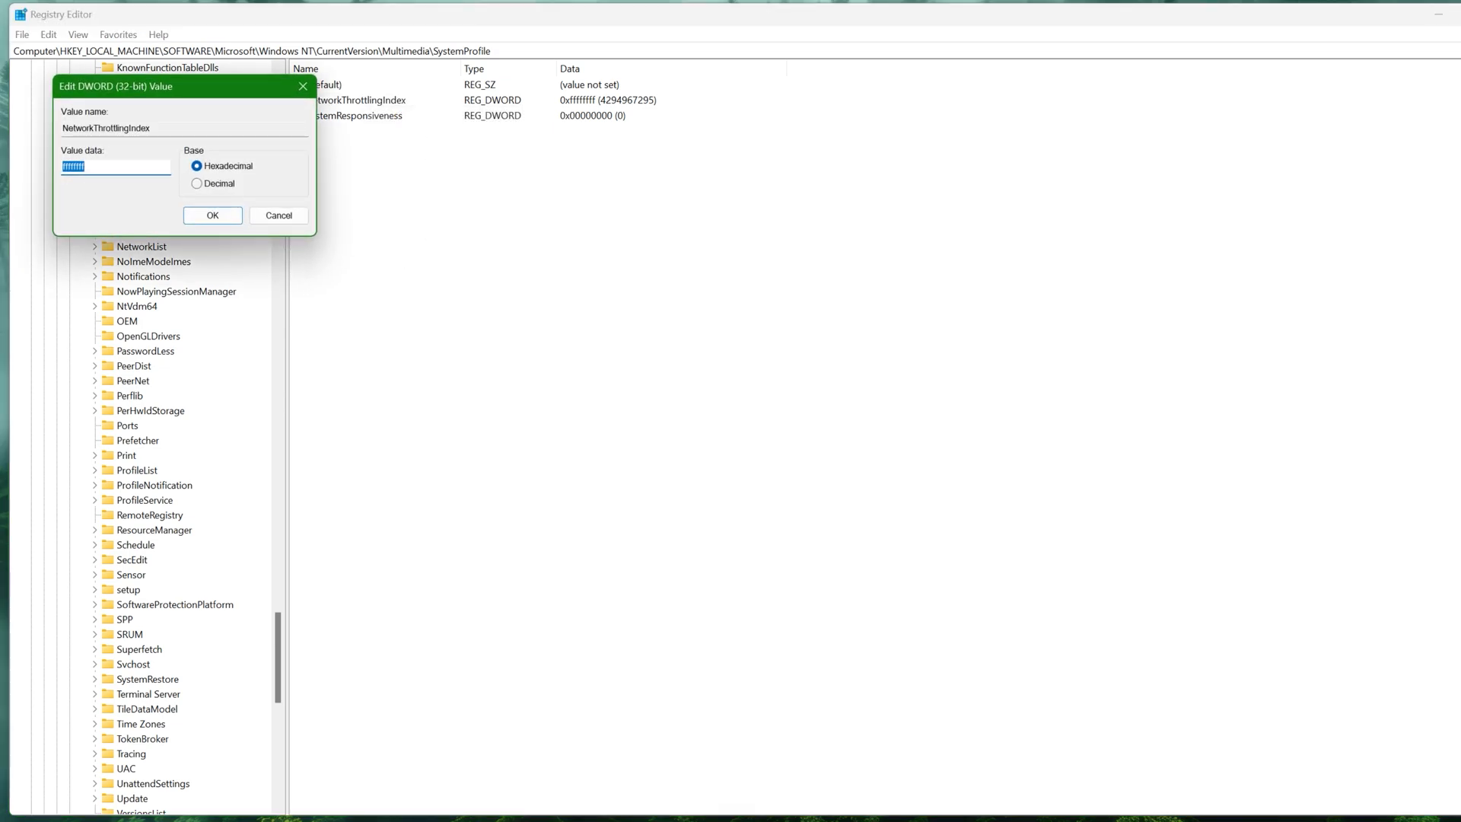
pyautogui.write('f')
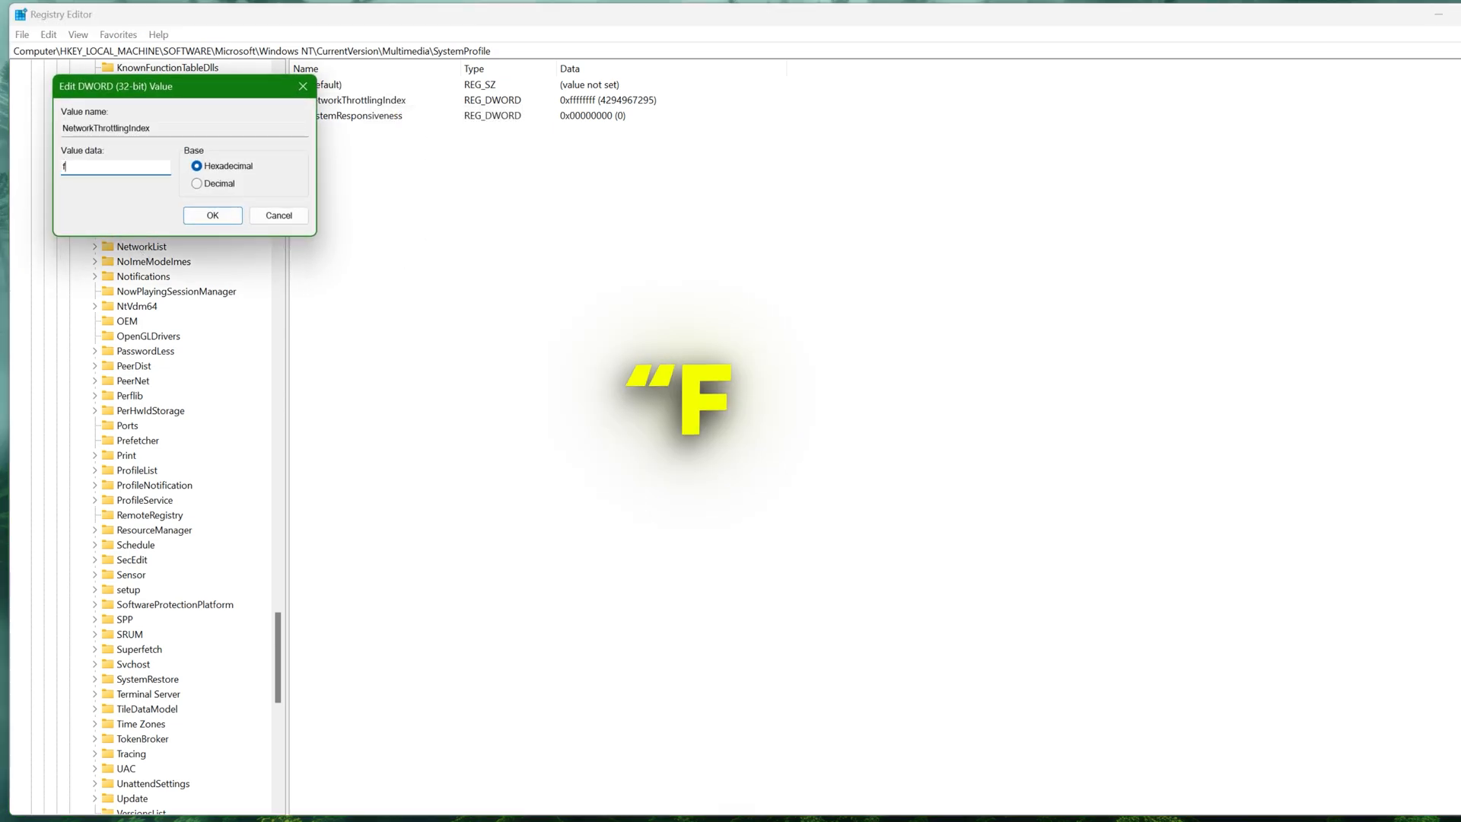
pyautogui.write('fffffff')
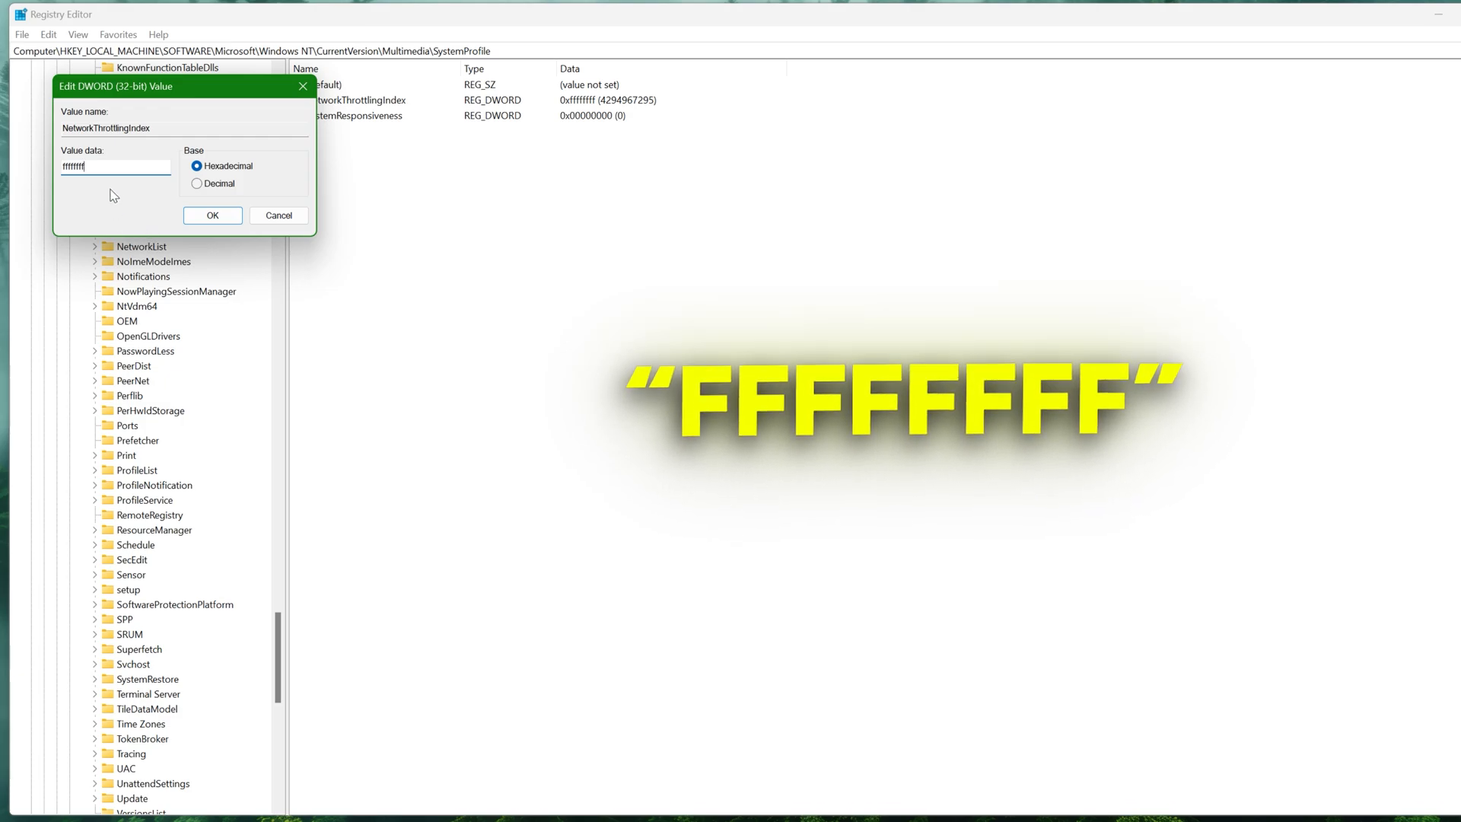
pyautogui.click(211, 216)
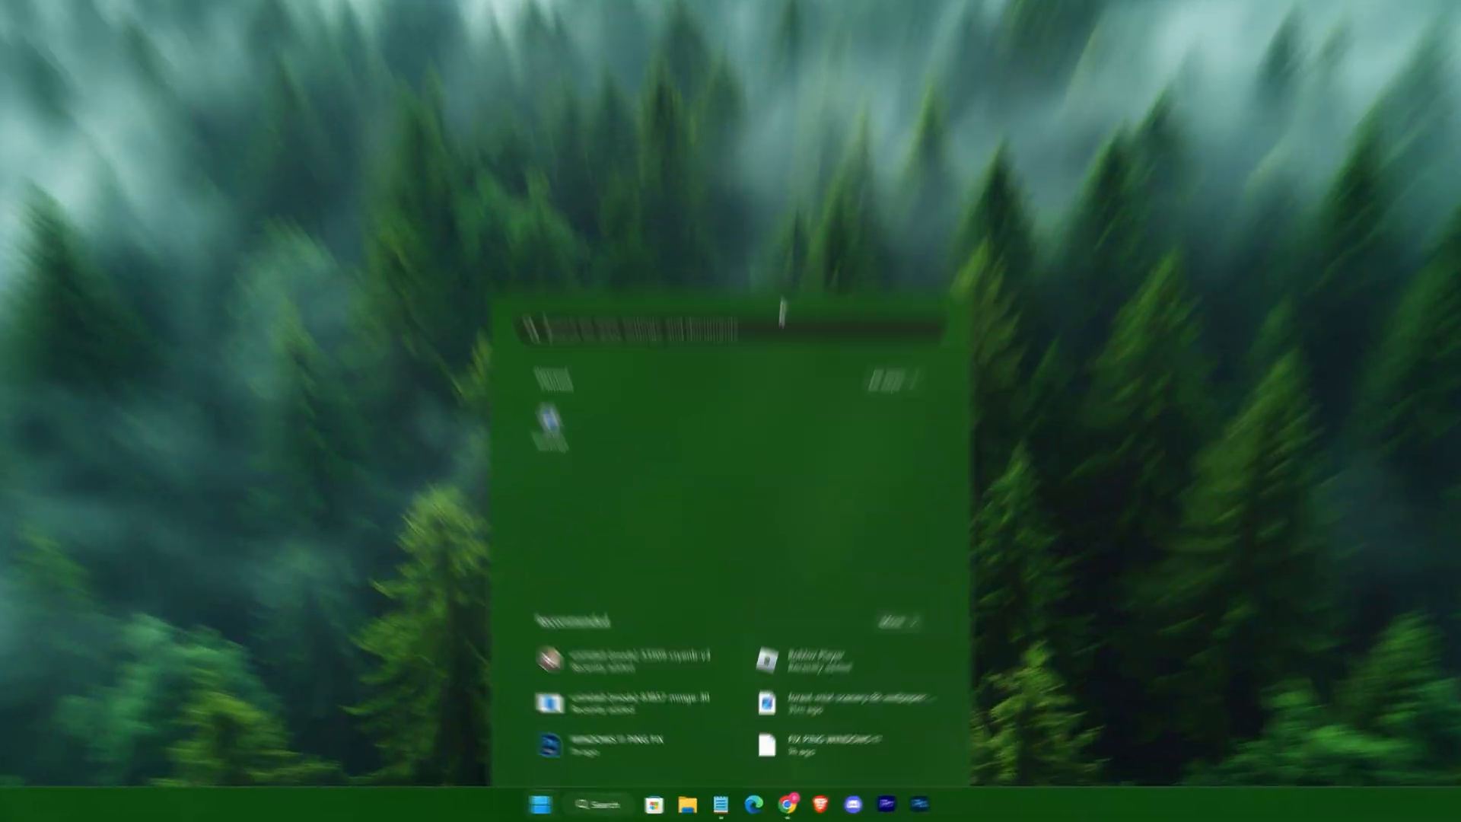
# Launch Command Prompt, ping 1.1.1.1 and 8.8.8.8, then close the window.
pyautogui.write('cmd')
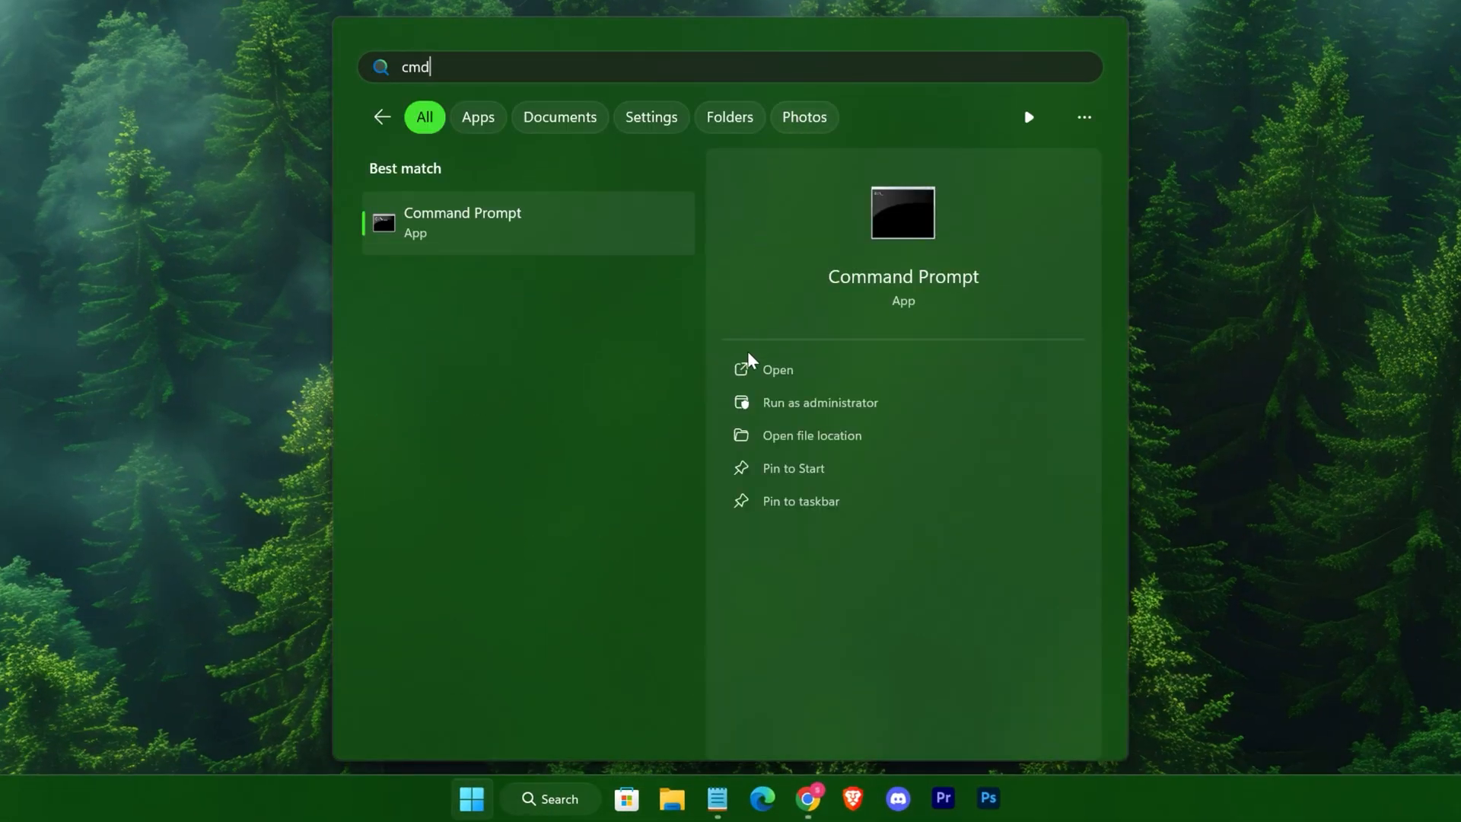
pyautogui.click(776, 369)
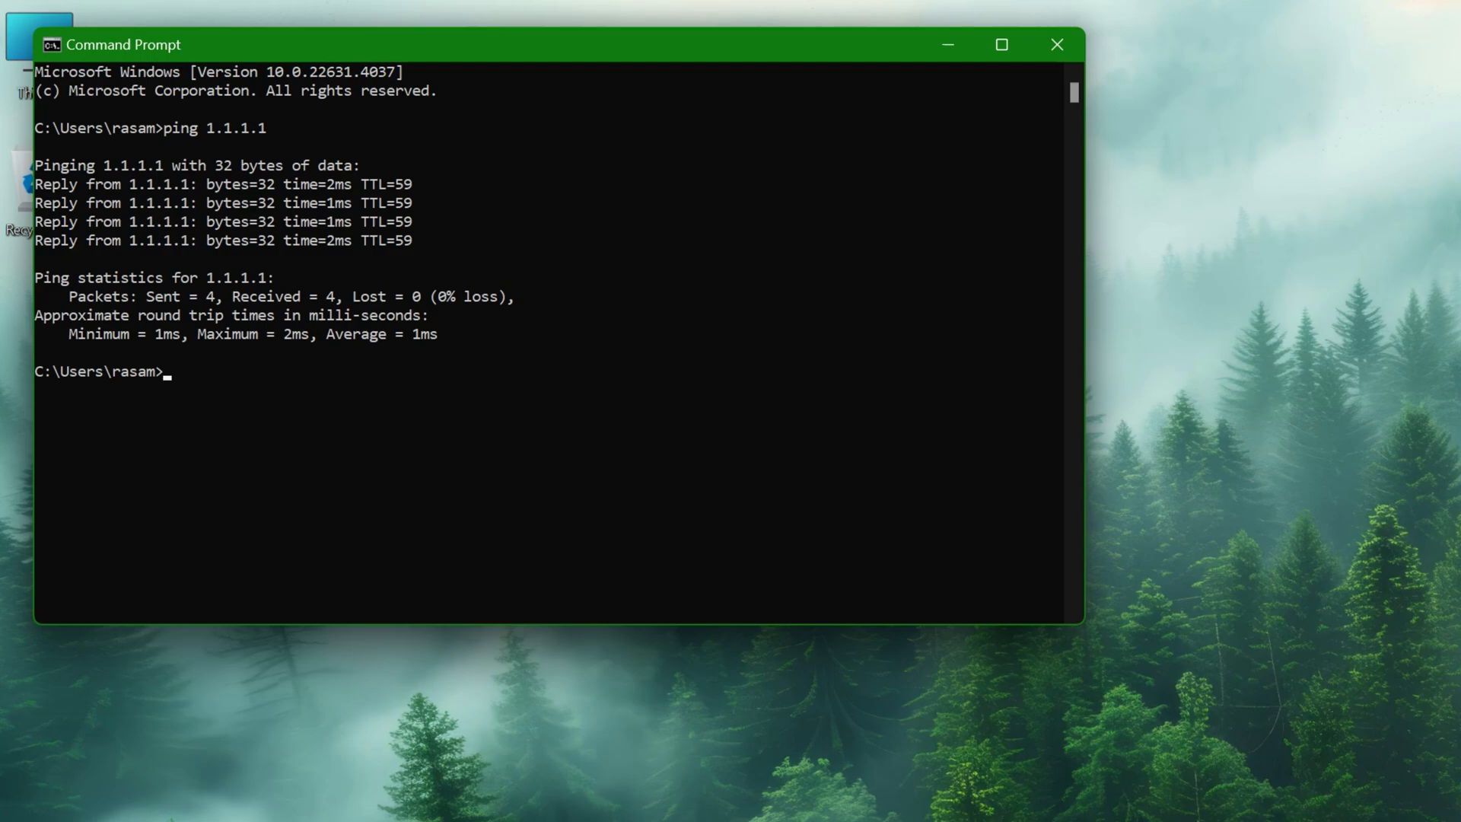
pyautogui.write('ping 8.8.8.8')
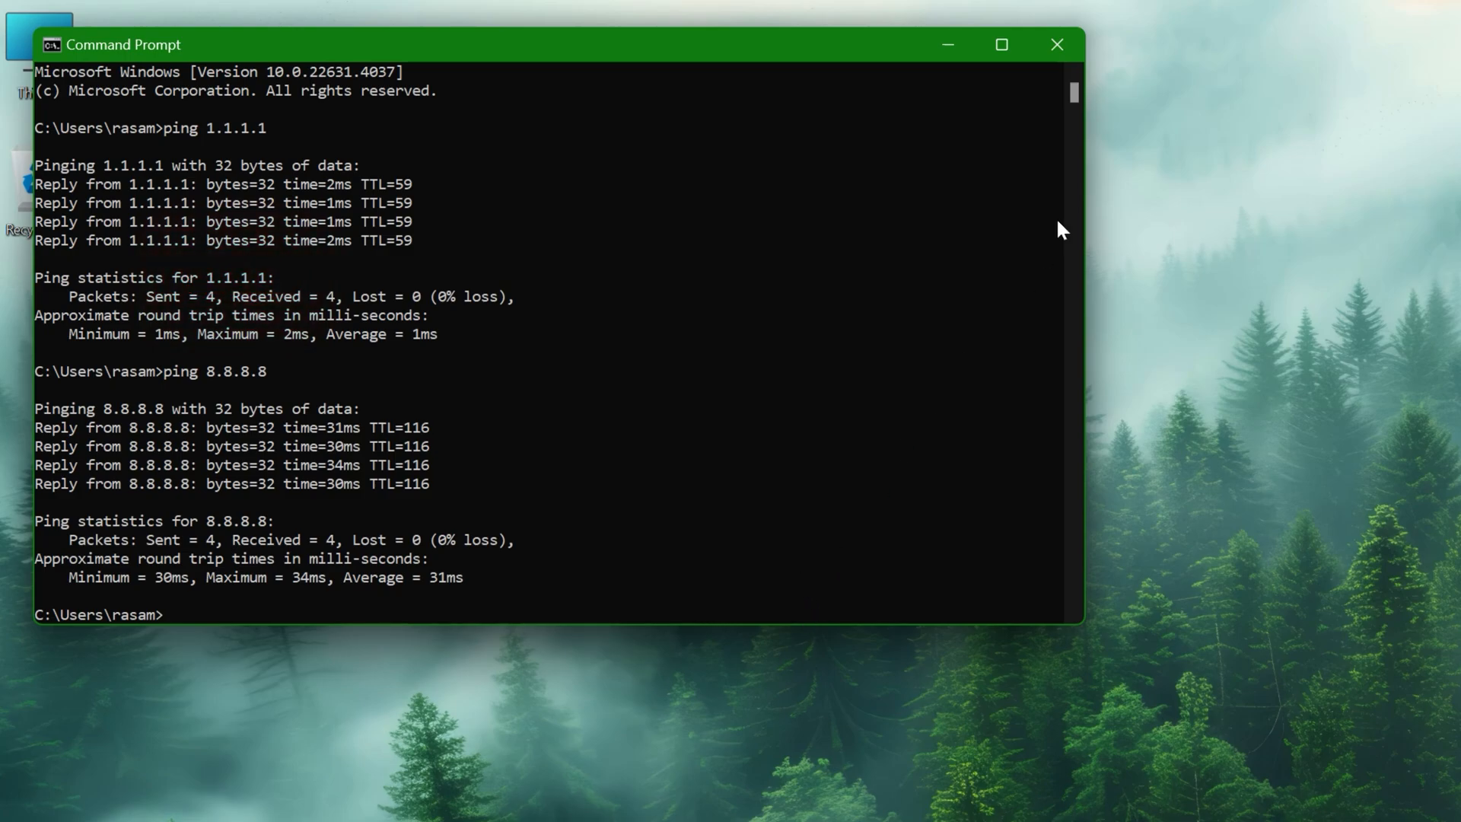
pyautogui.click(1053, 43)
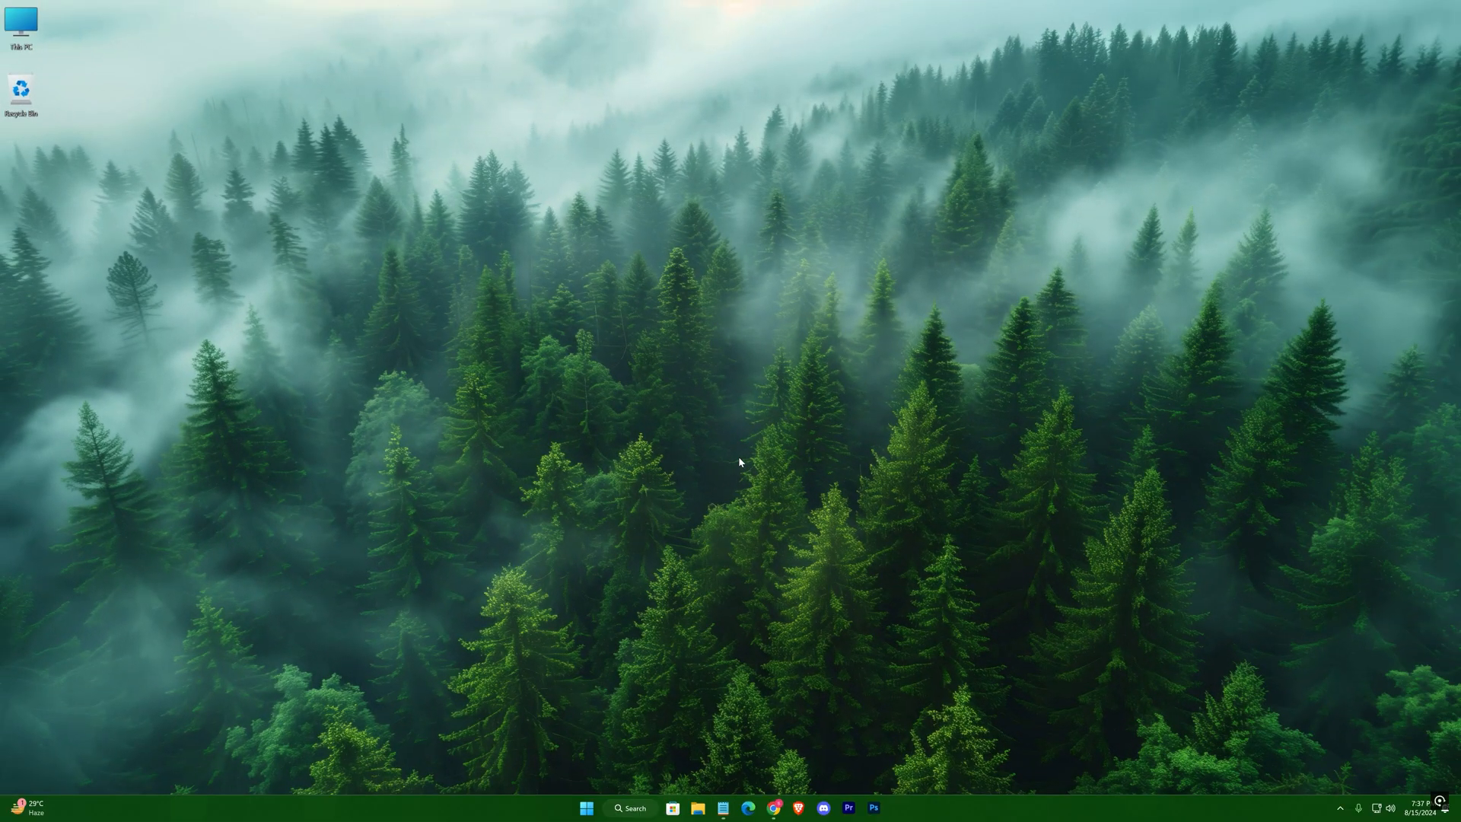
# Run ncpa.cpl and bring up the Ethernet adapter's context menu.
pyautogui.press('Win+r')
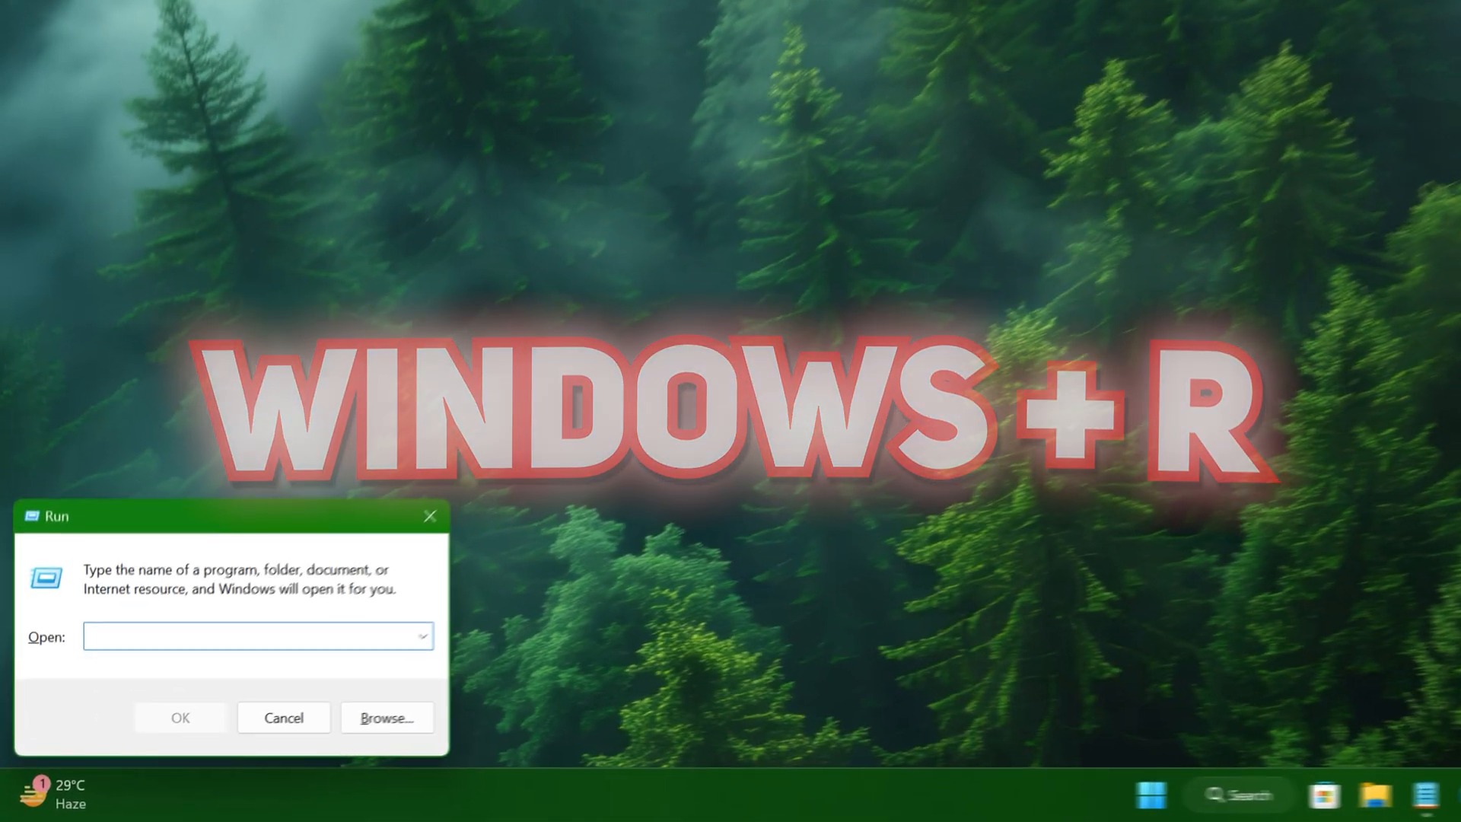
pyautogui.write('ncpa.cpl')
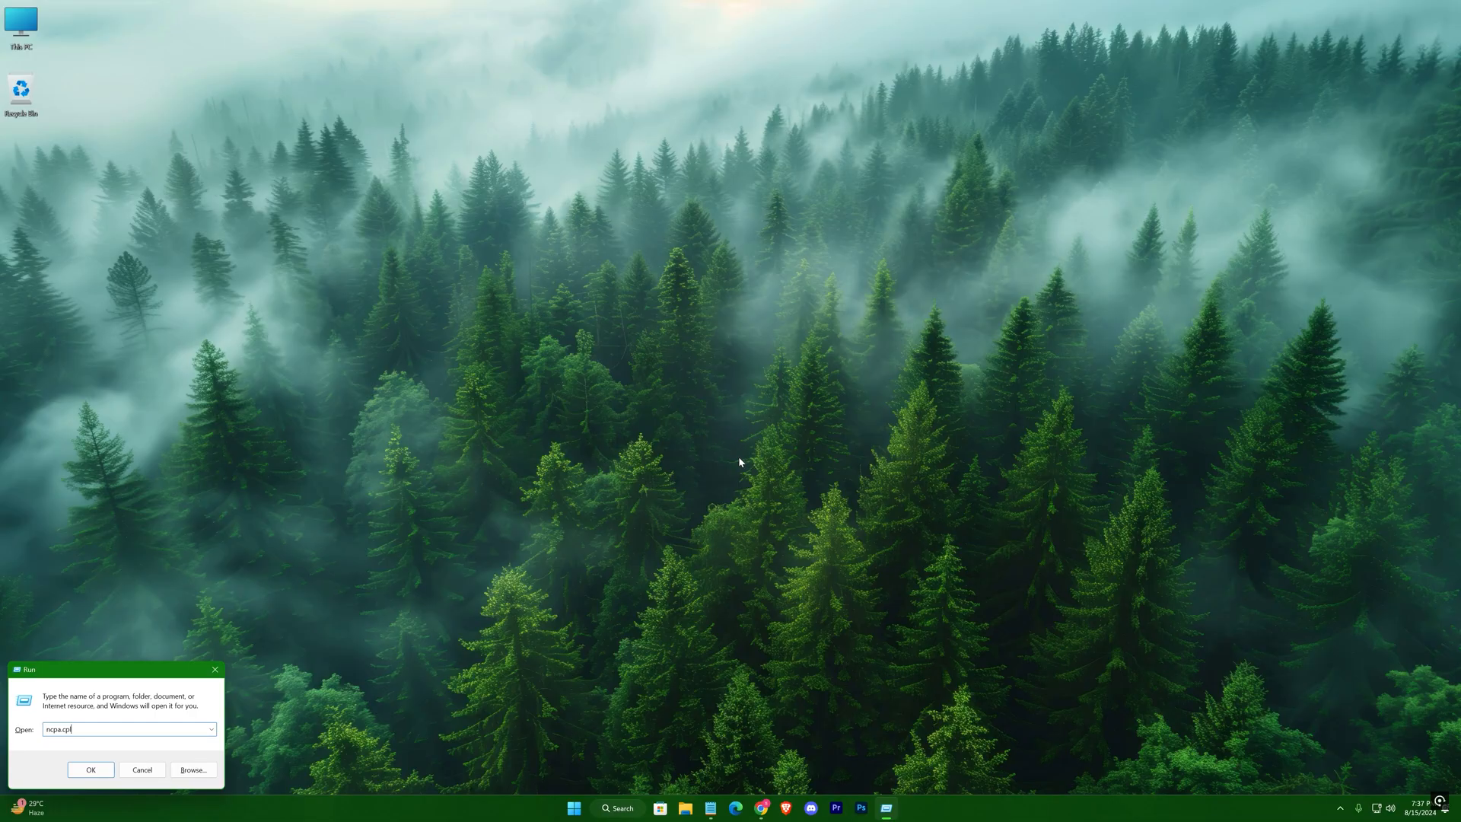
pyautogui.click(92, 770)
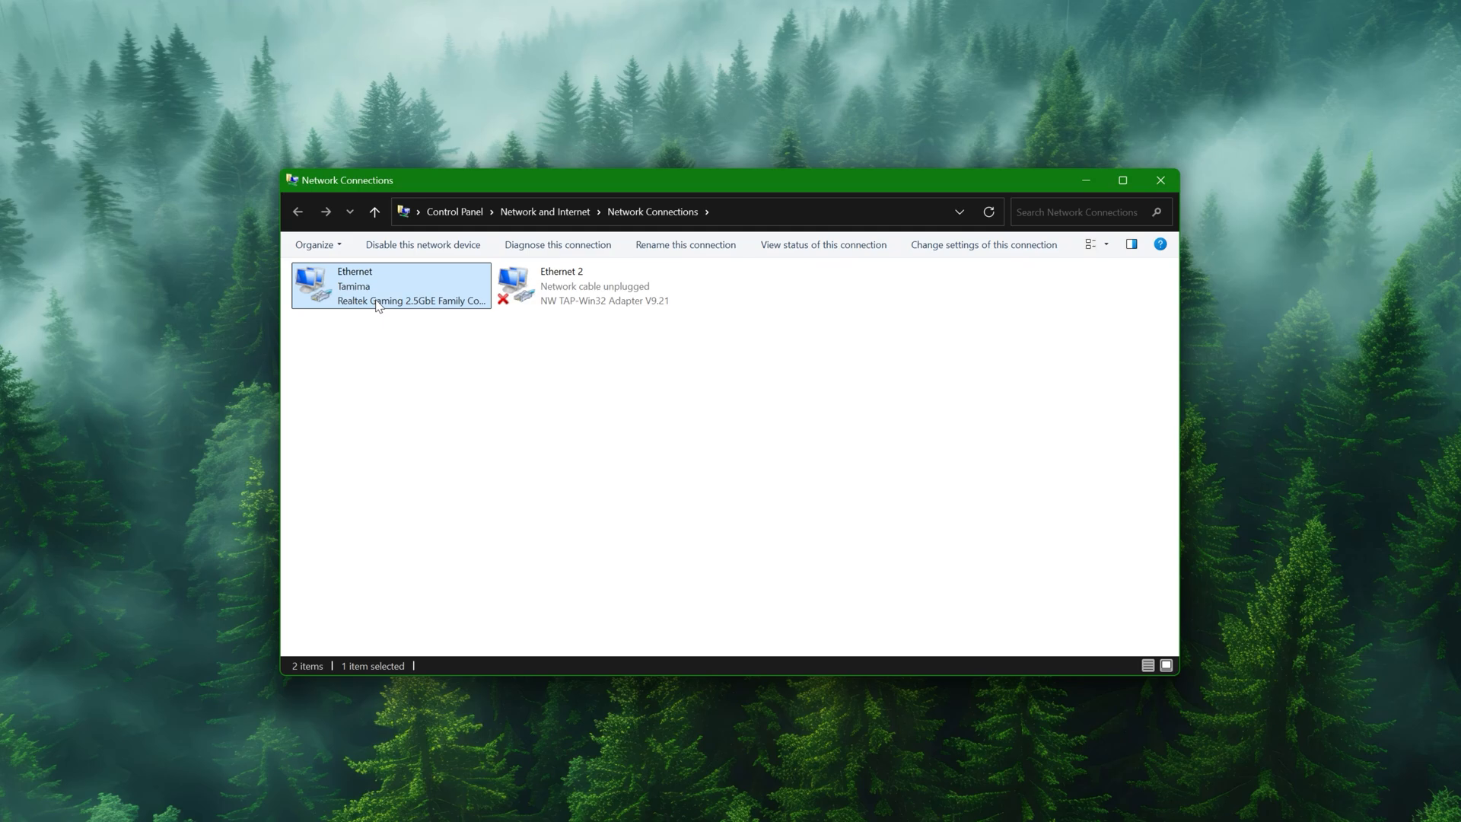
pyautogui.rightClick(377, 308)
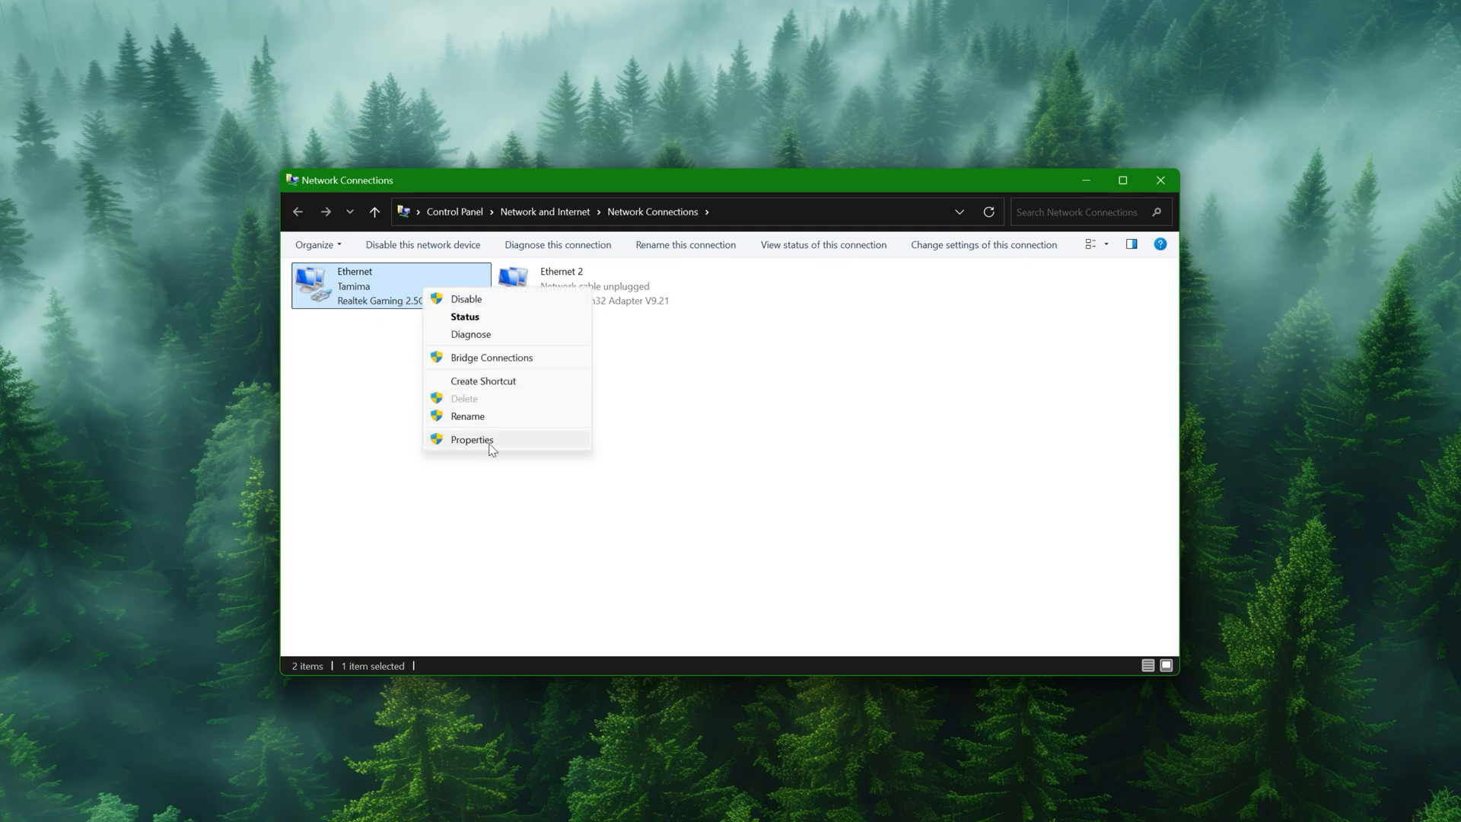
# Set the Ethernet IPv4 DNS servers manually to 1.1.1.1 and 1.0.0.1.
pyautogui.click(472, 440)
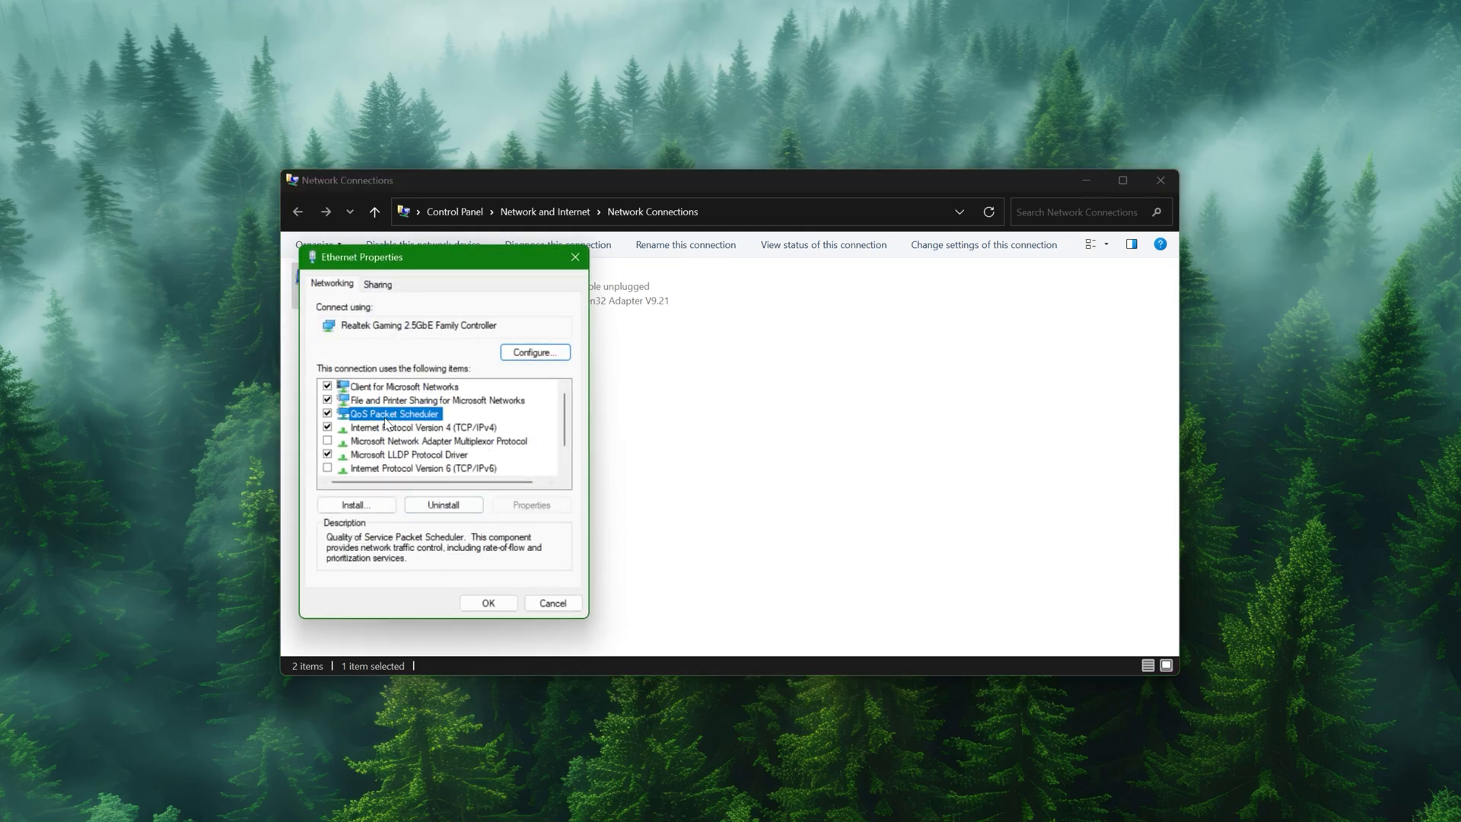
pyautogui.click(433, 426)
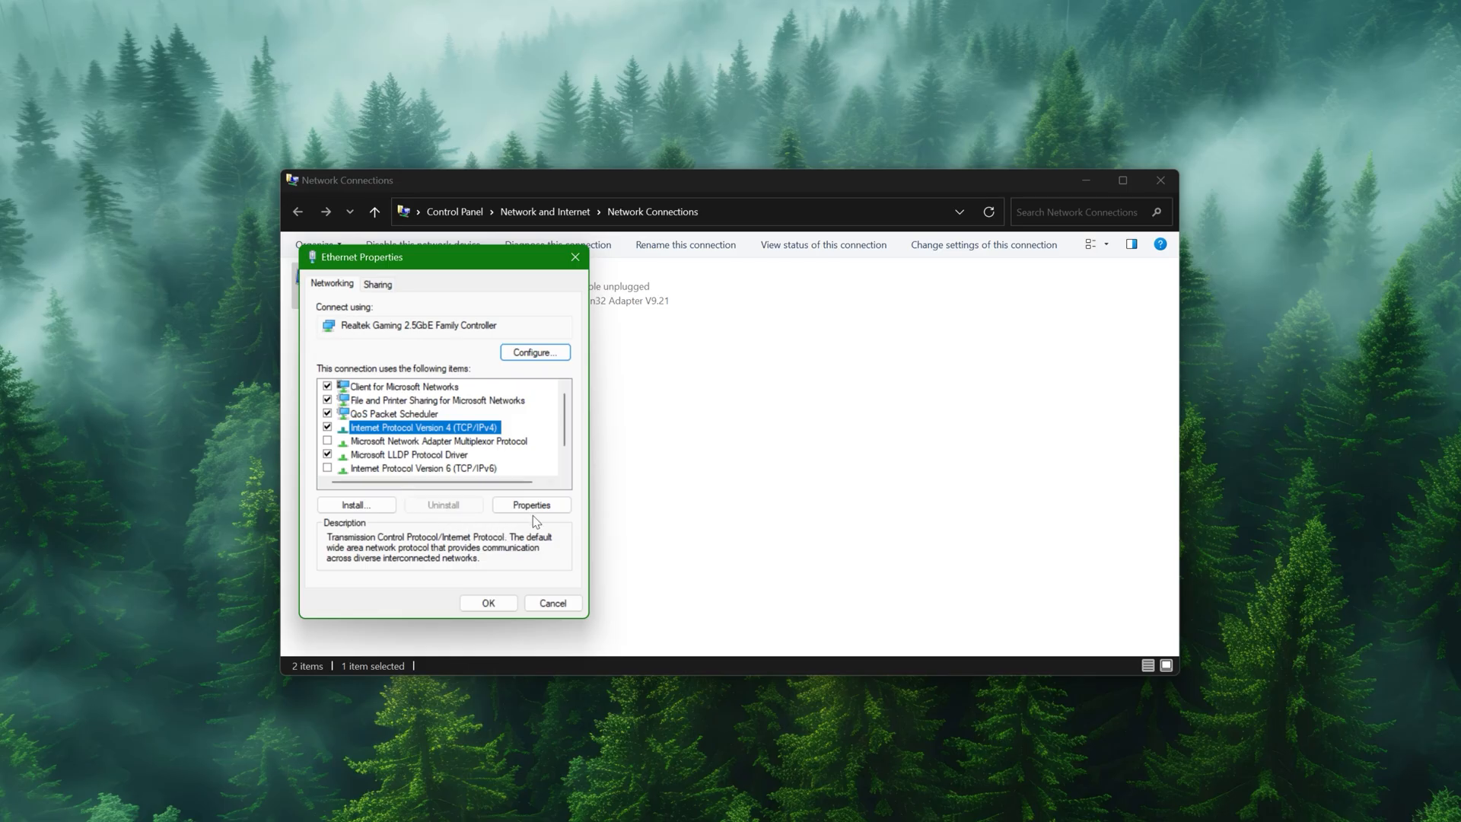
pyautogui.click(531, 504)
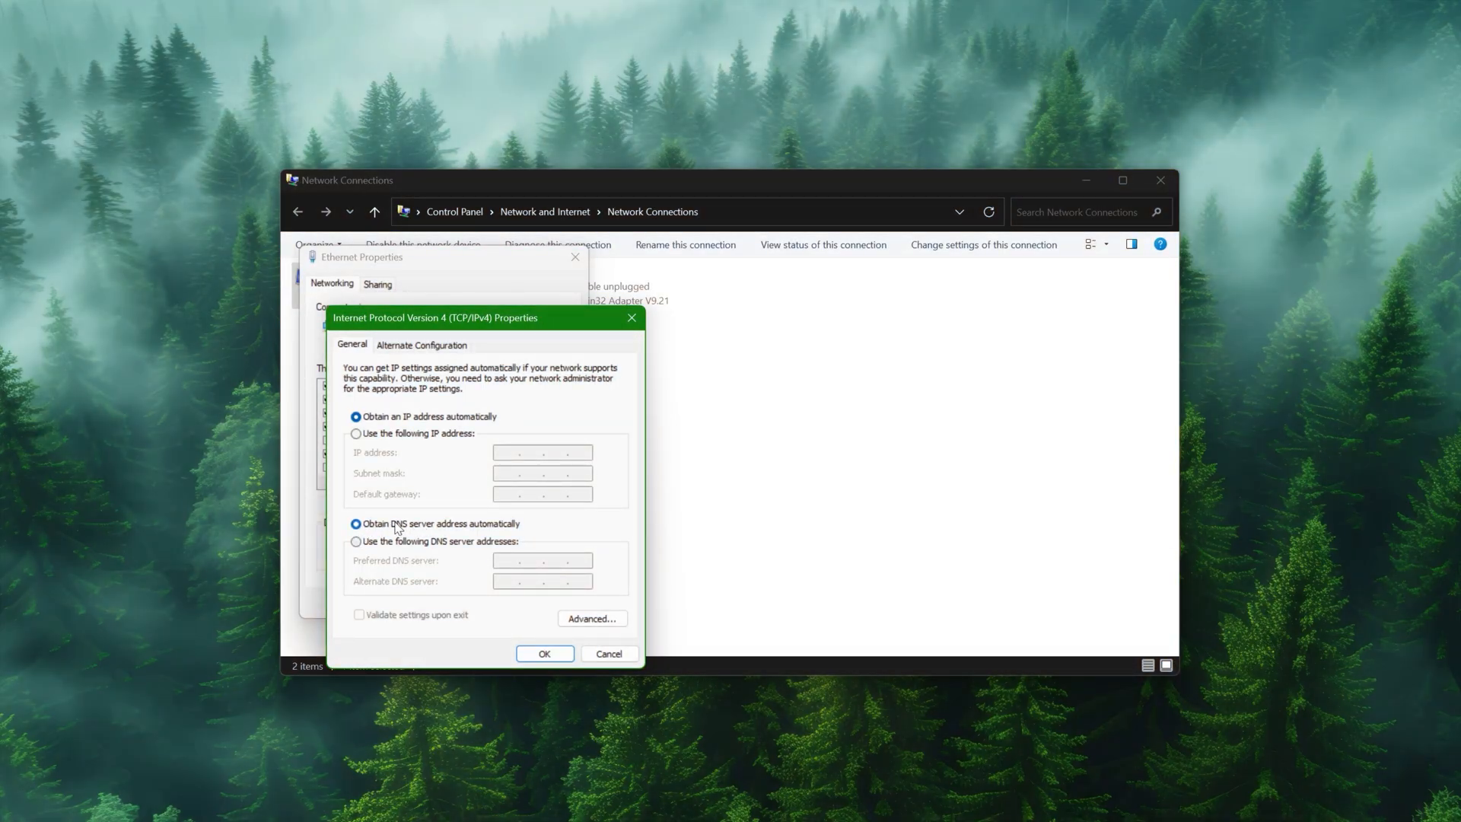
pyautogui.click(356, 542)
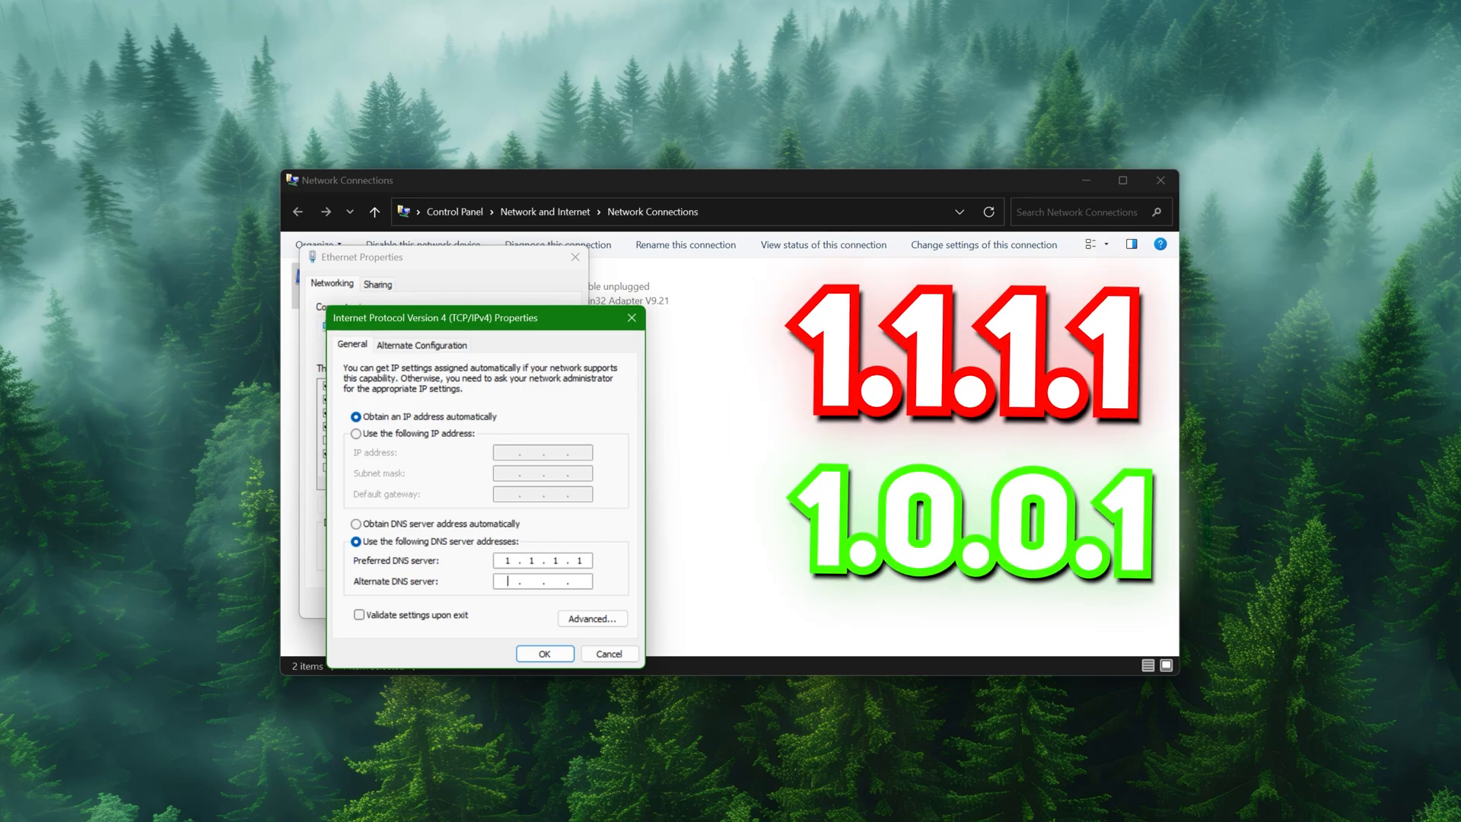
pyautogui.write('1.0.0.1')
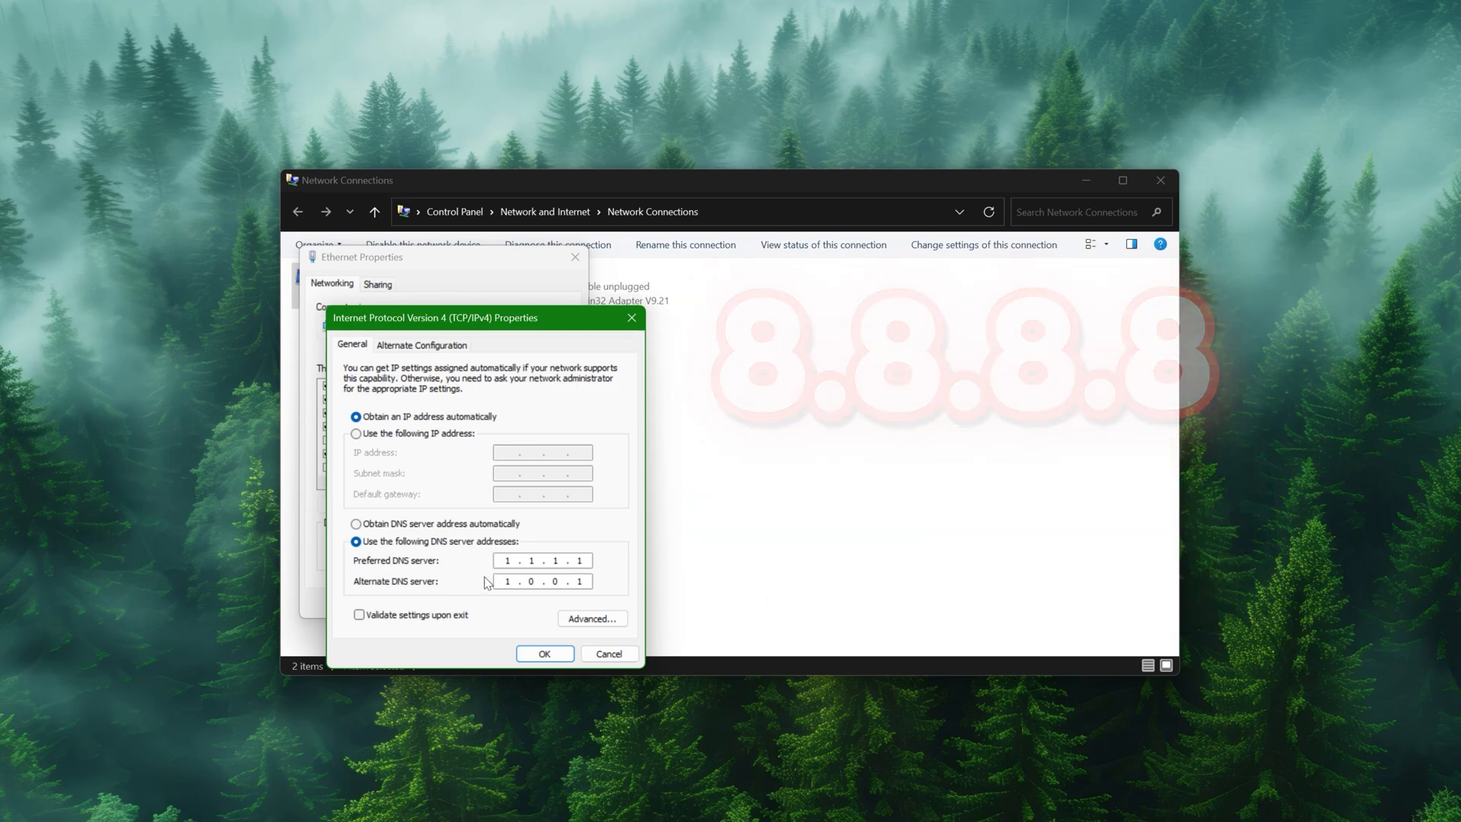
pyautogui.click(545, 655)
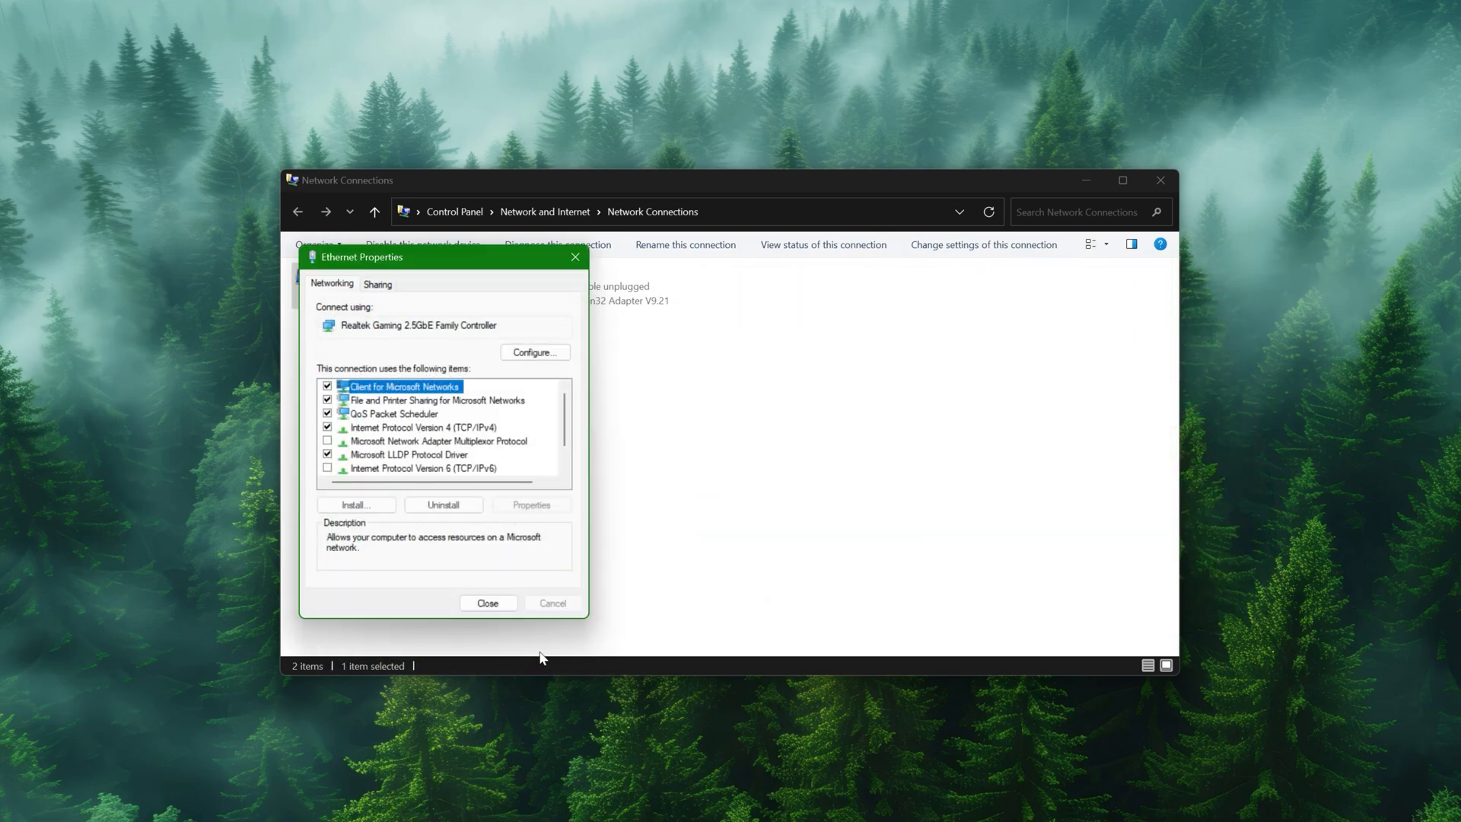
# In the adapter's Power Management, stop Windows turning it off to save power.
pyautogui.click(487, 603)
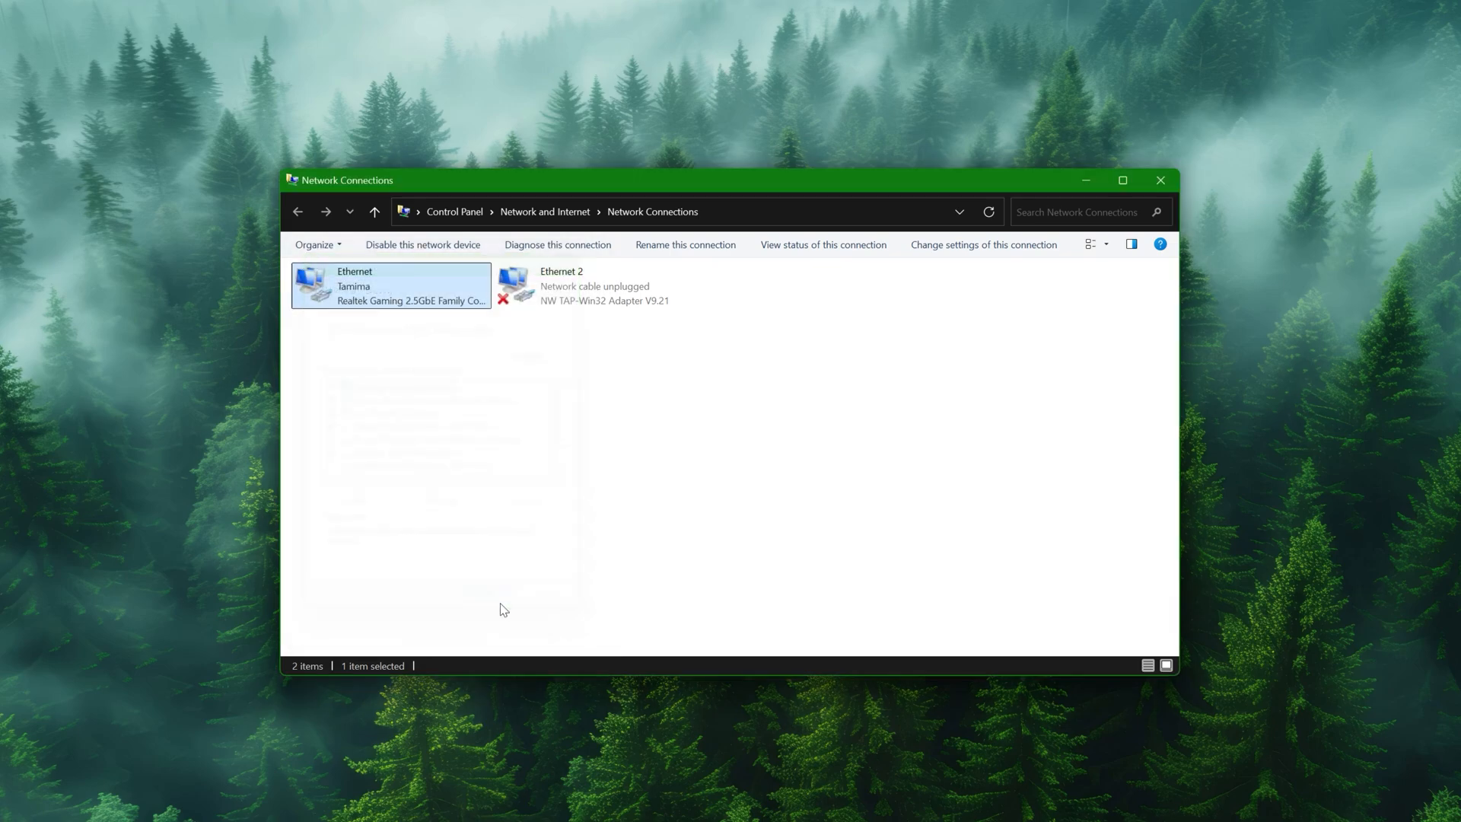
pyautogui.rightClick(388, 286)
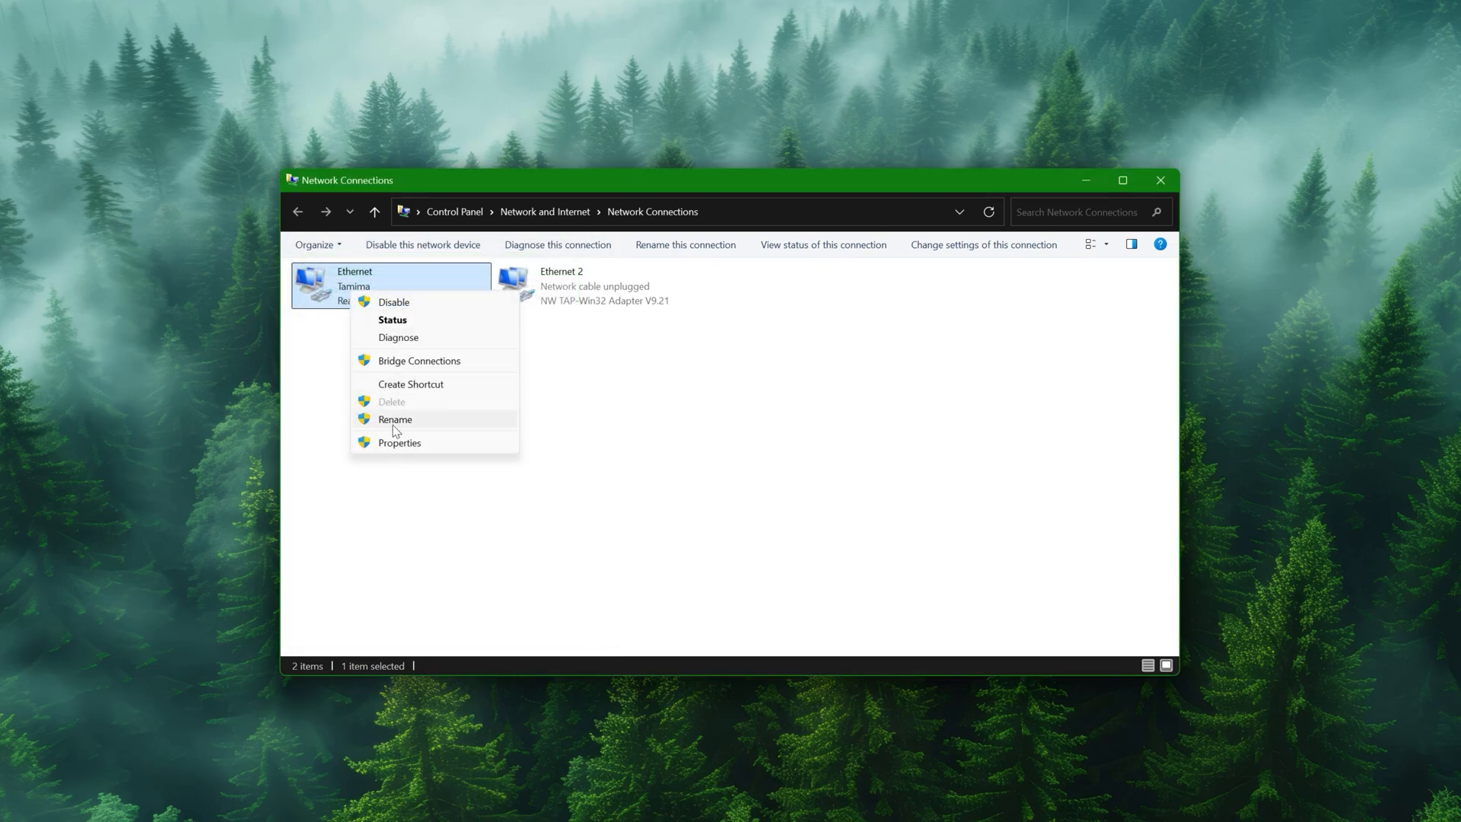
pyautogui.click(399, 441)
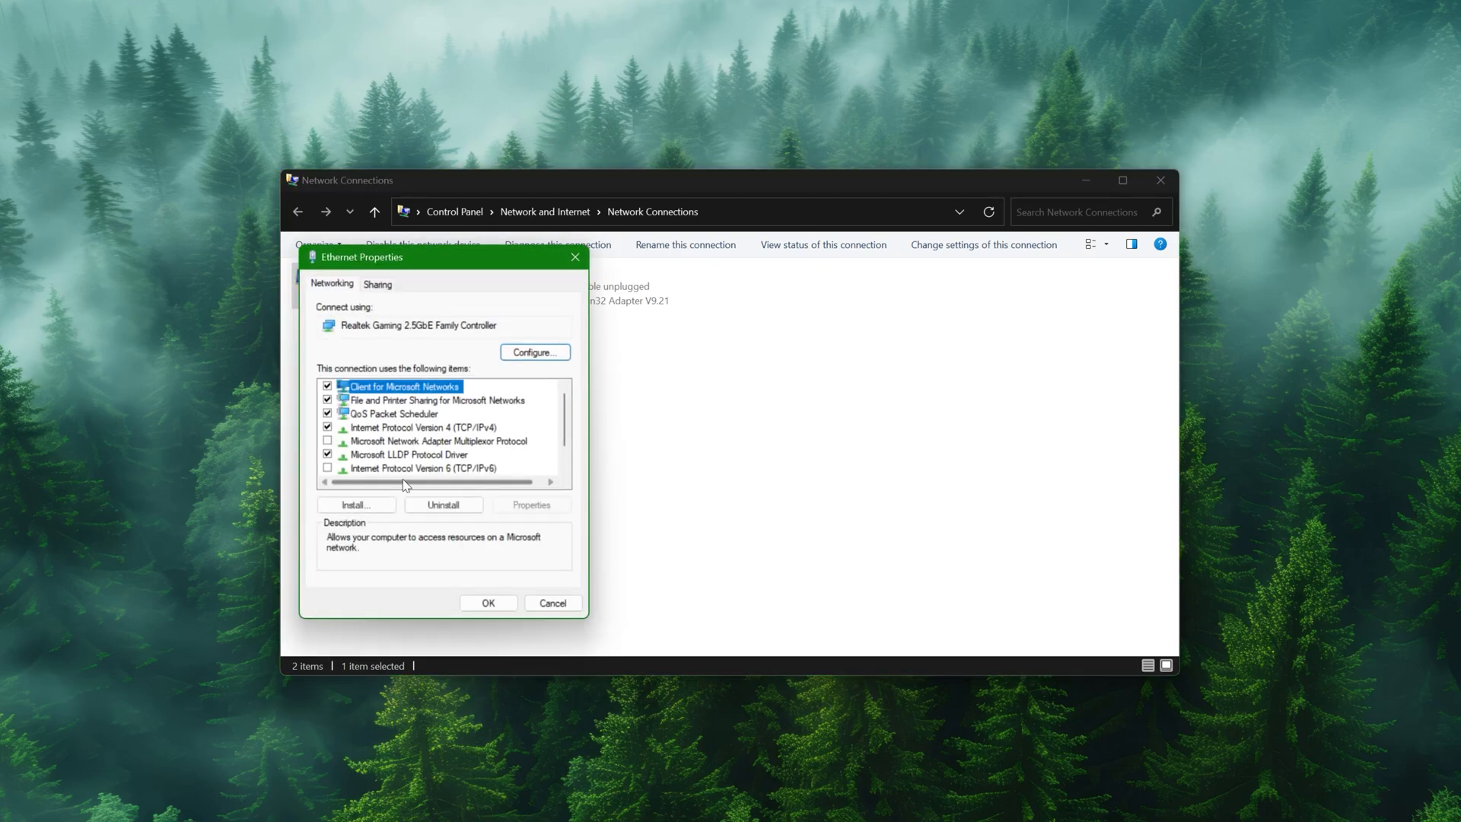
pyautogui.click(534, 353)
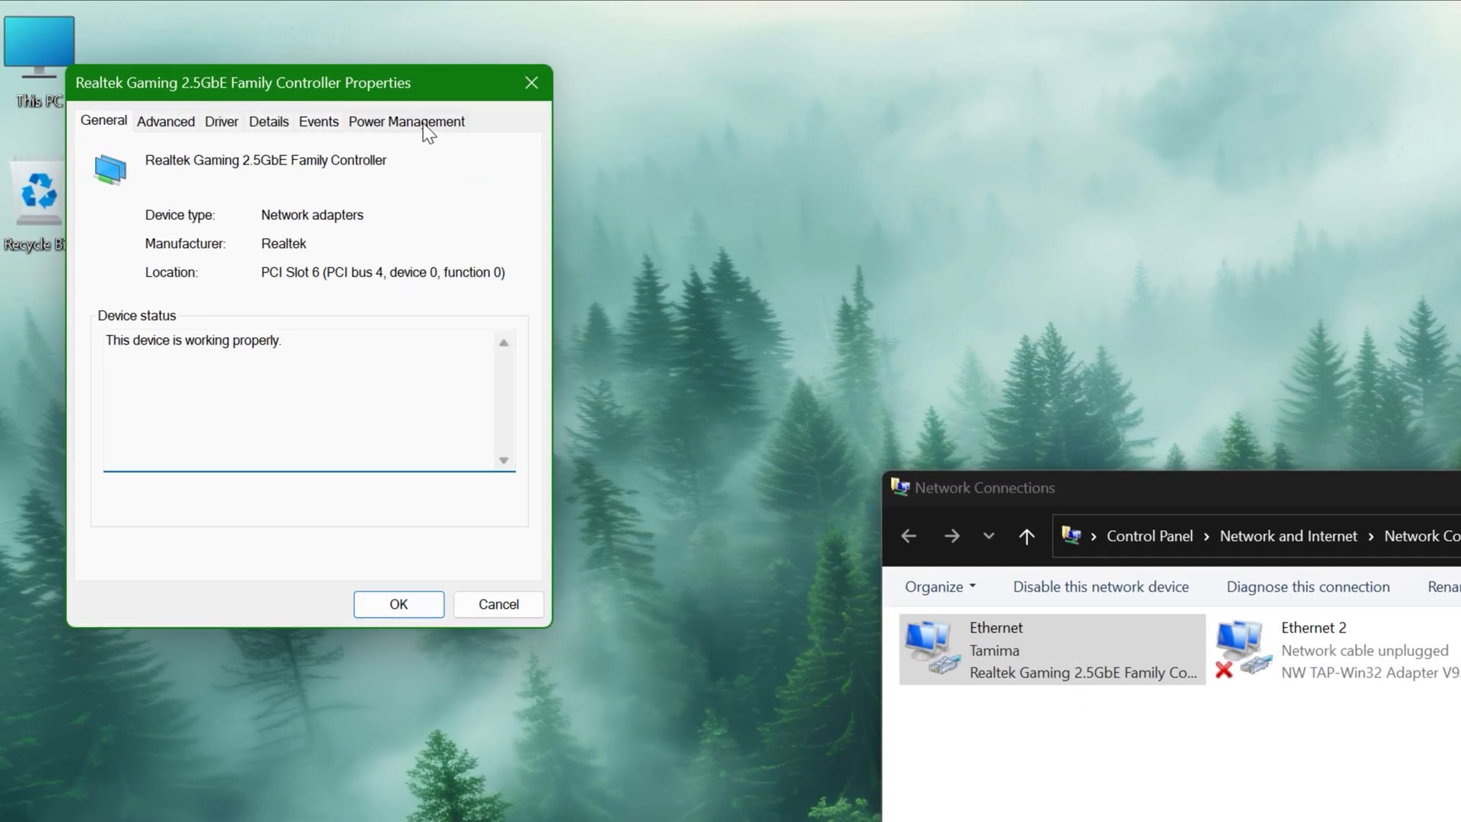
pyautogui.click(405, 121)
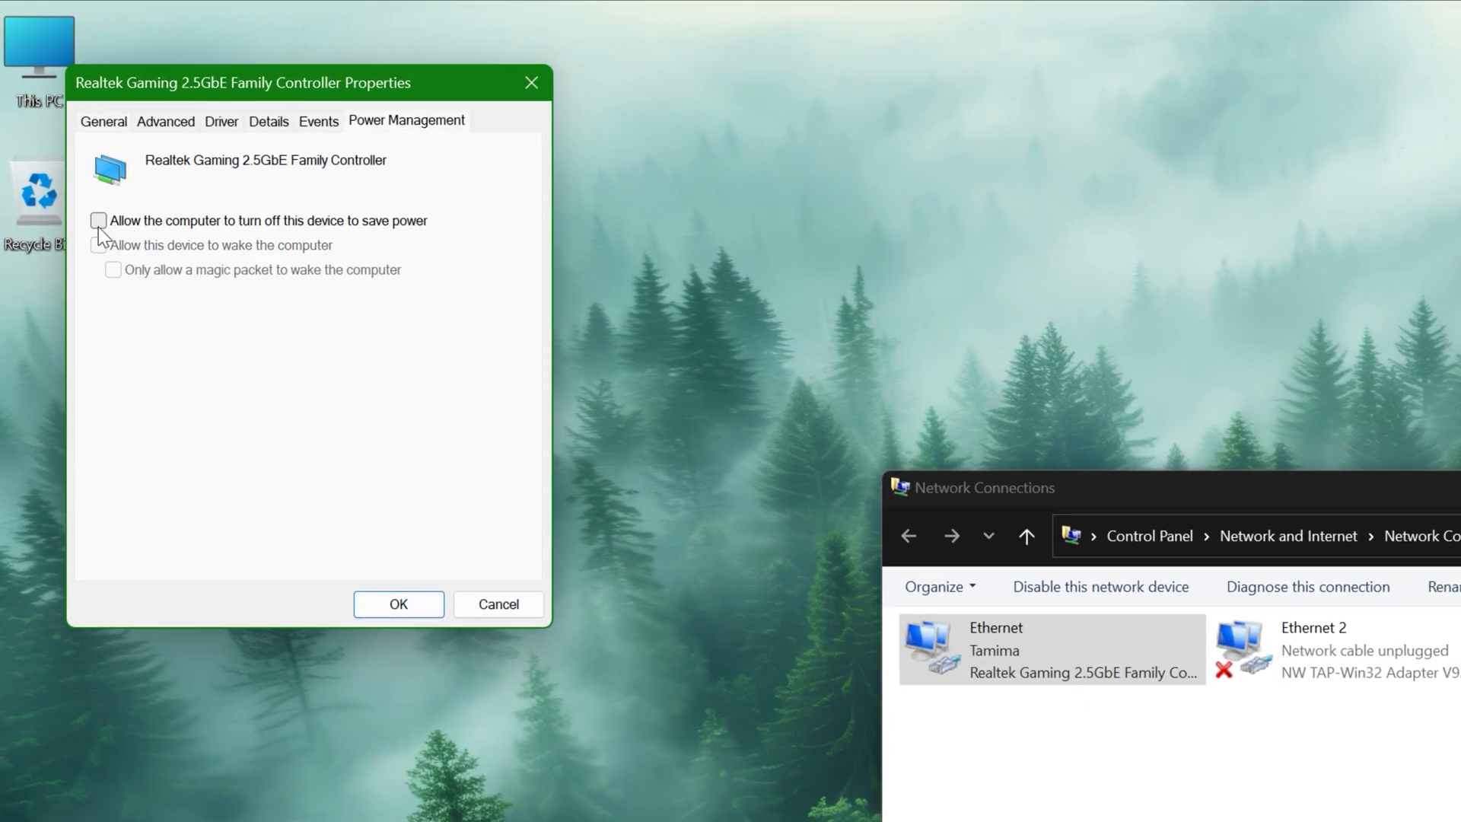
pyautogui.click(164, 121)
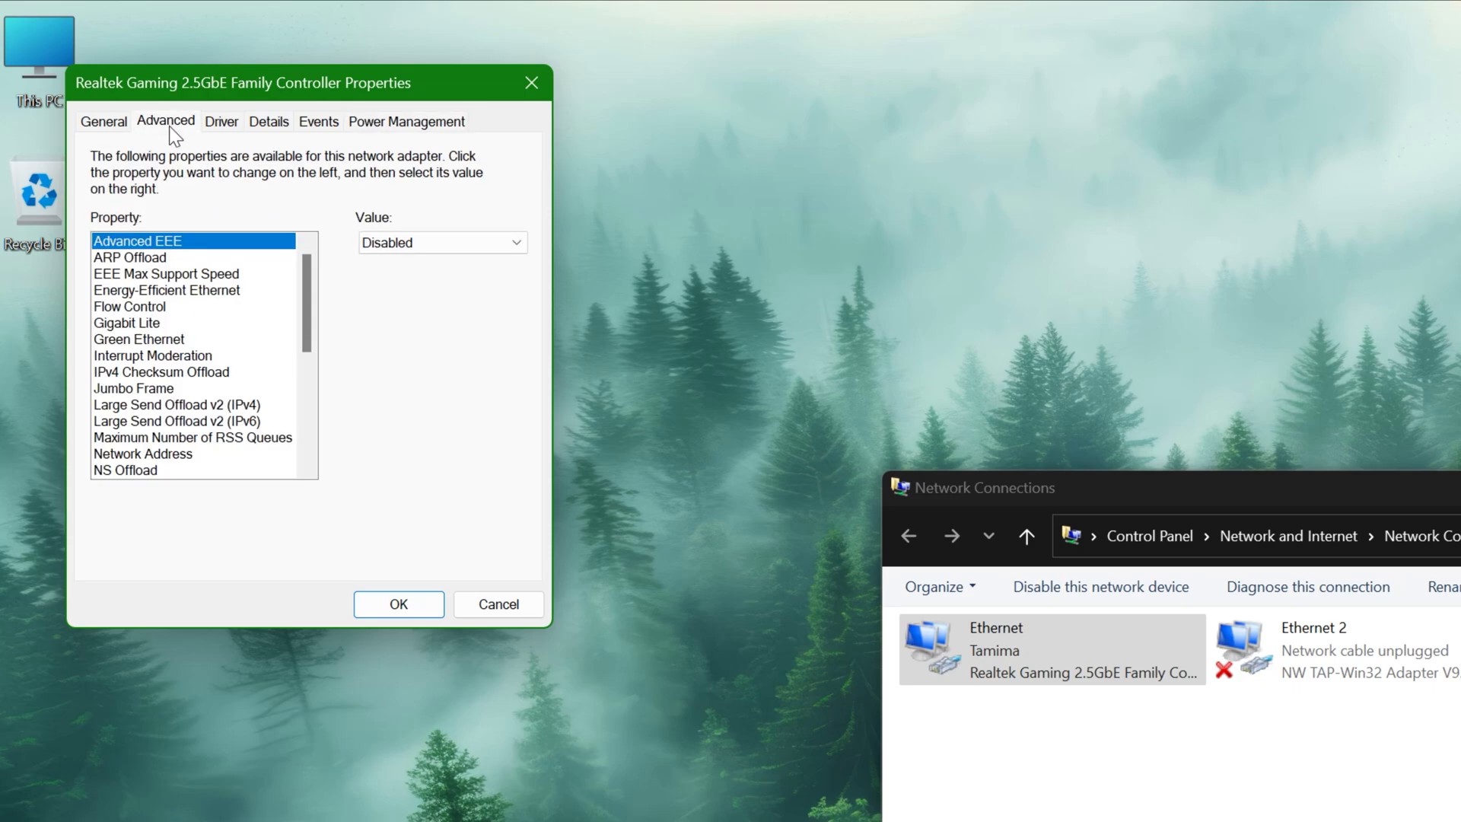
pyautogui.moveTo(222, 313)
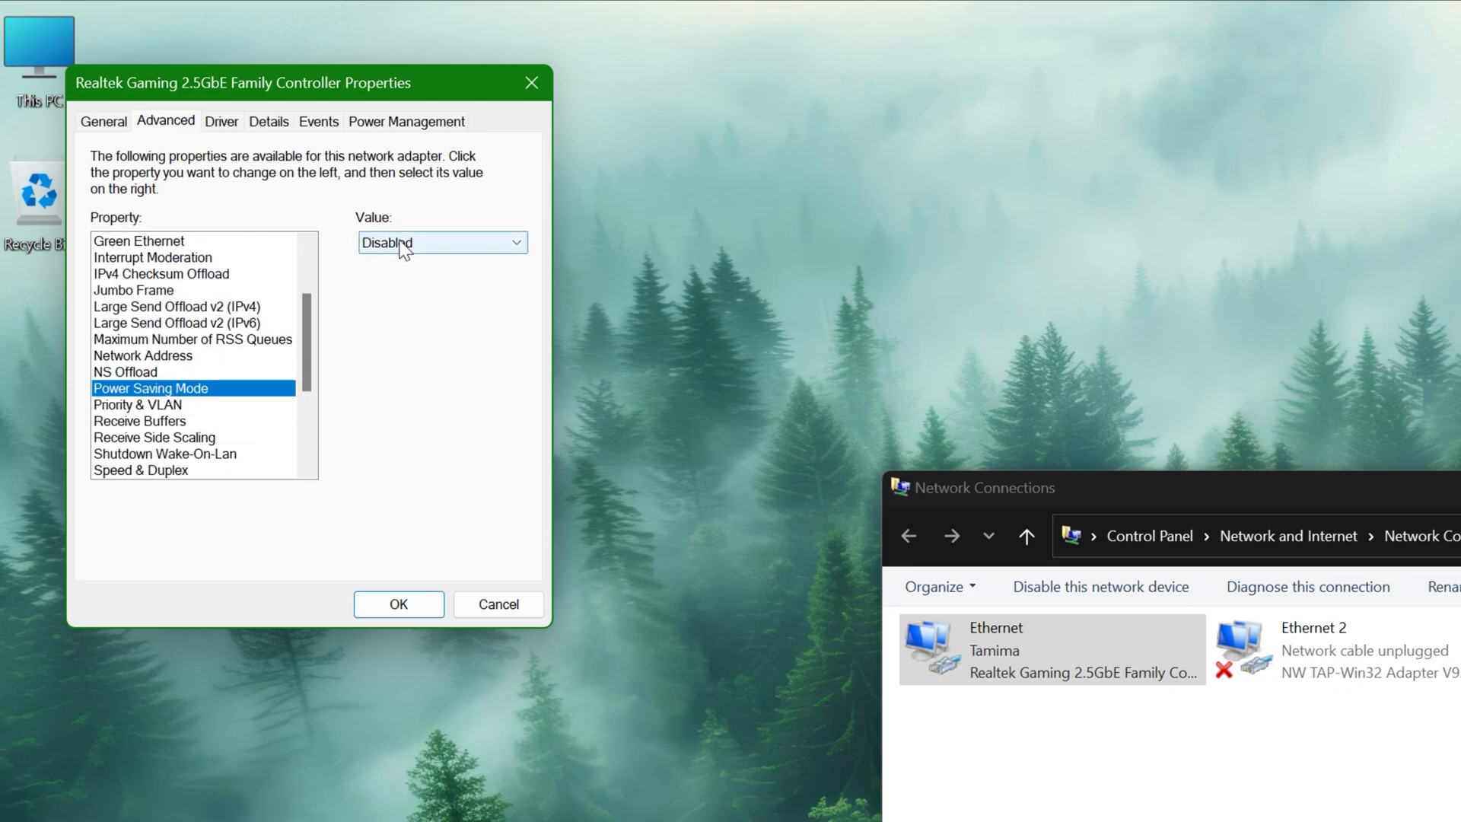
# Set the adapter's Speed & Duplex to 1.0 Gbps Full Duplex and apply.
pyautogui.scroll(-3)
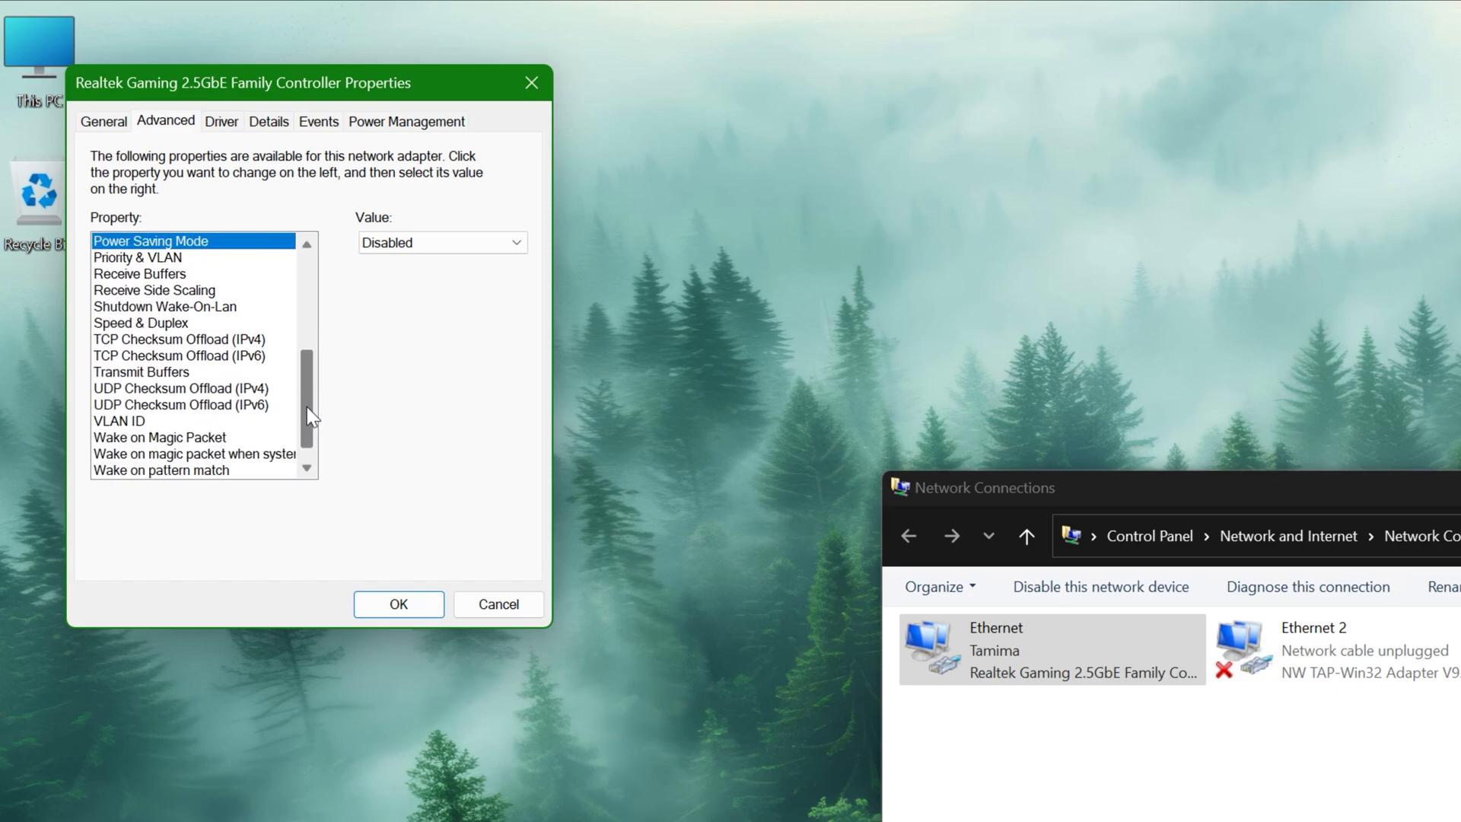
pyautogui.click(142, 323)
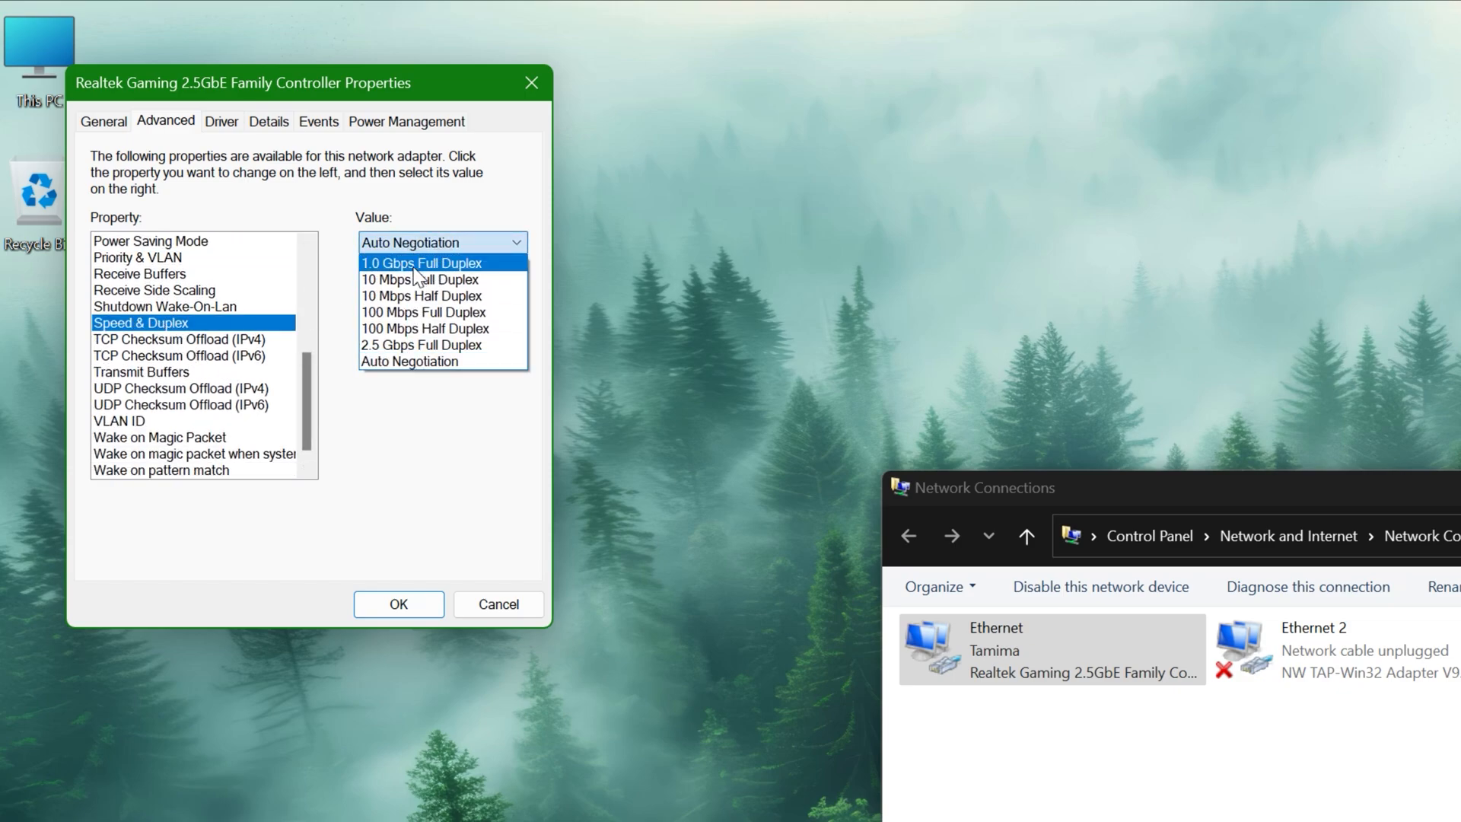
pyautogui.click(423, 262)
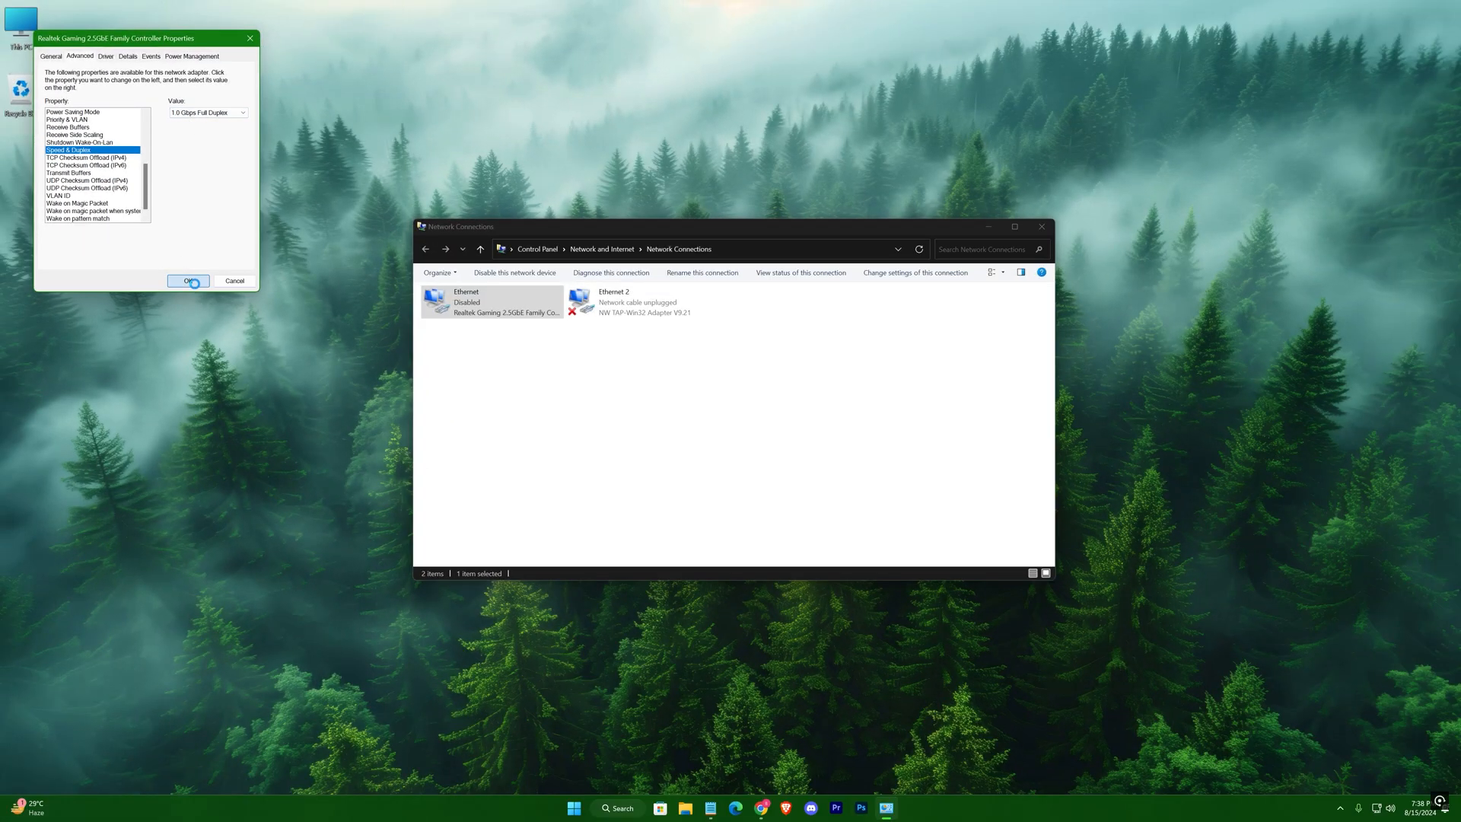
pyautogui.click(189, 280)
pyautogui.write('inetcpl.c')
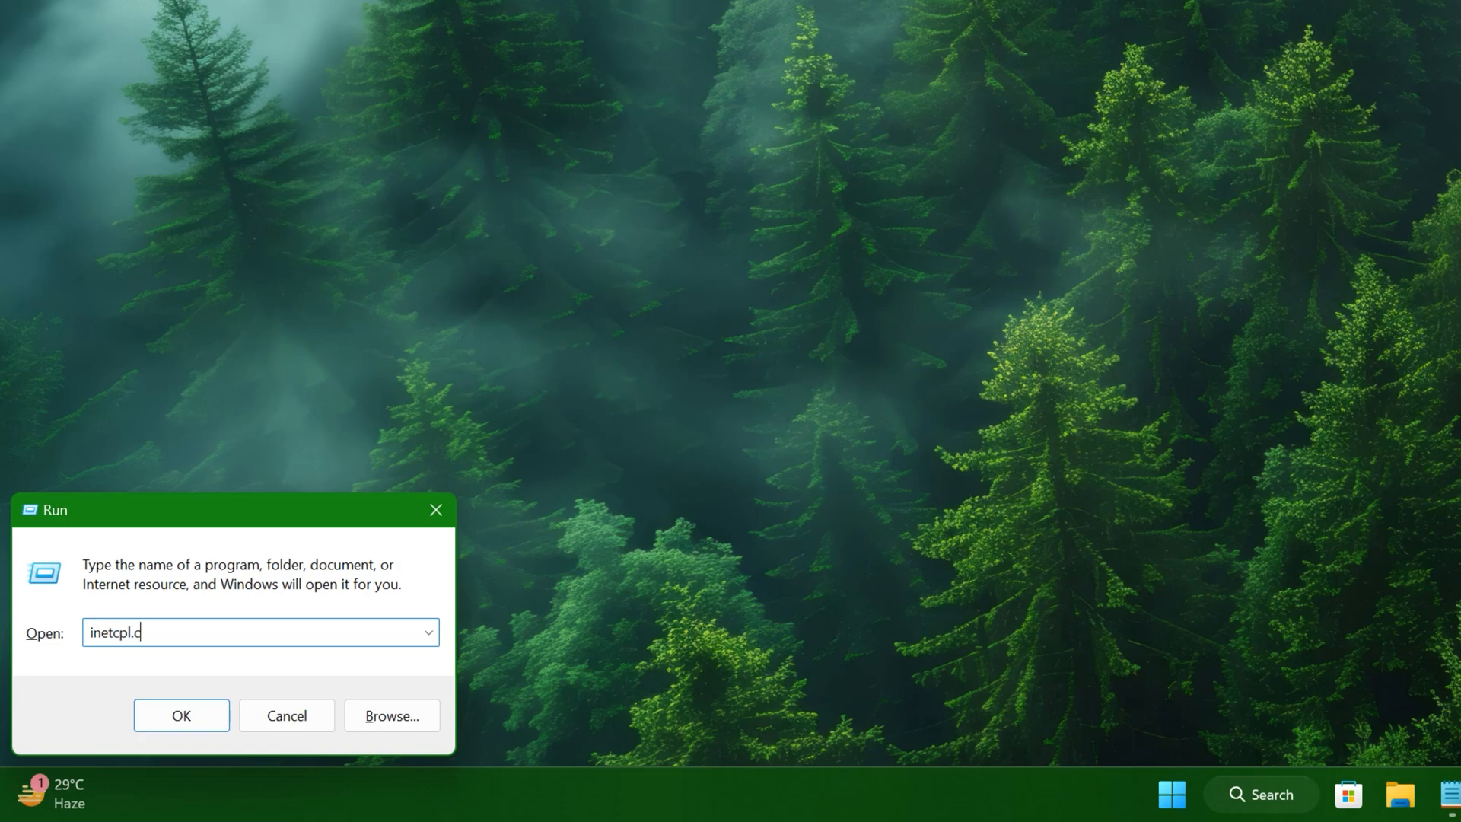
# In Internet Properties LAN settings, leave 'Use a proxy server for your LAN' unchecked and confirm.
pyautogui.click(181, 715)
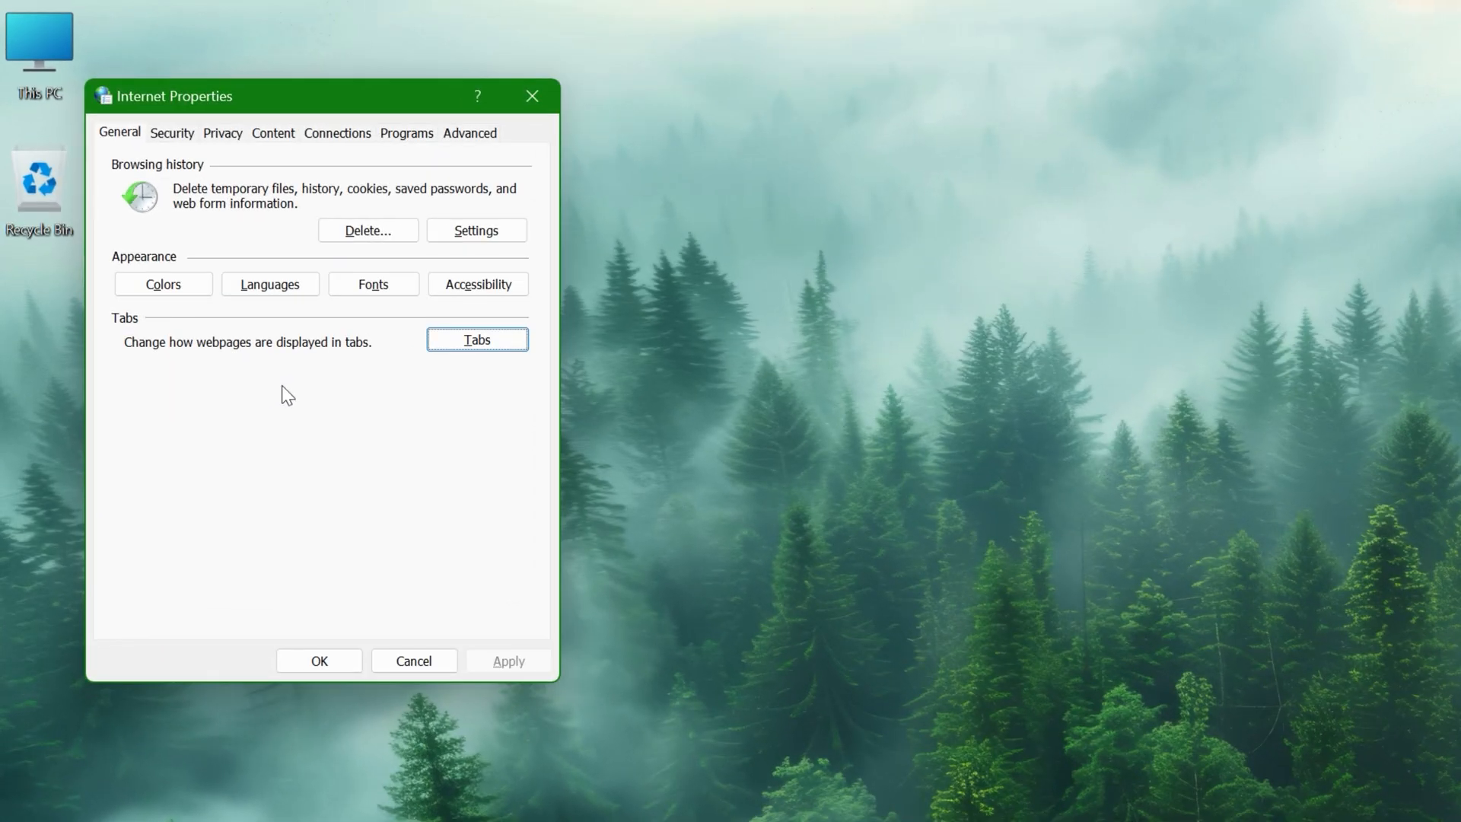
pyautogui.click(337, 132)
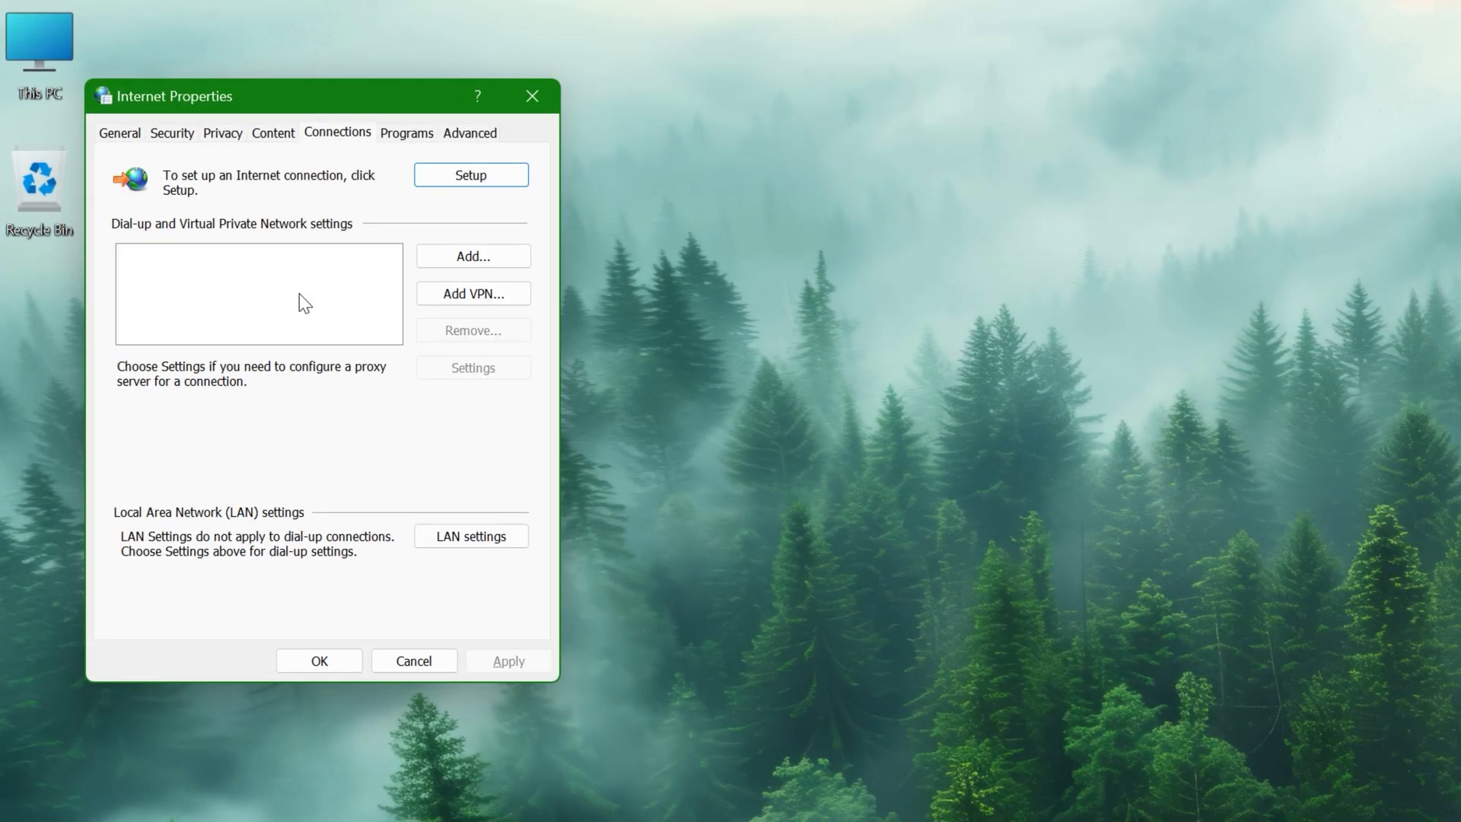
pyautogui.click(471, 536)
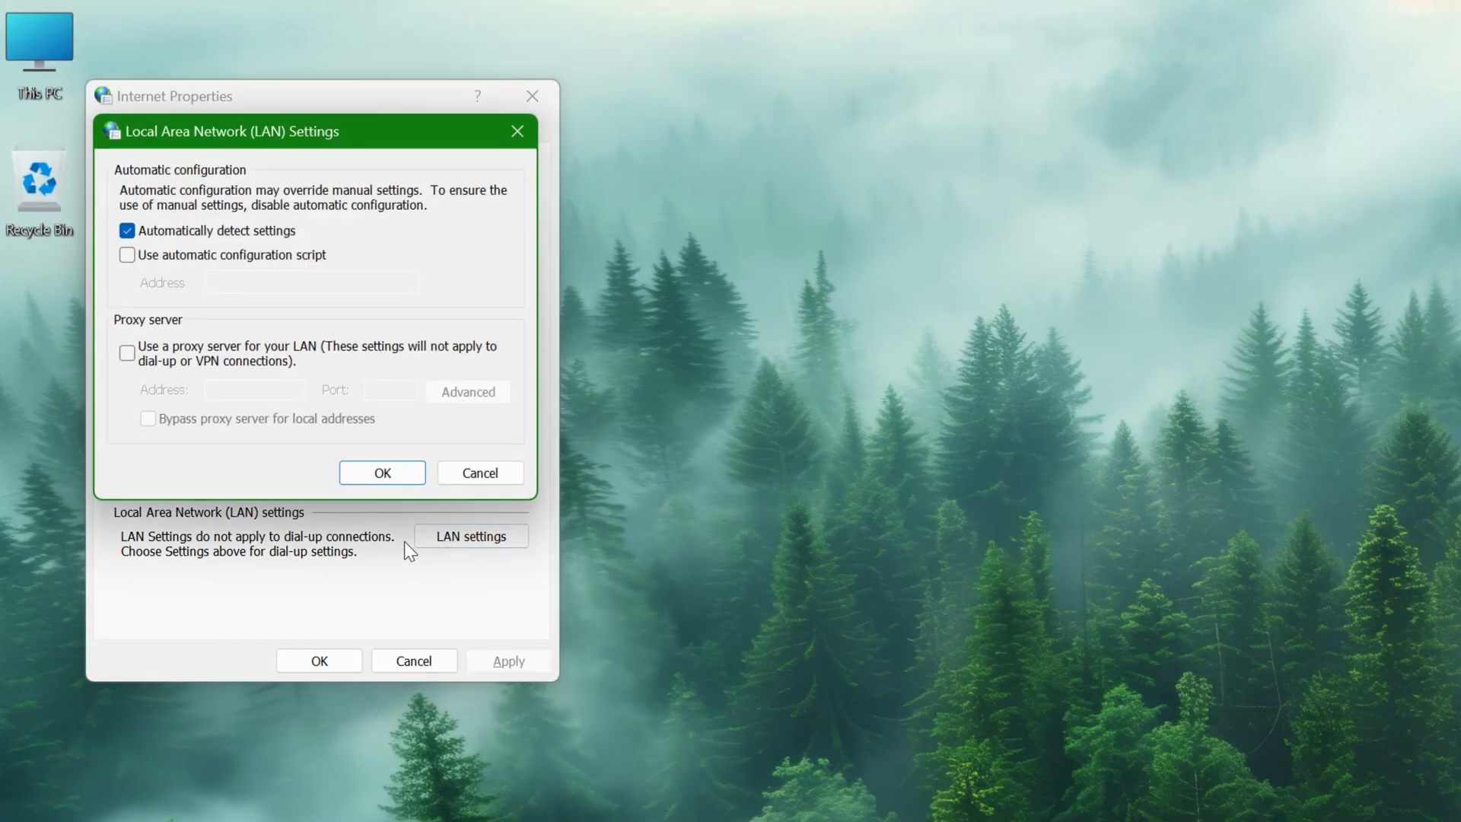
pyautogui.click(126, 353)
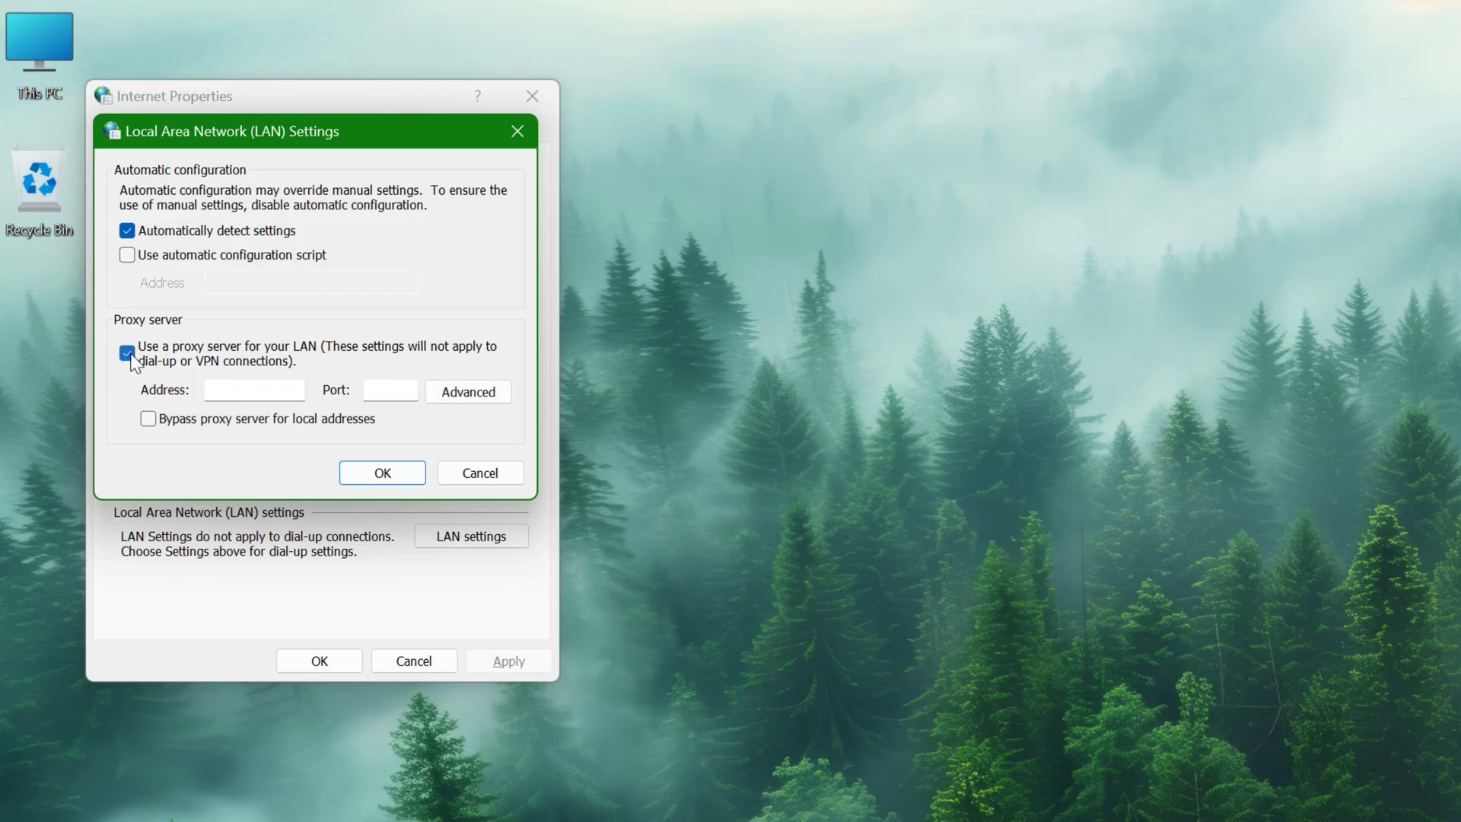
pyautogui.click(126, 353)
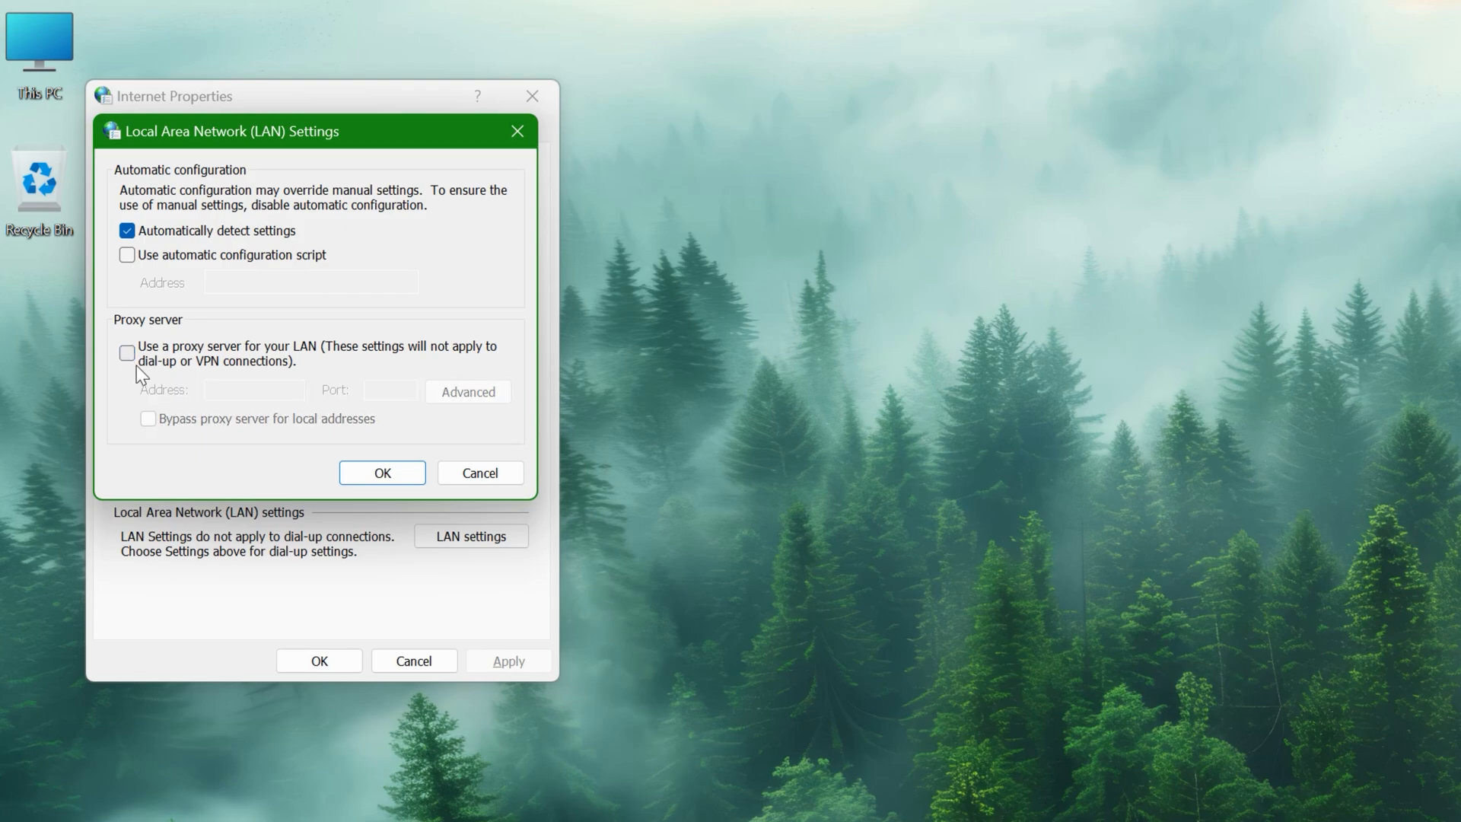
pyautogui.click(382, 472)
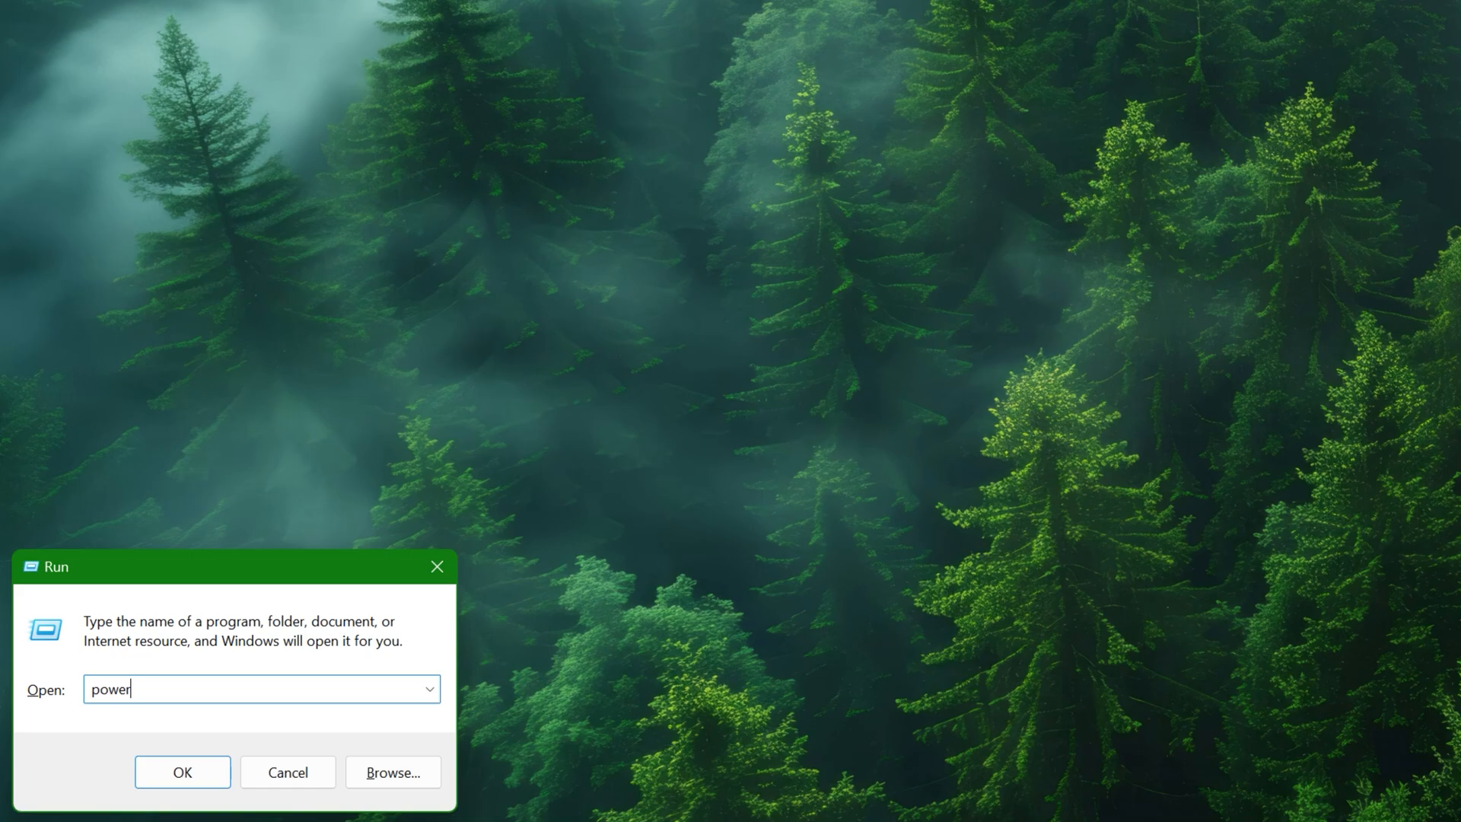
# Run powercfg.cpl and reach the Ultimate Performance plan's advanced power settings.
pyautogui.write('cfg.cpl')
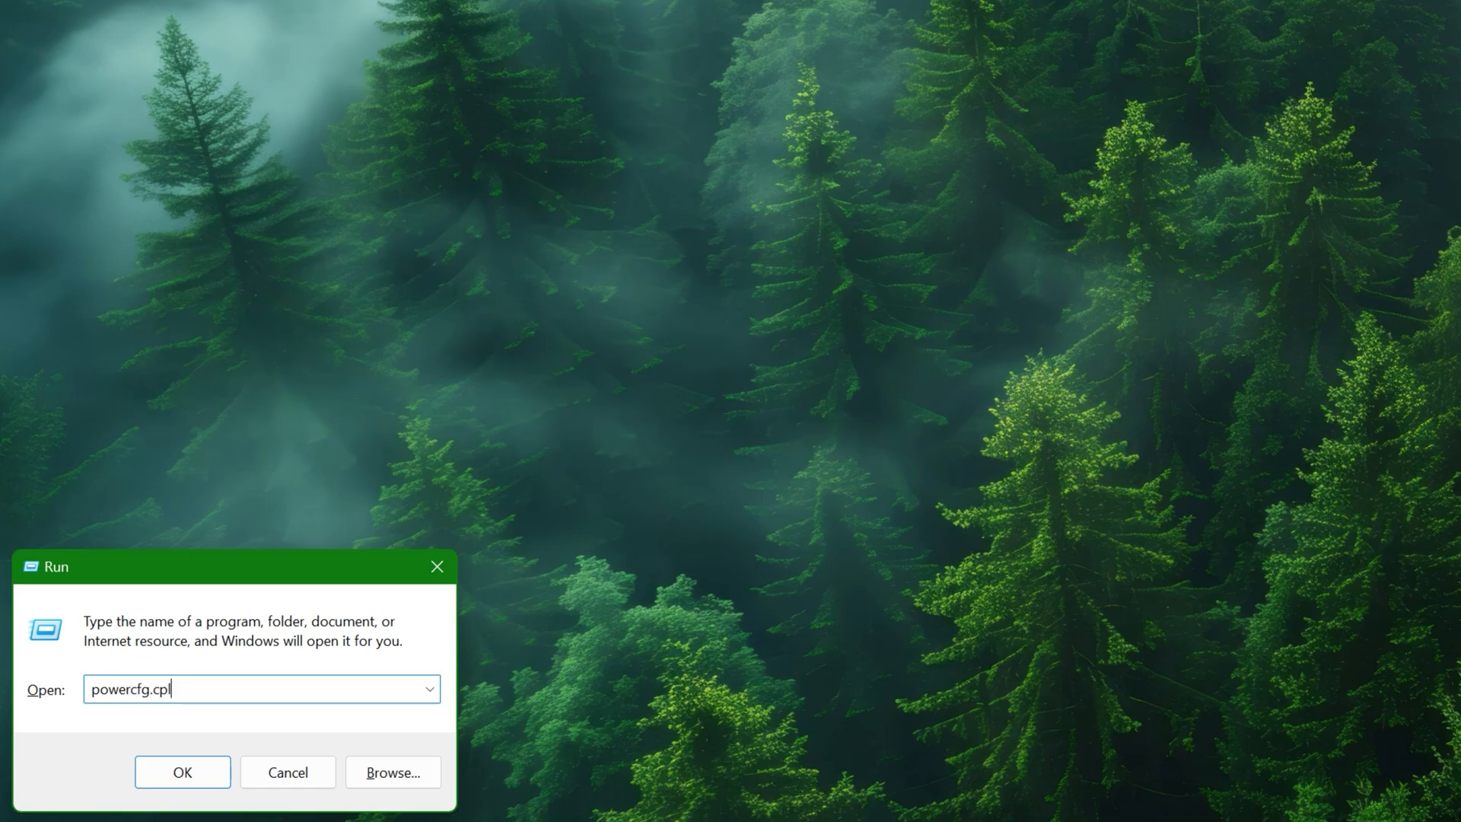
pyautogui.click(183, 771)
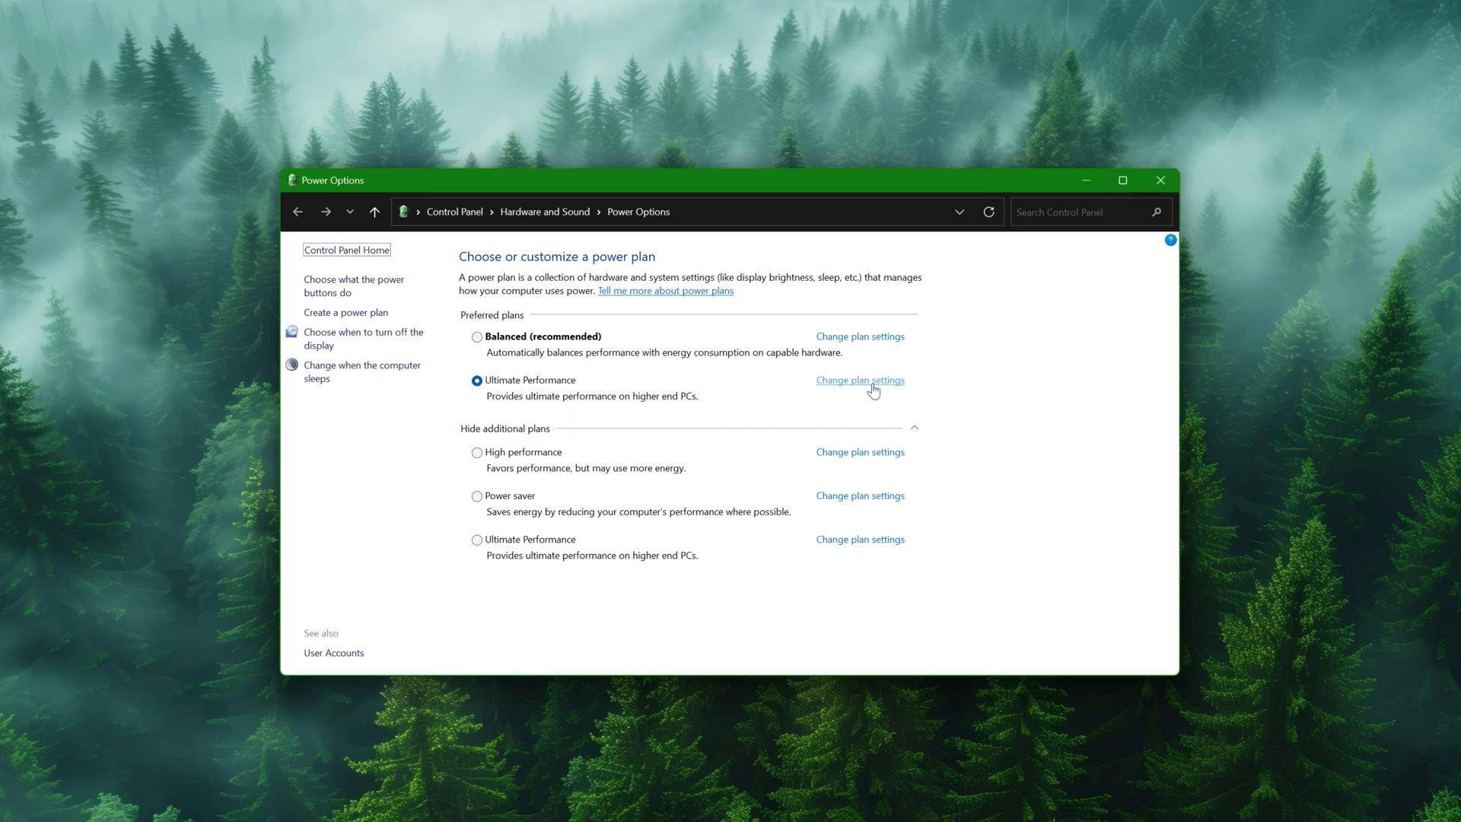
pyautogui.click(859, 380)
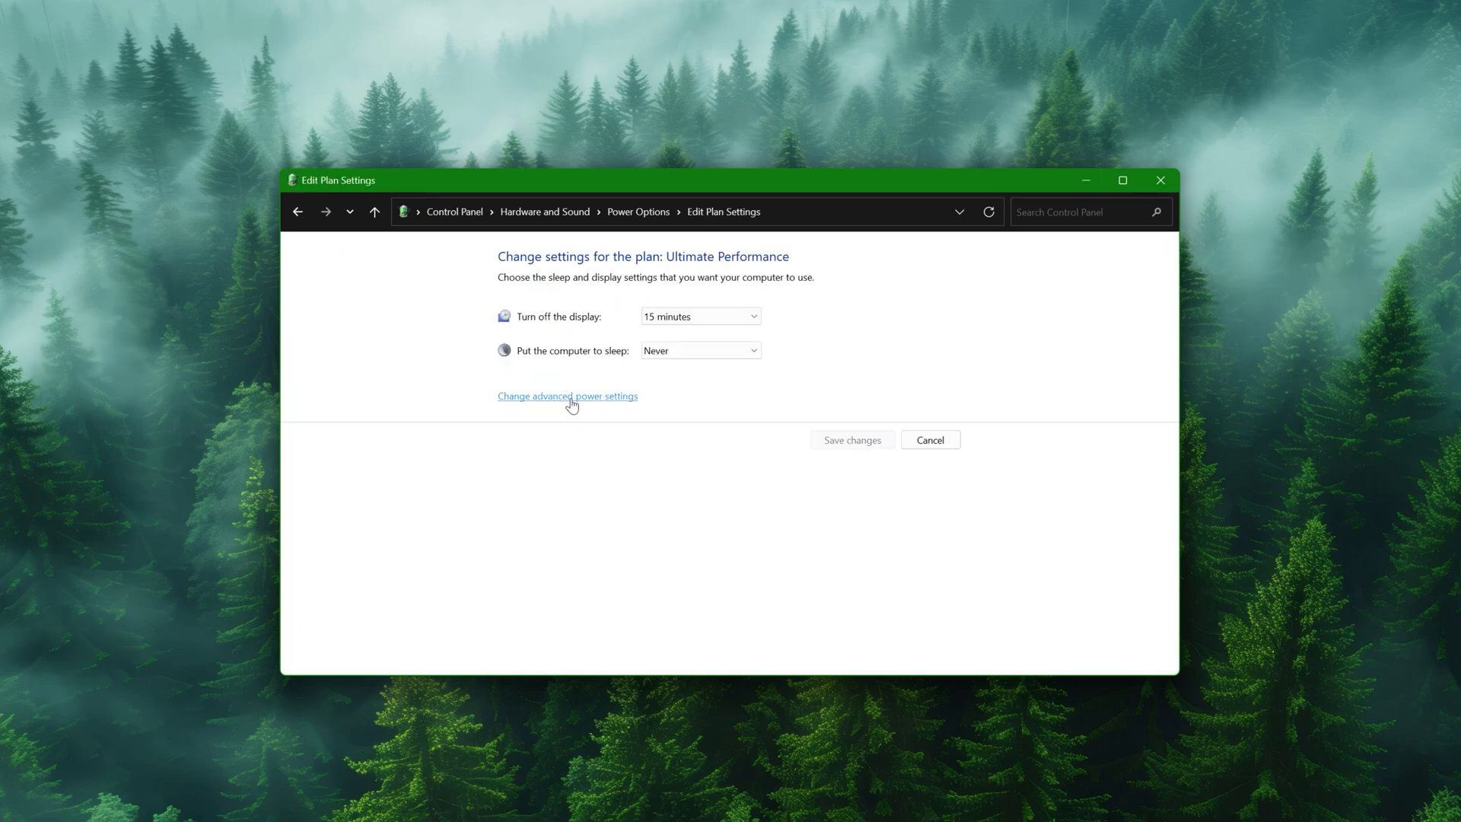
pyautogui.click(568, 395)
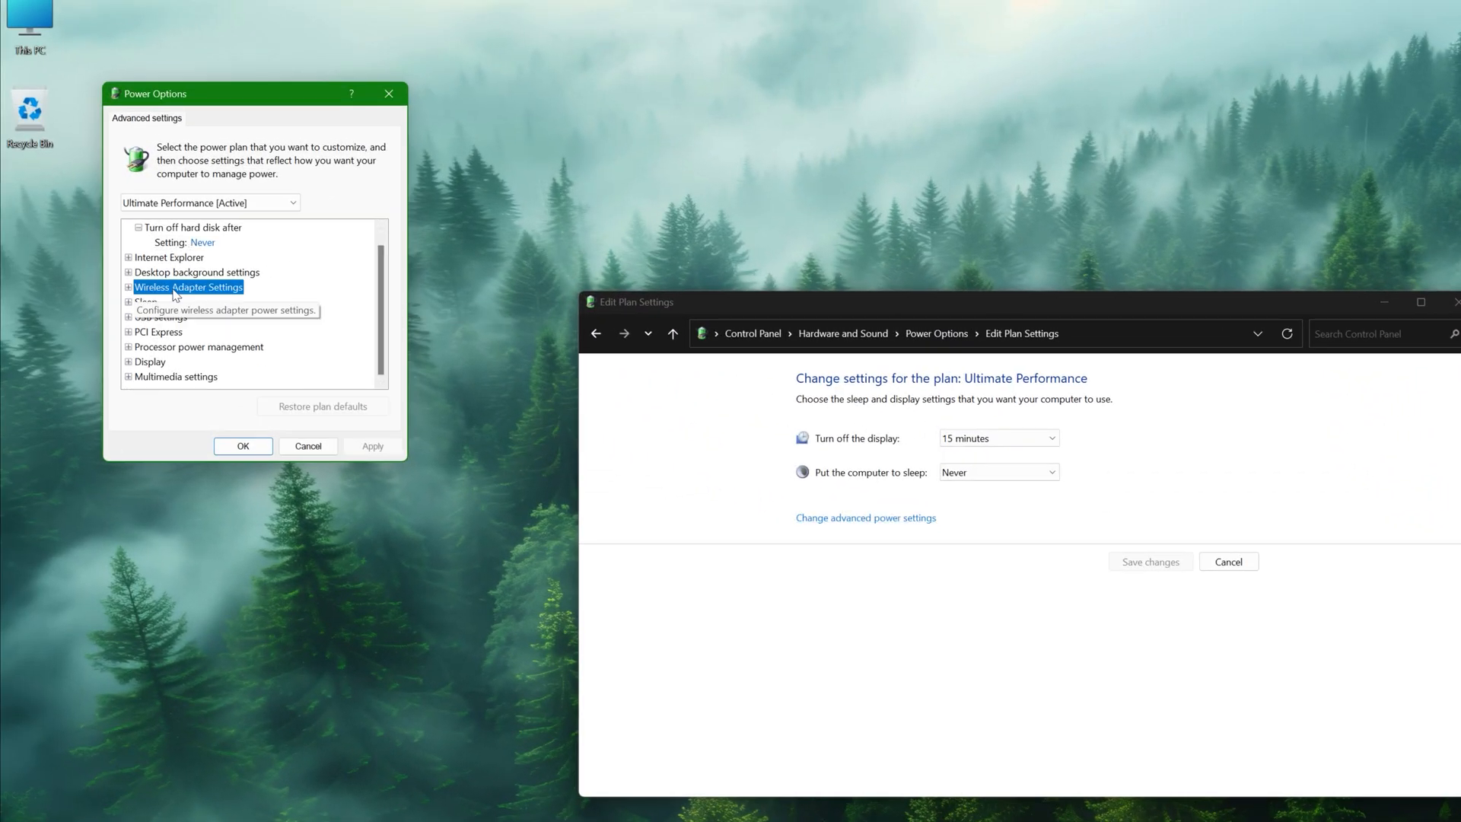
# Set Wireless Adapter Settings > Power Saving Mode to Maximum Performance and apply.
pyautogui.click(128, 286)
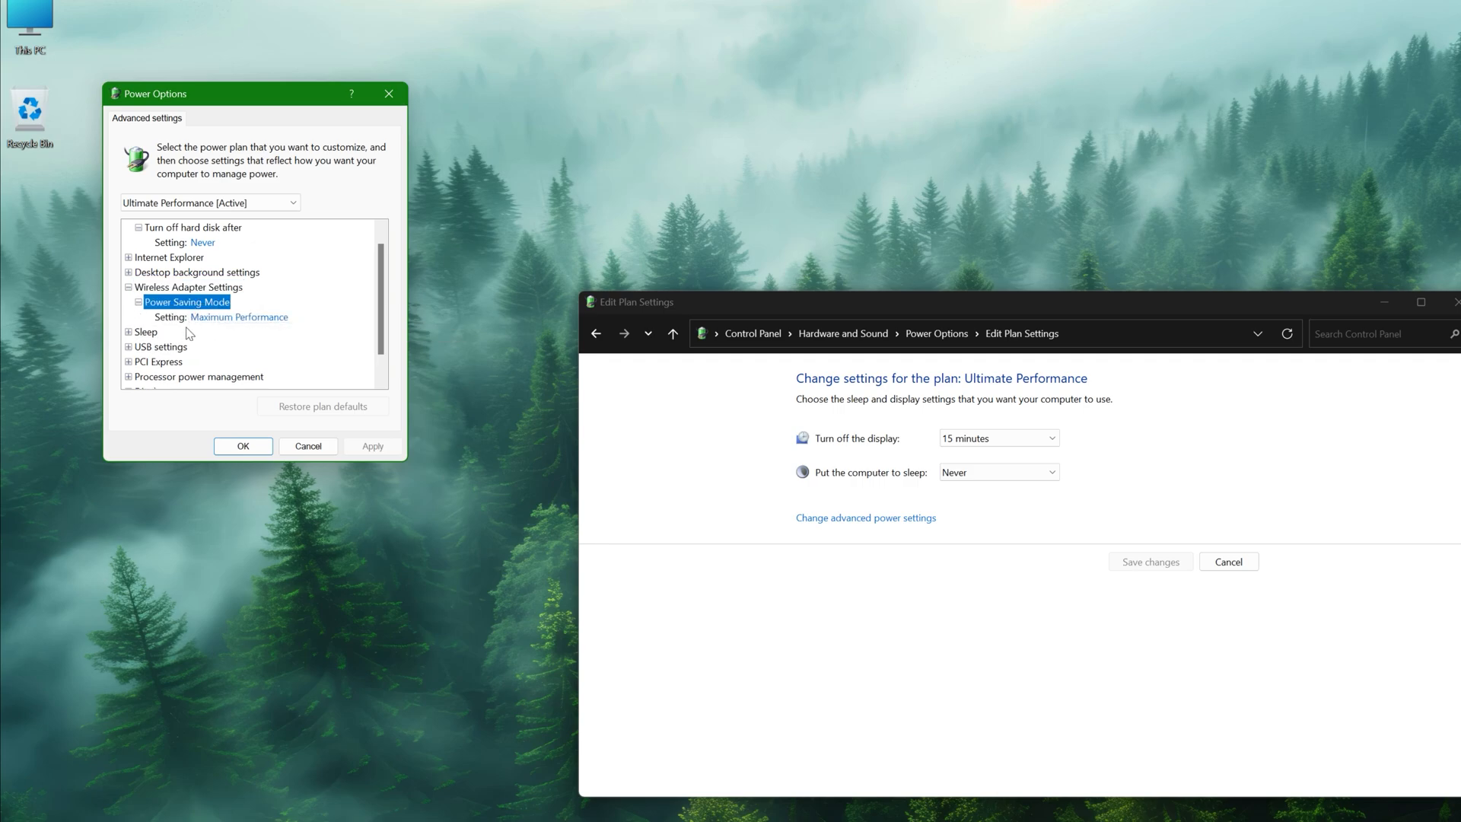
pyautogui.click(237, 317)
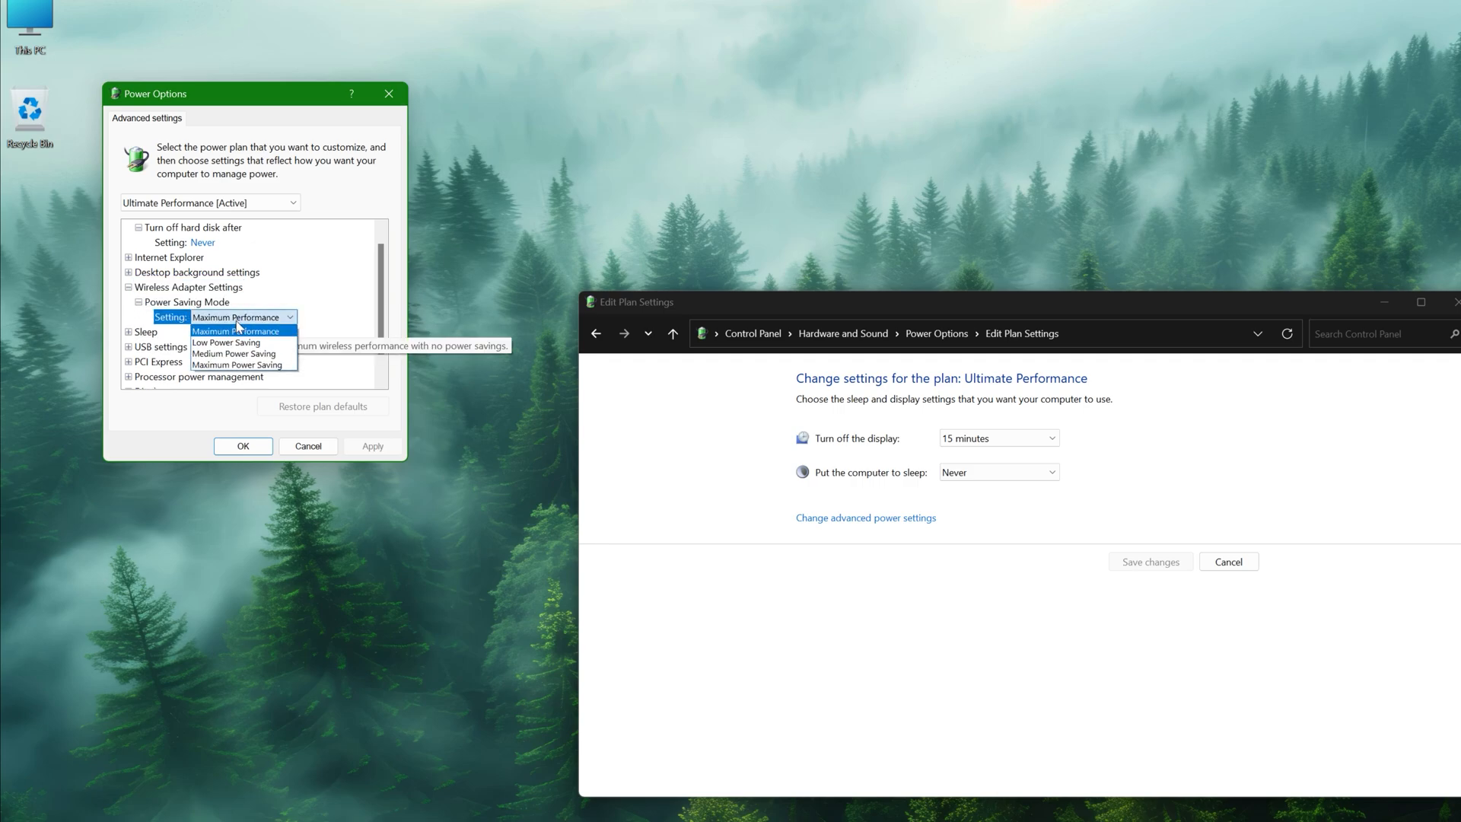
pyautogui.click(235, 332)
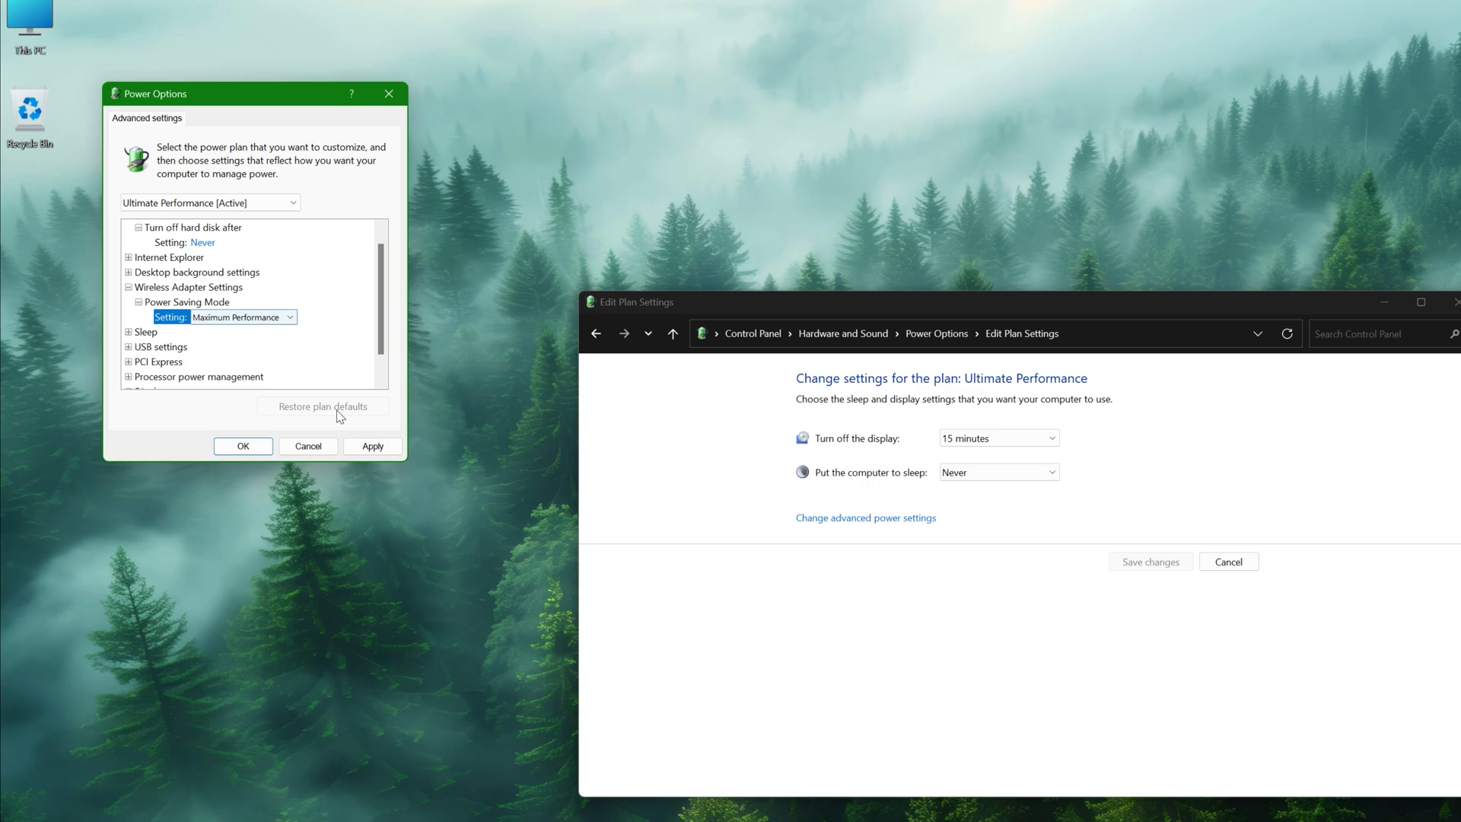
pyautogui.click(244, 446)
pyautogui.write('a')
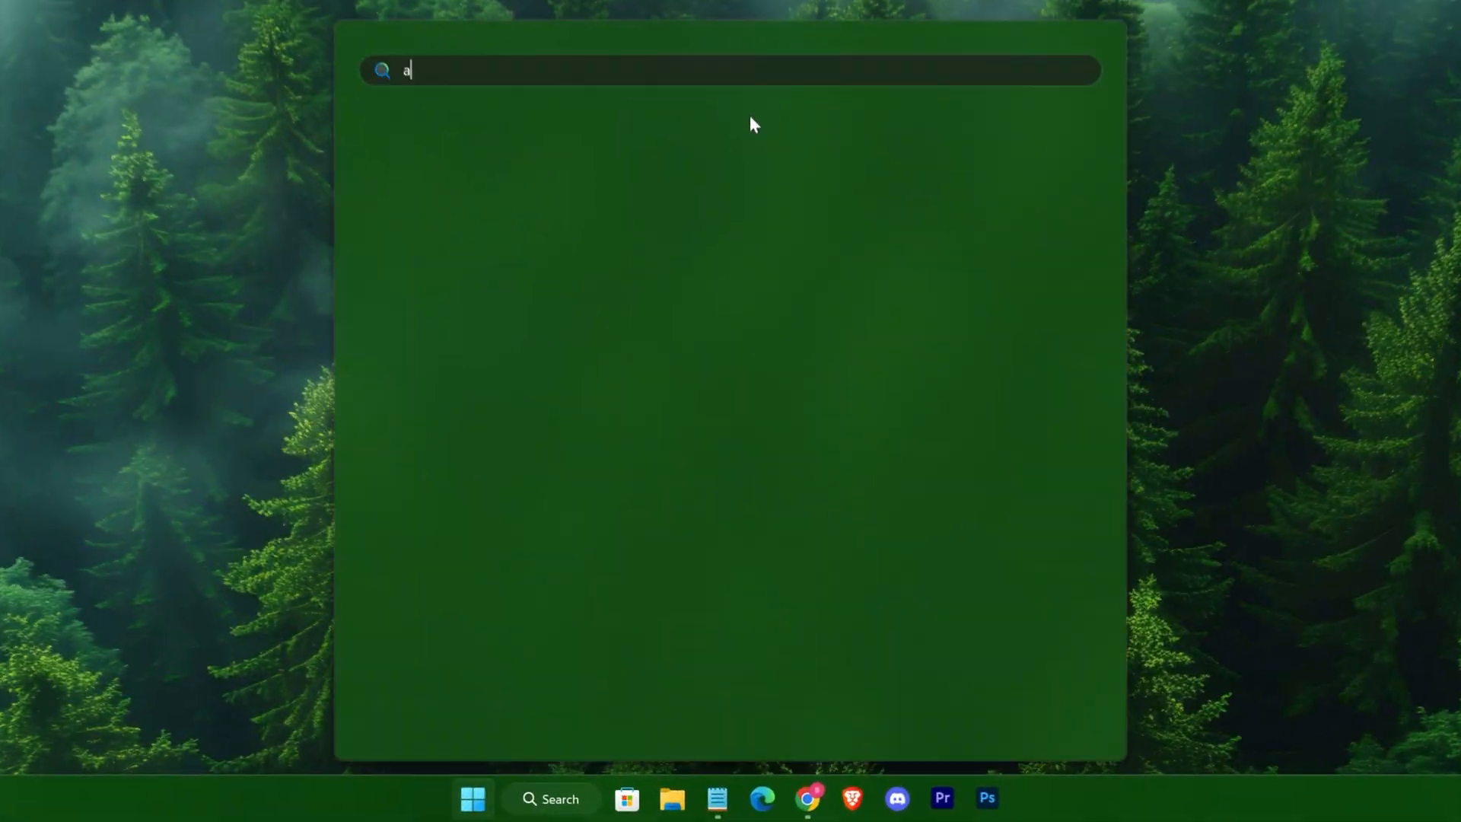
# Search 'allowed apps' and view the Windows Defender Firewall allowed-apps list.
pyautogui.write('llowed apps')
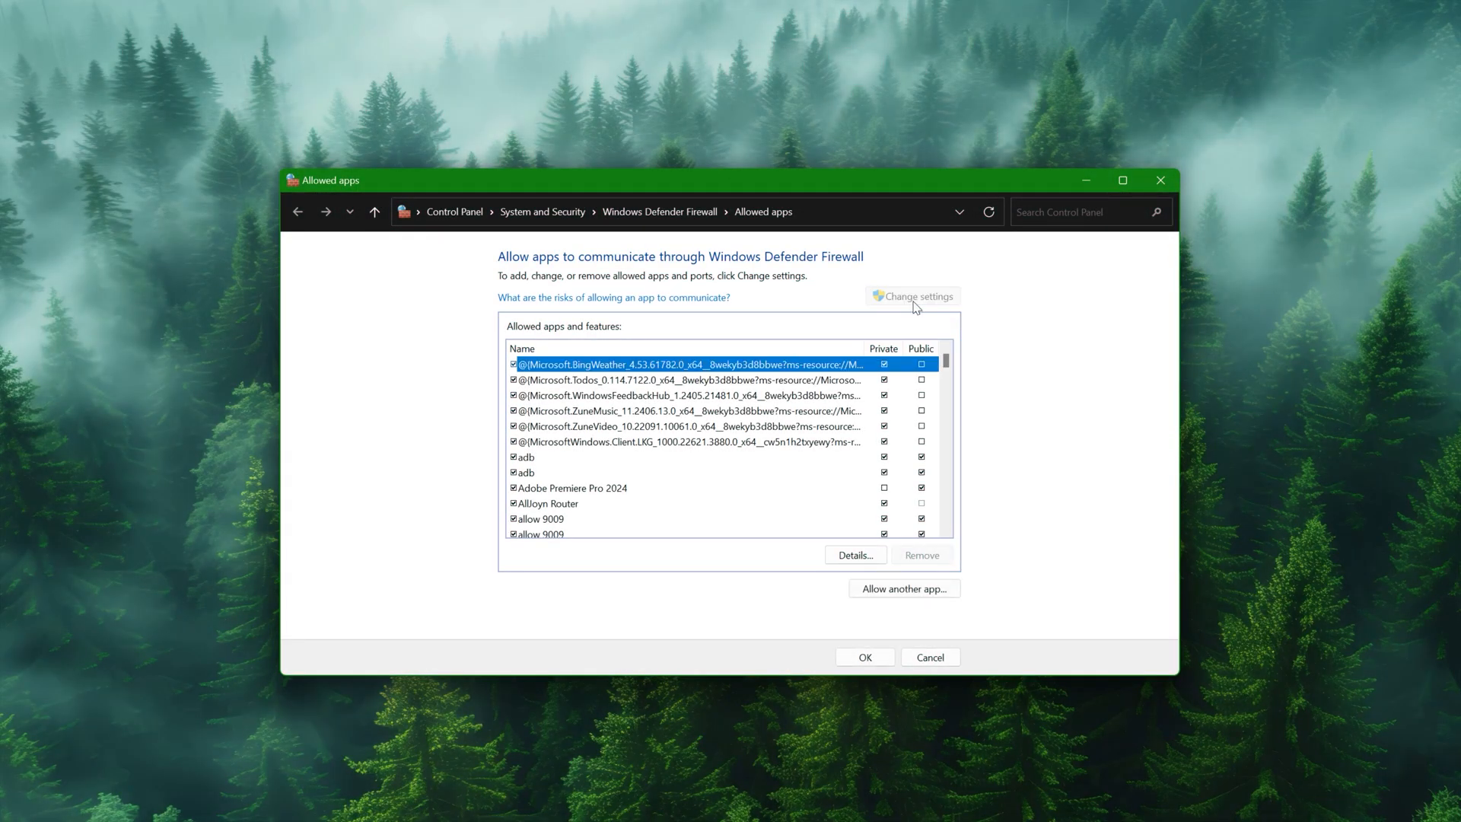
pyautogui.scroll(-3)
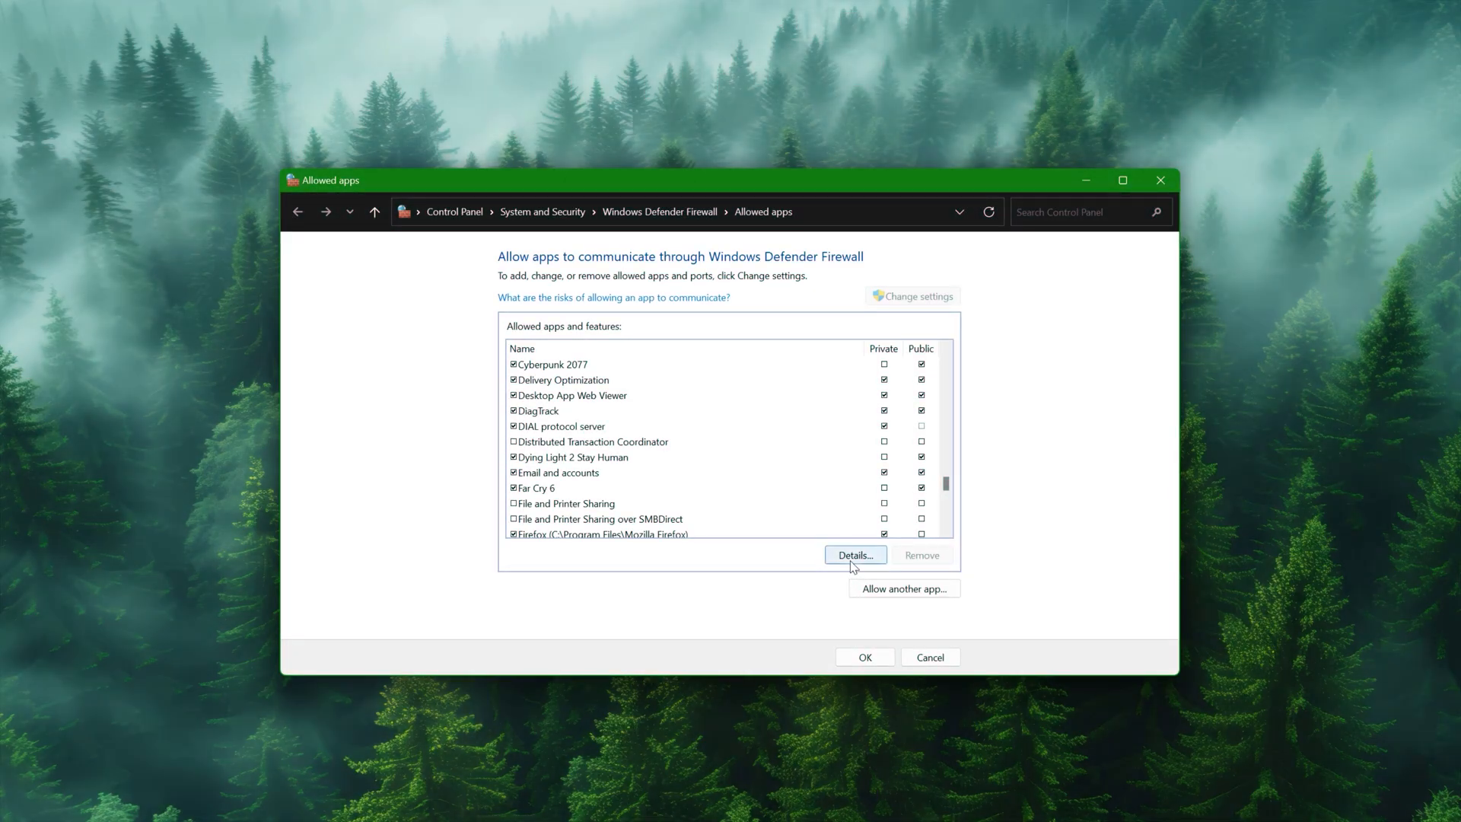
pyautogui.click(904, 588)
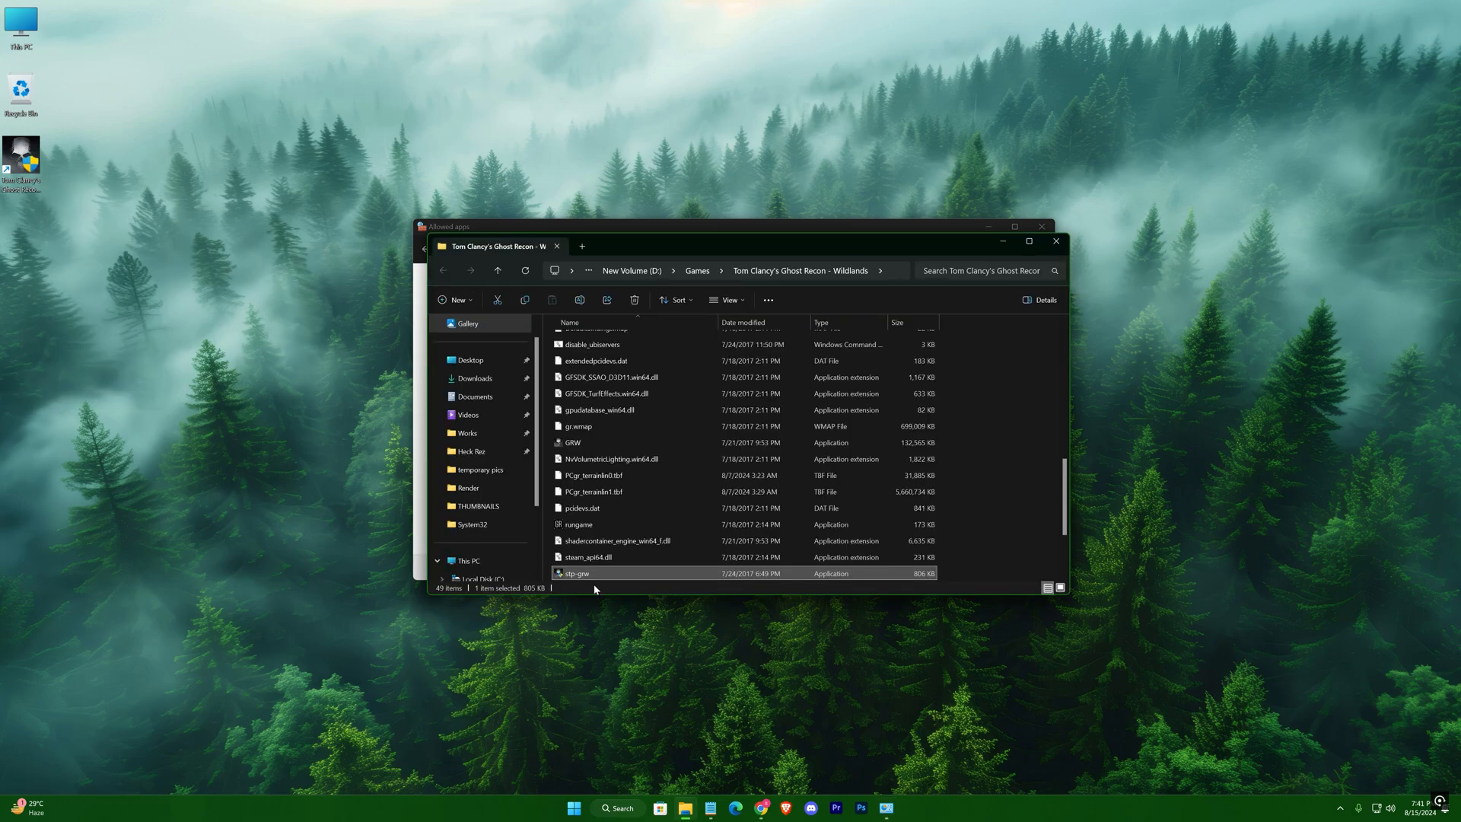
# Browse to D:\Games\Tom Clancy's Ghost Recon - Wildlands from the firewall's Allow another app dialog.
pyautogui.click(746, 271)
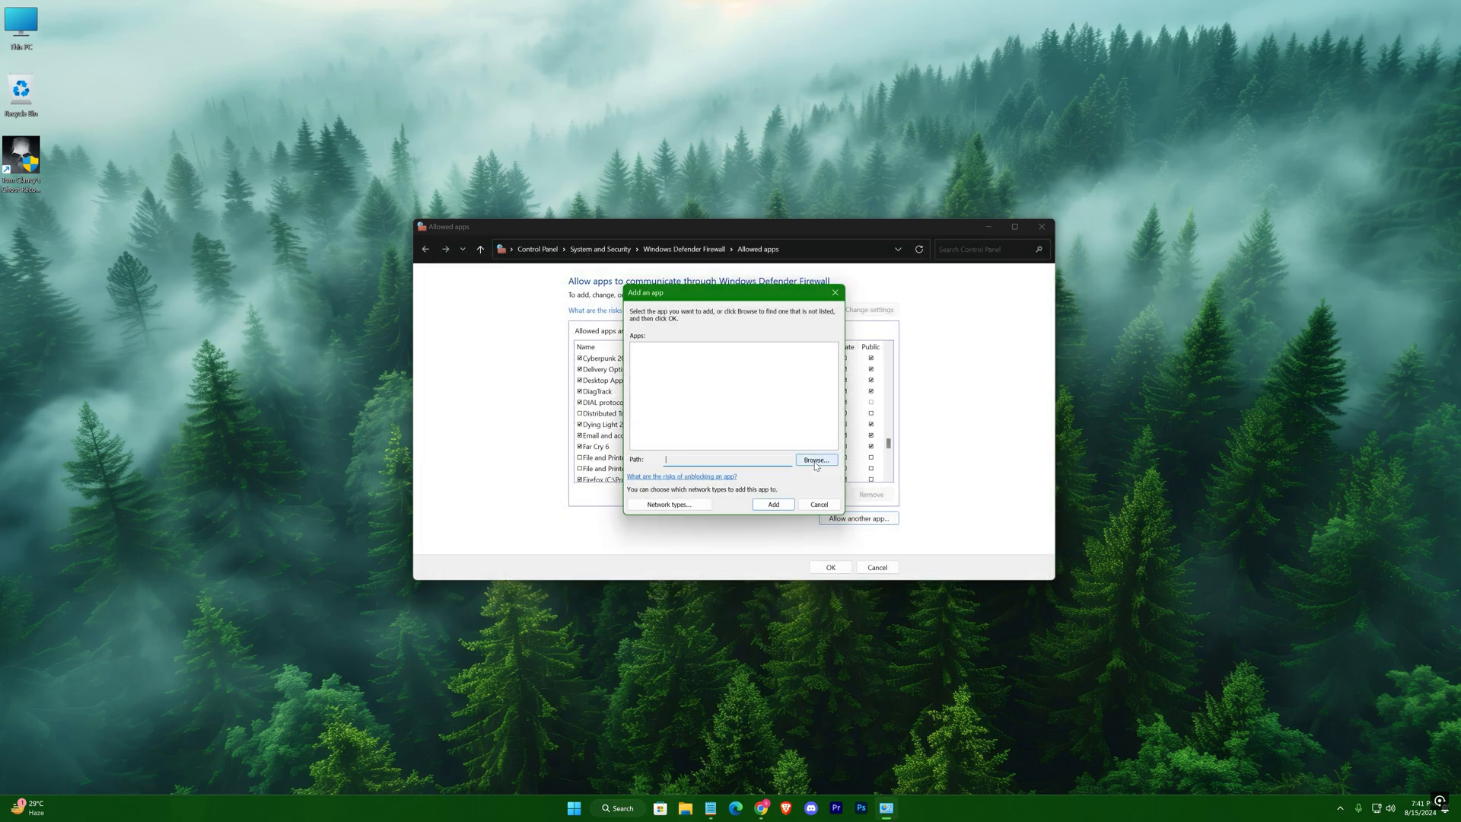
pyautogui.click(816, 459)
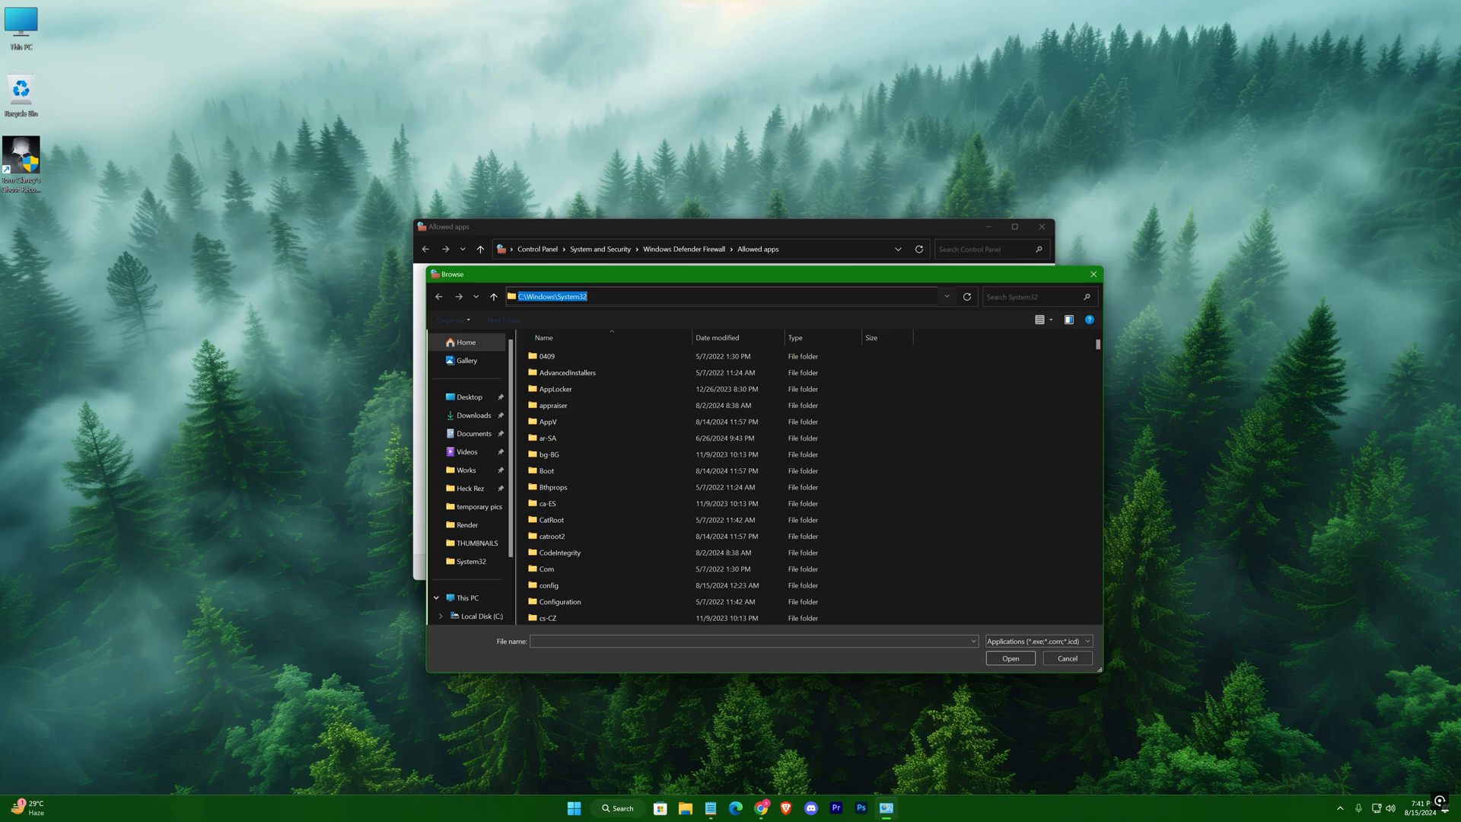
pyautogui.write("D:\\Games\\Tom Clancy's Ghost Recon - Wildlands")
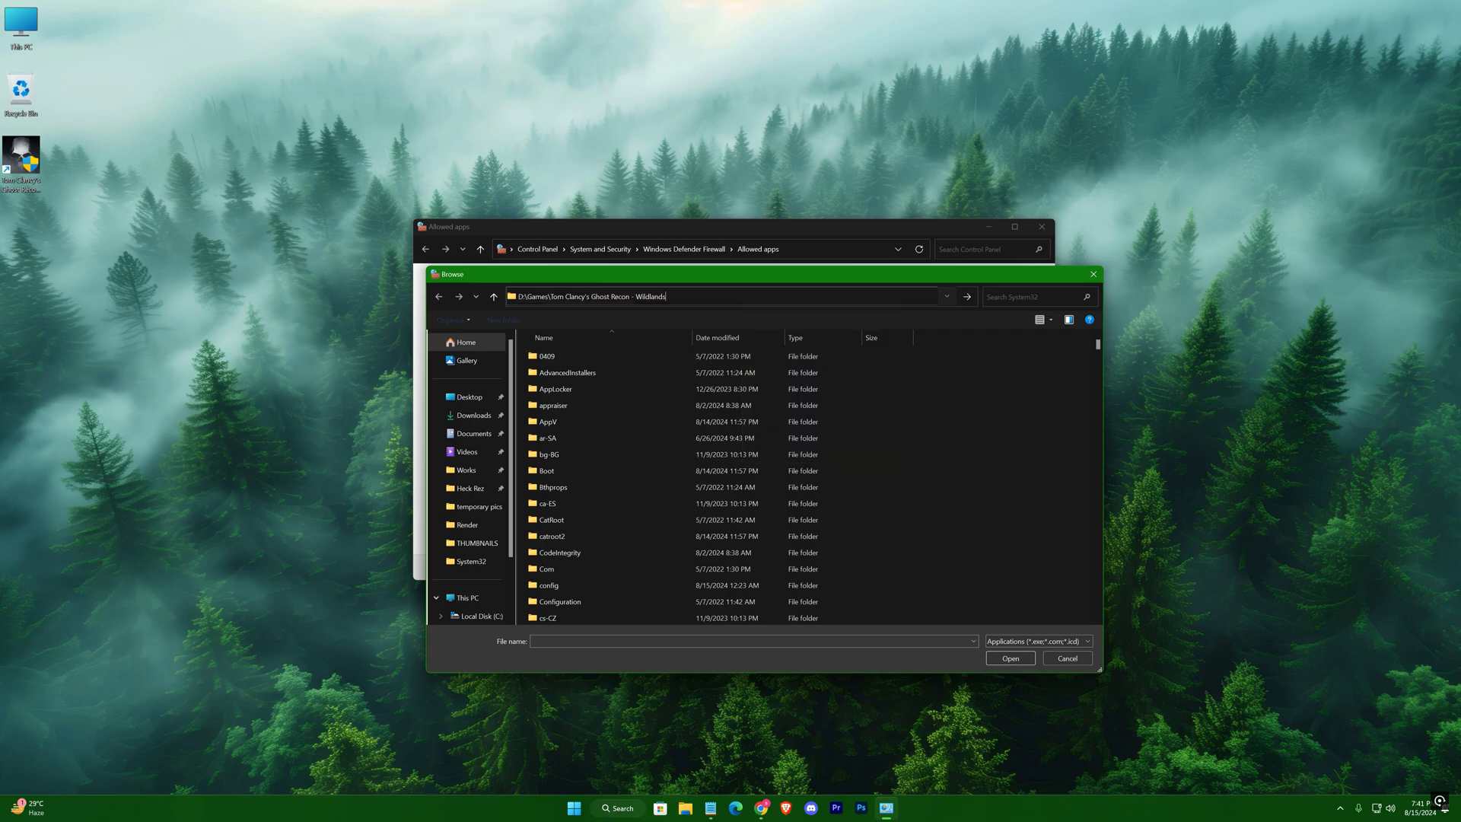
pyautogui.press('Enter')
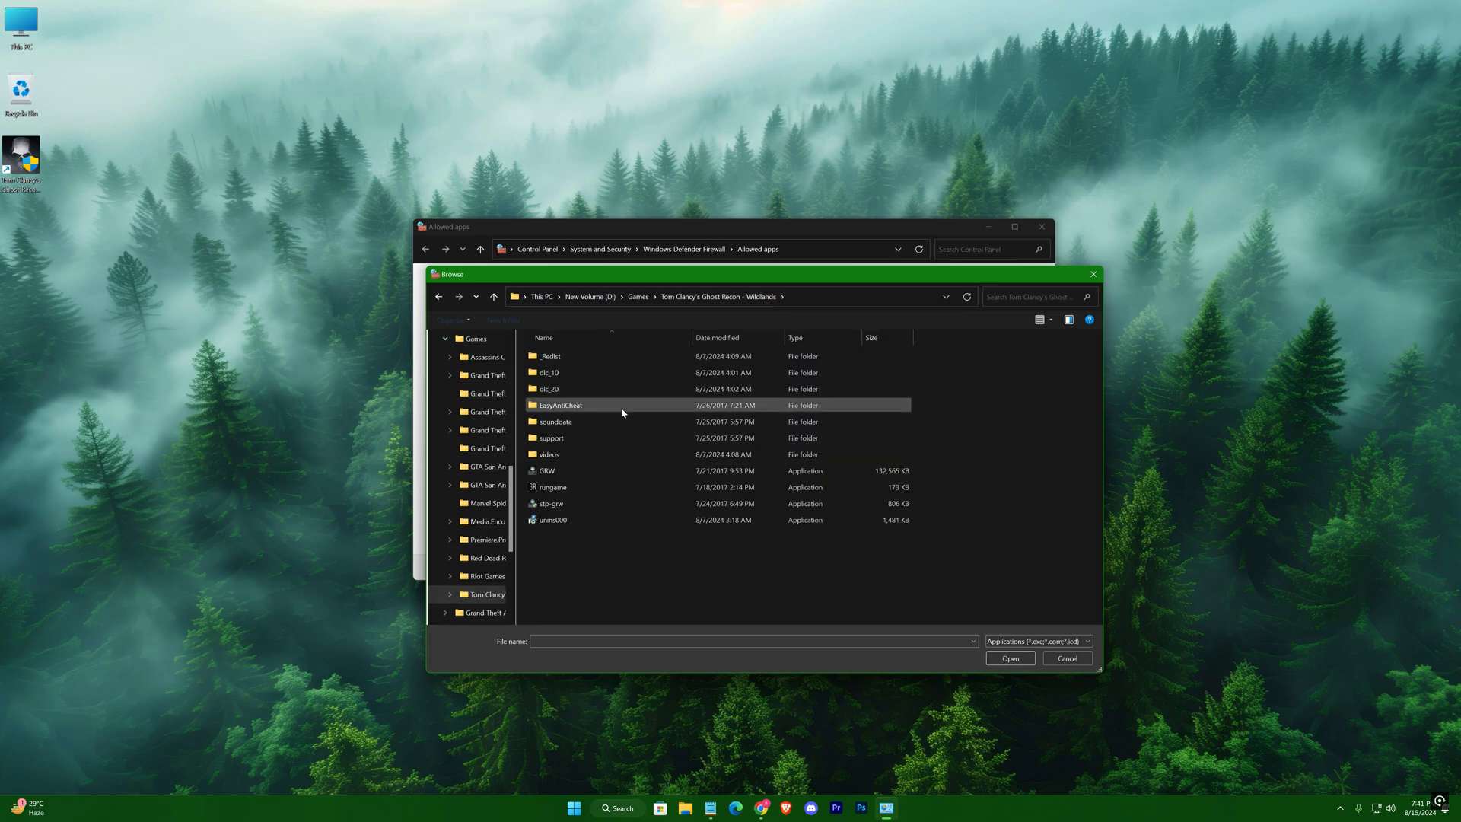
# Select the GRW executable and add it to the firewall's allowed apps.
pyautogui.click(548, 470)
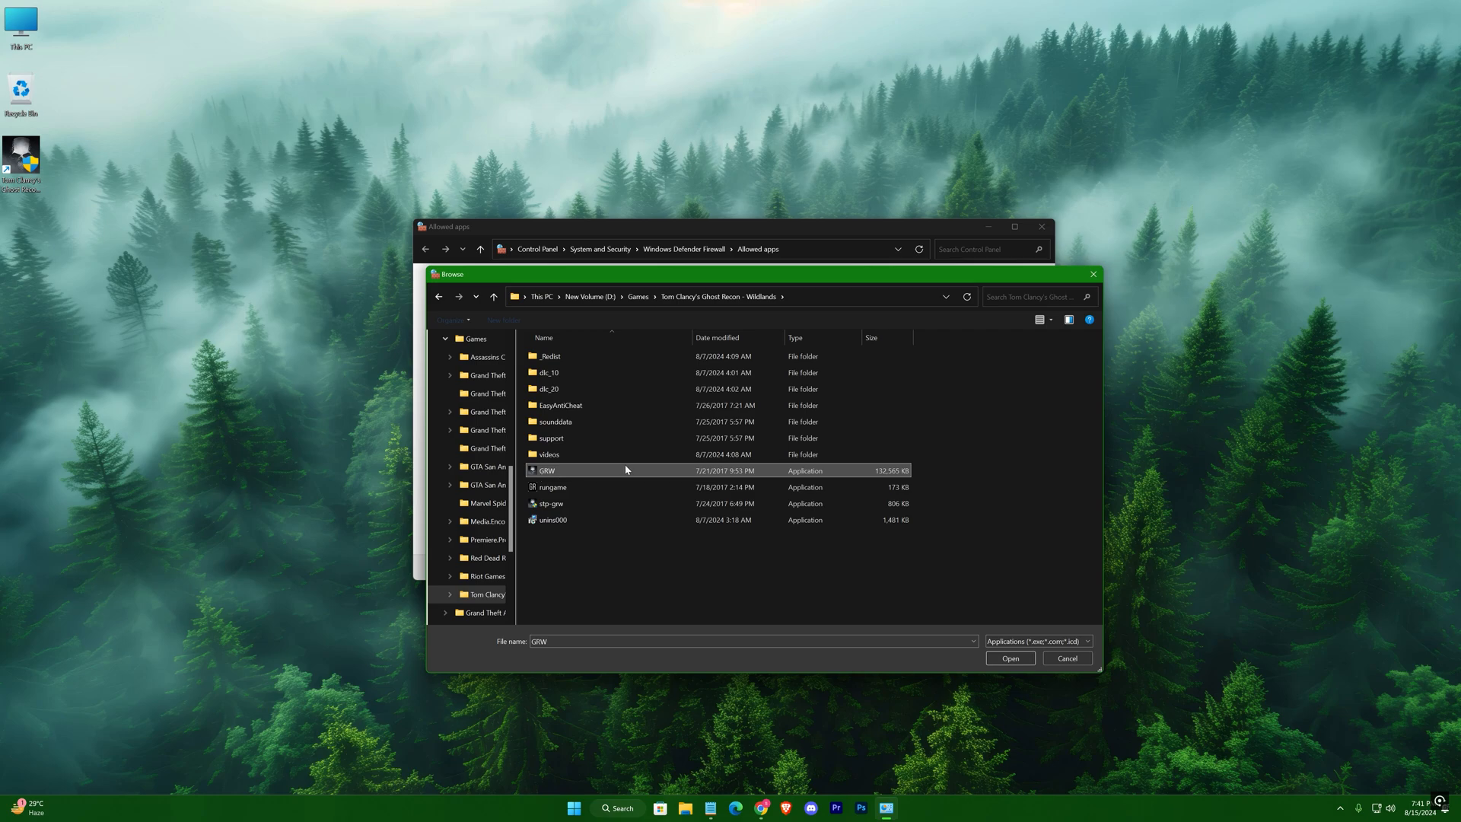
pyautogui.click(1011, 658)
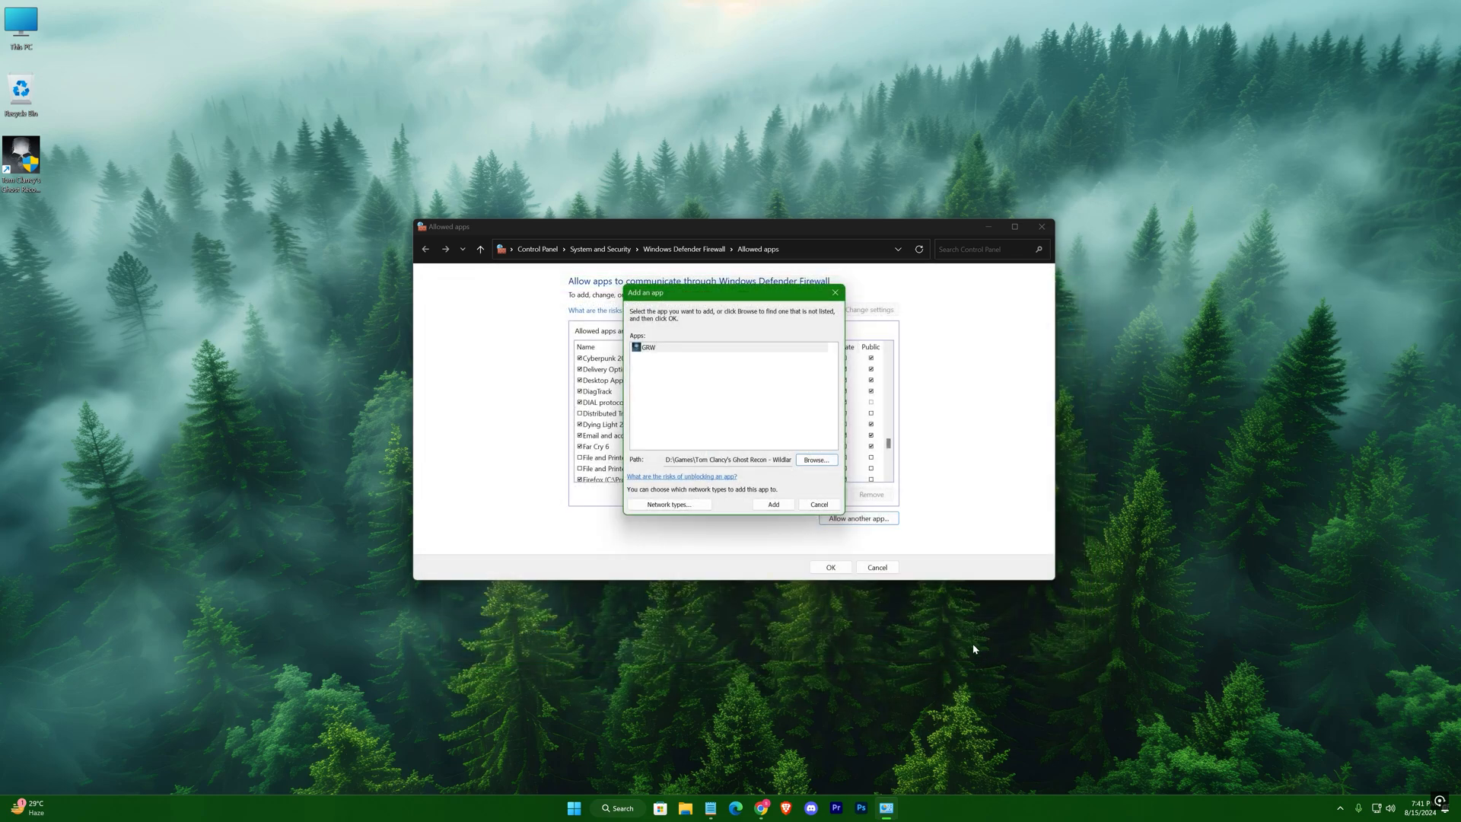
pyautogui.click(819, 504)
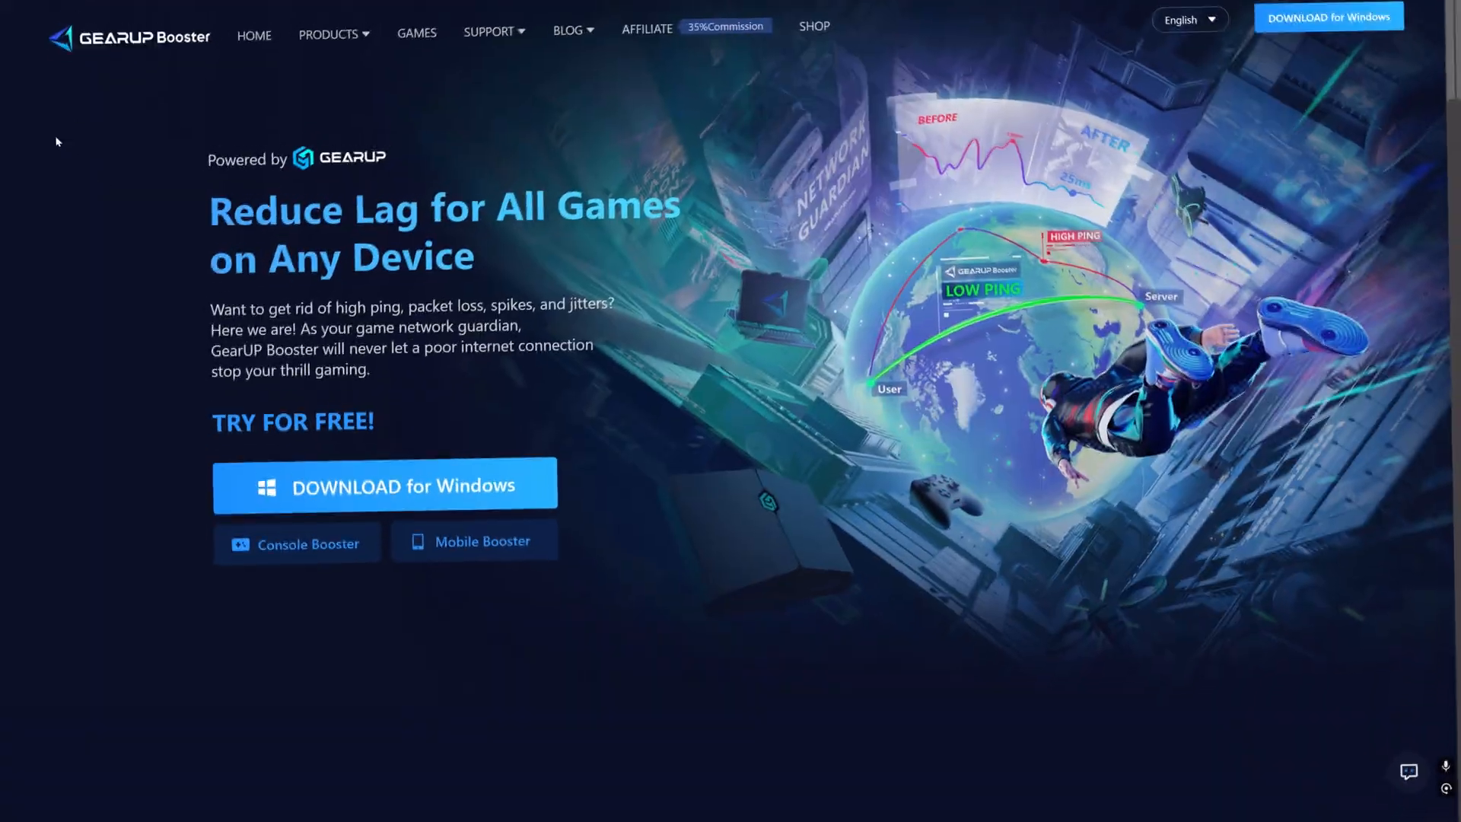
# Scroll through GearUP Booster's platforms and partners, then search its game library for 'fortnite'.
pyautogui.scroll(-3)
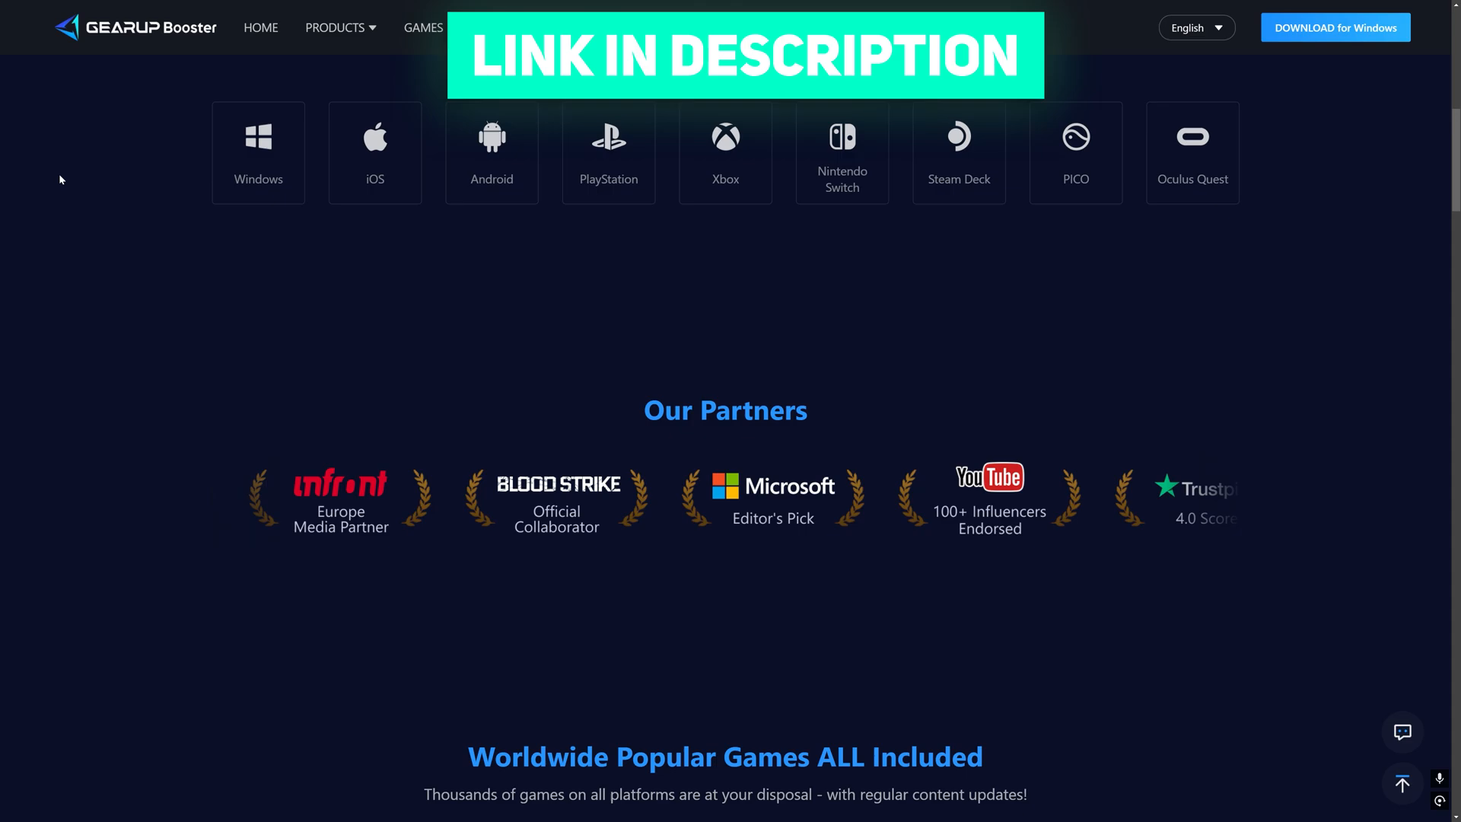
pyautogui.scroll(-3)
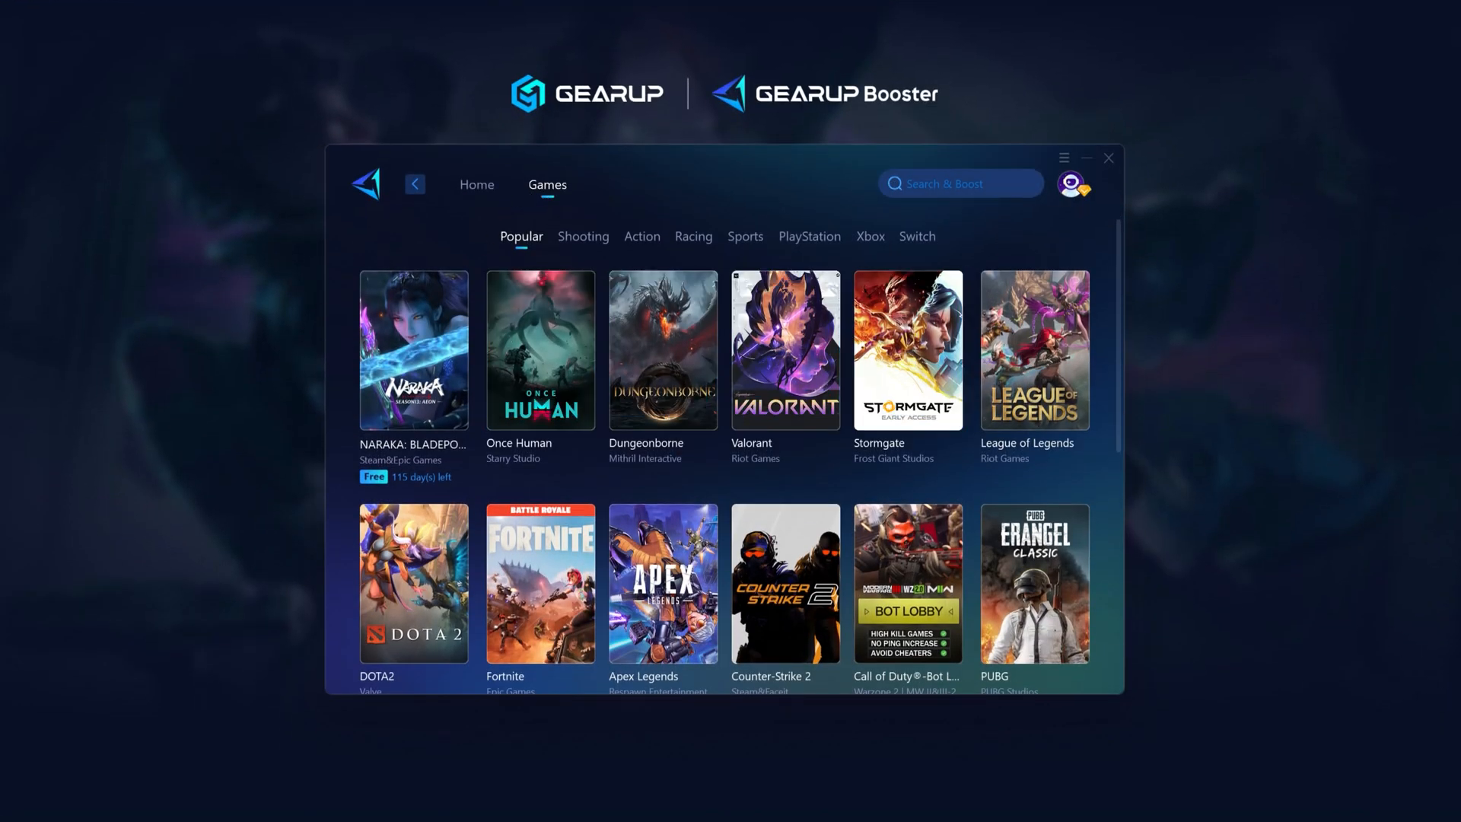
pyautogui.write('fortnite')
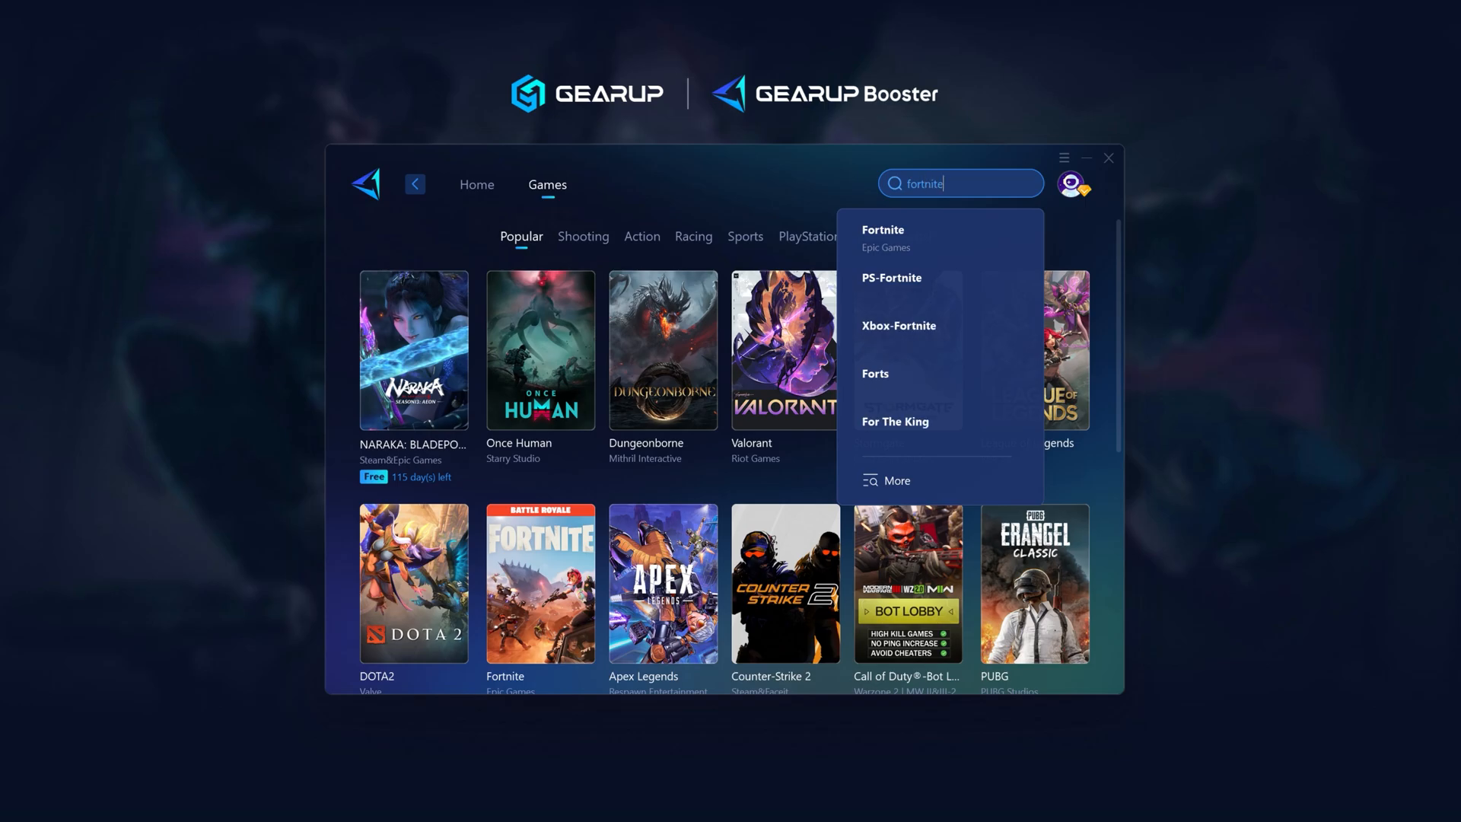